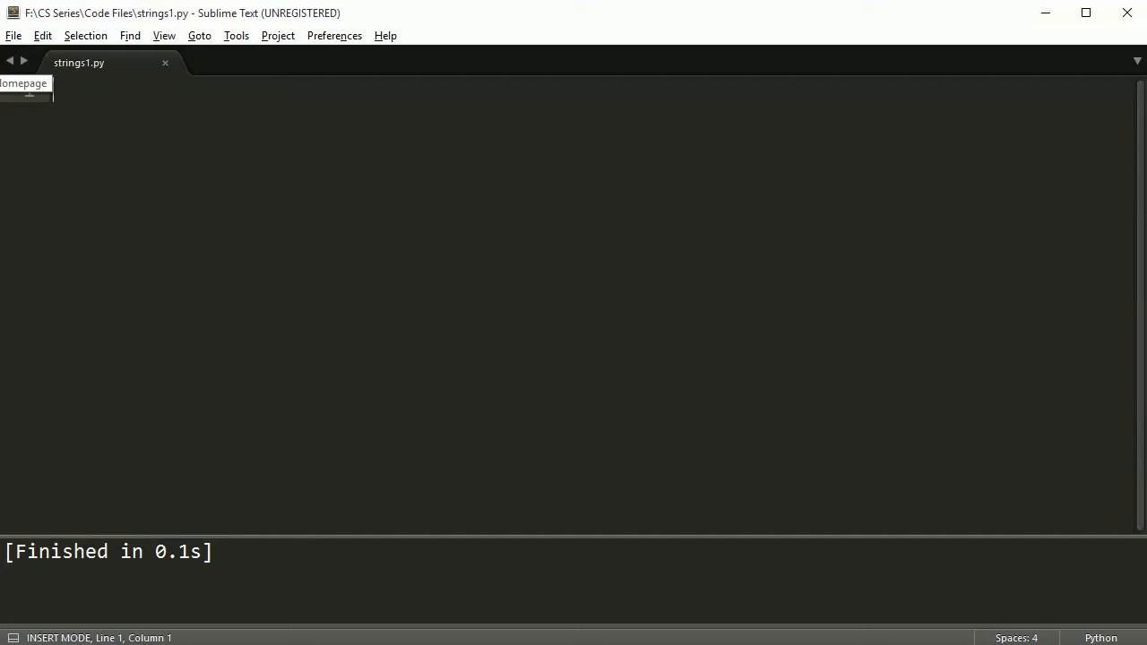
Write the comment '#Palidrome is a sequence that is the same forward and backwards' on line 2.
text(#Pali)
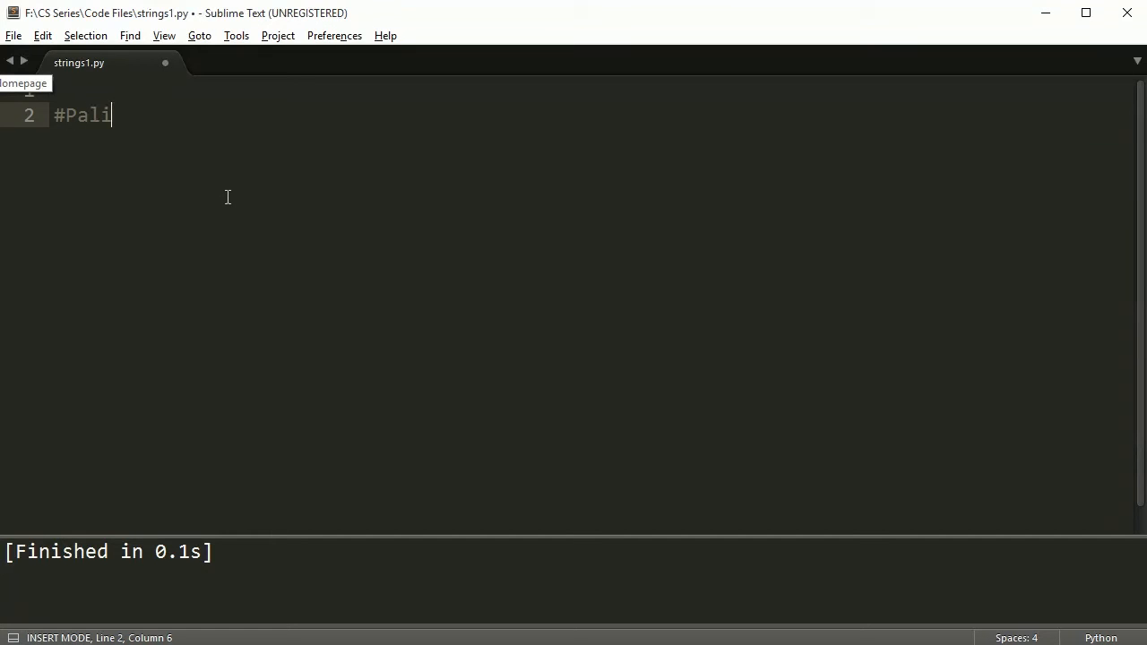
text(drome is)
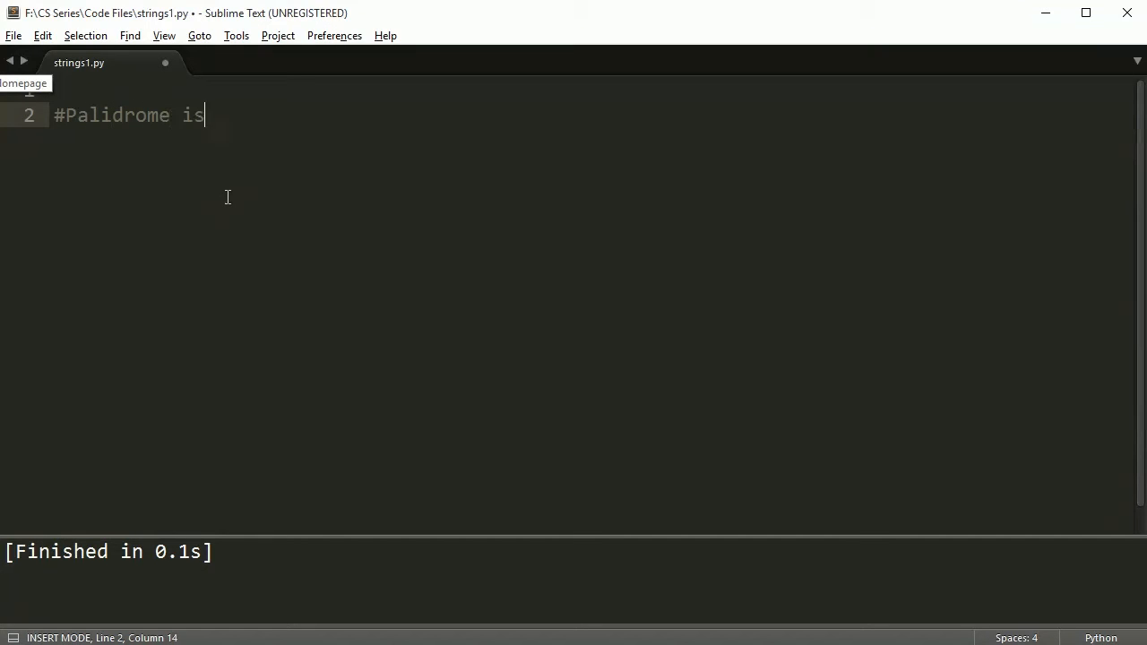
text(a sequence that is the same forward and)
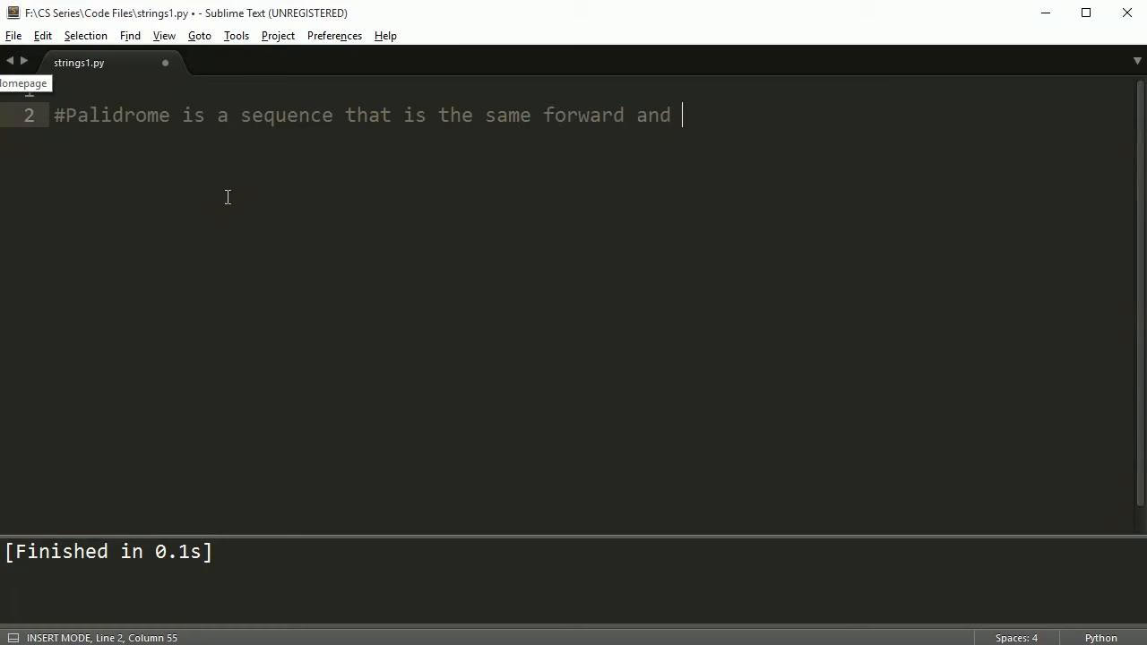
text(backwards)
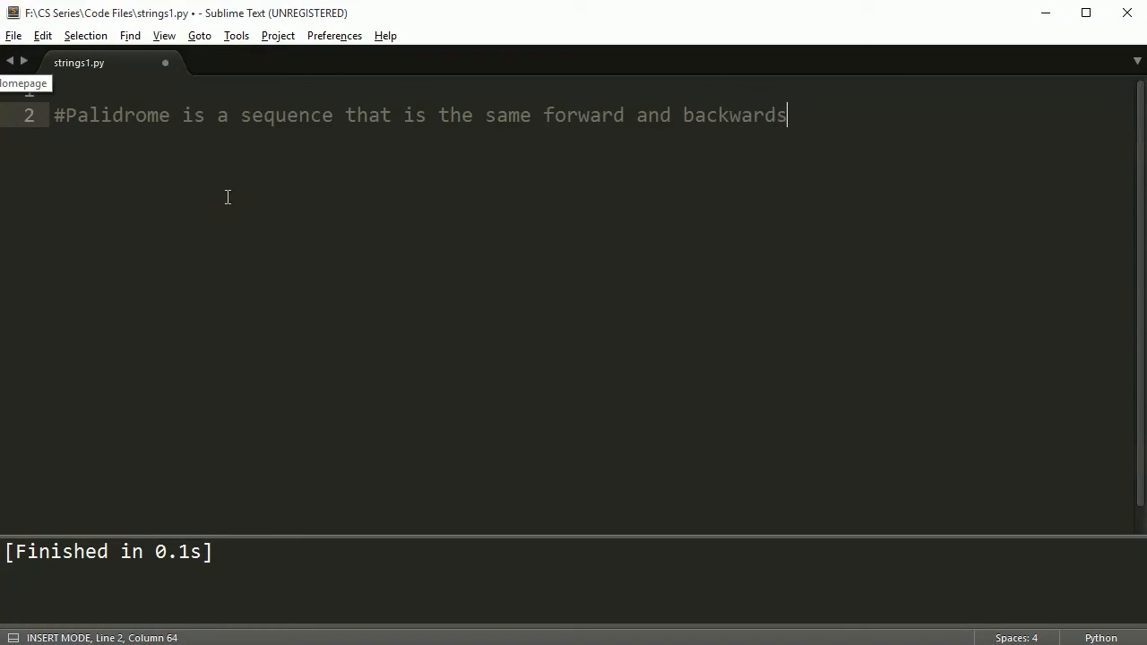
key(enter)
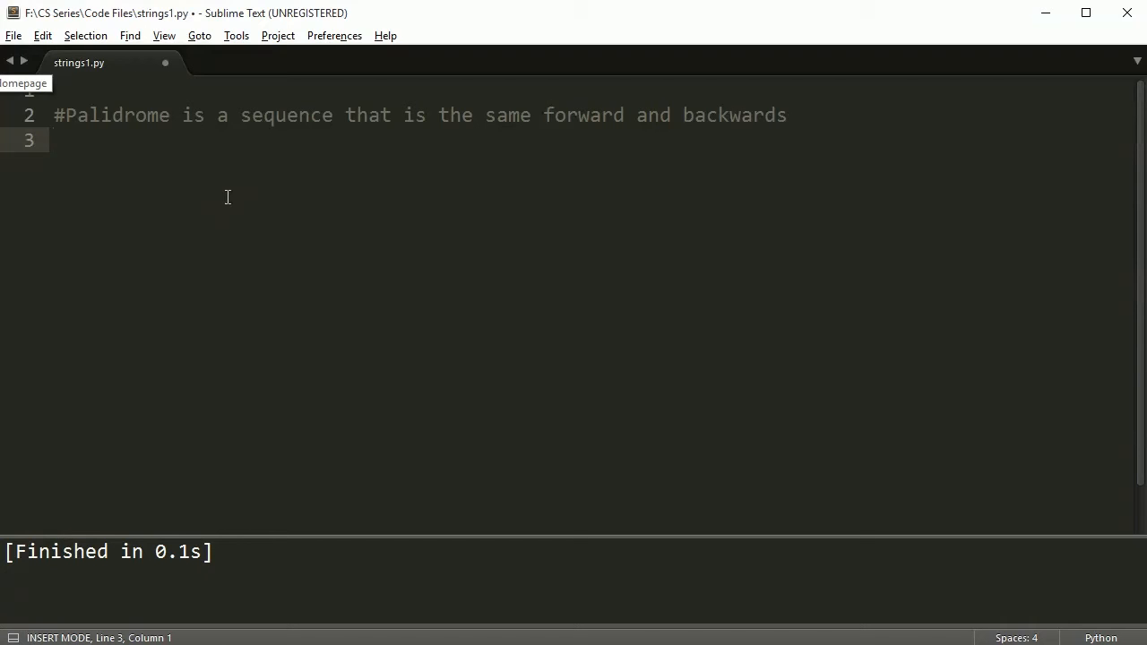
Add pal = "HouseesuoH" below the comment, then select the trial word for deletion.
key(enter)
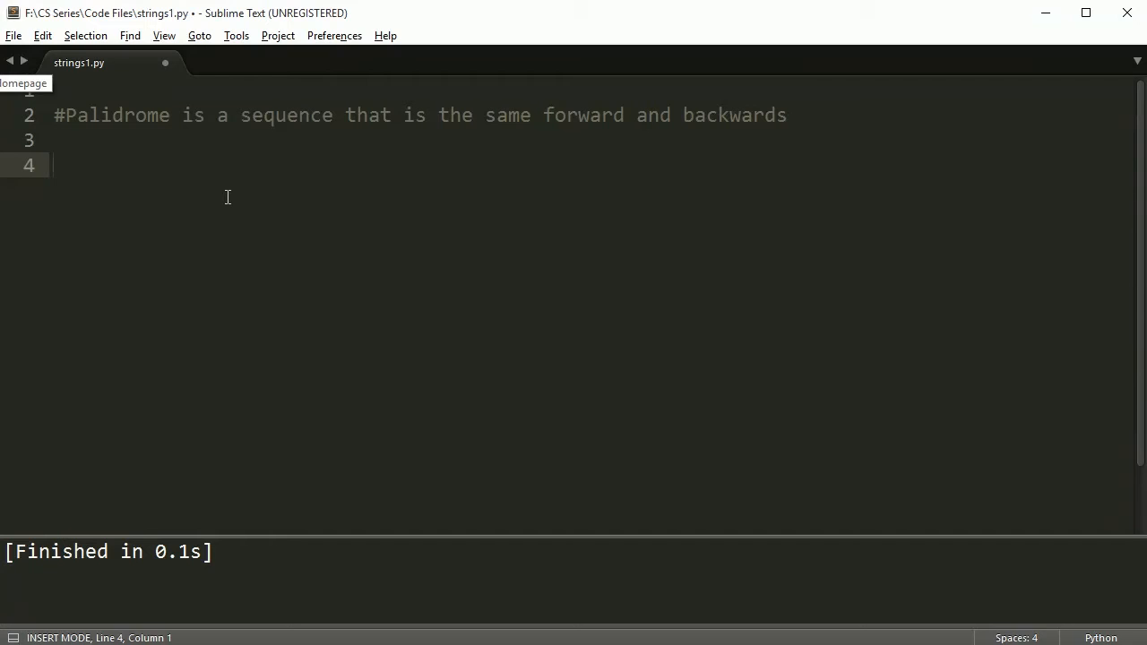
text(pal)
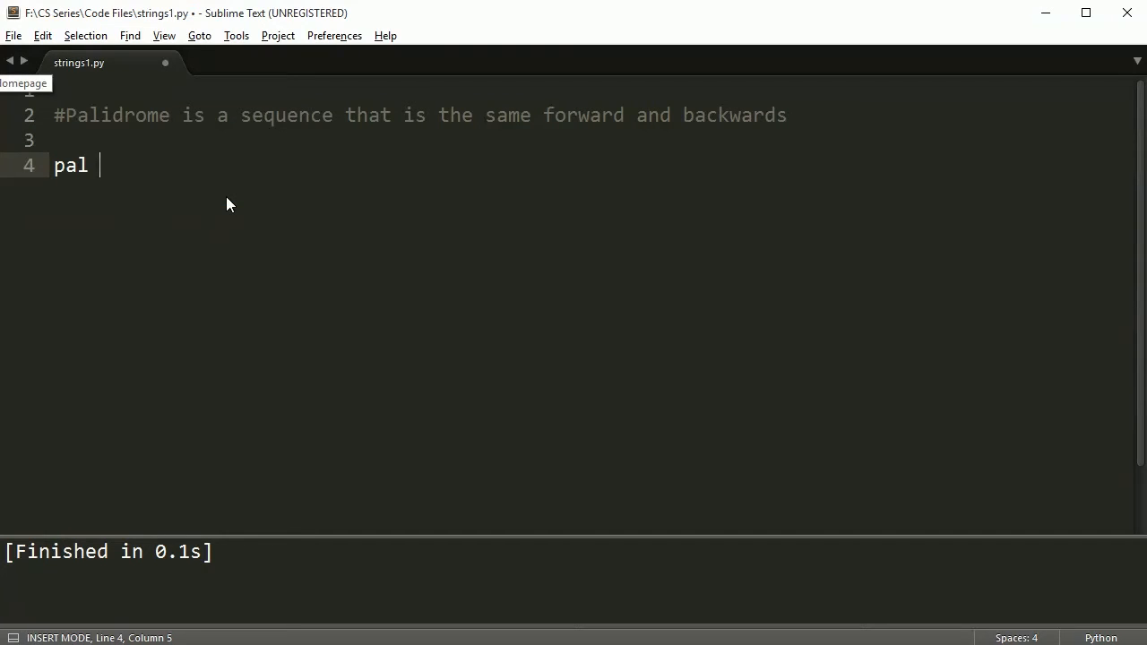
text(= "")
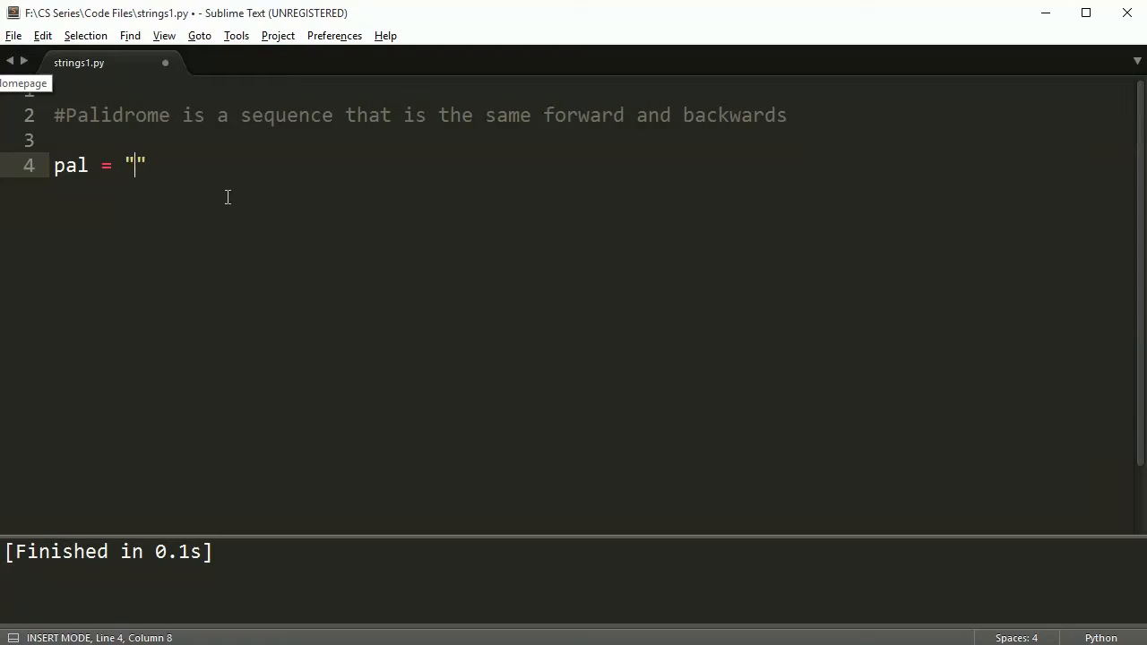
text(Housee)
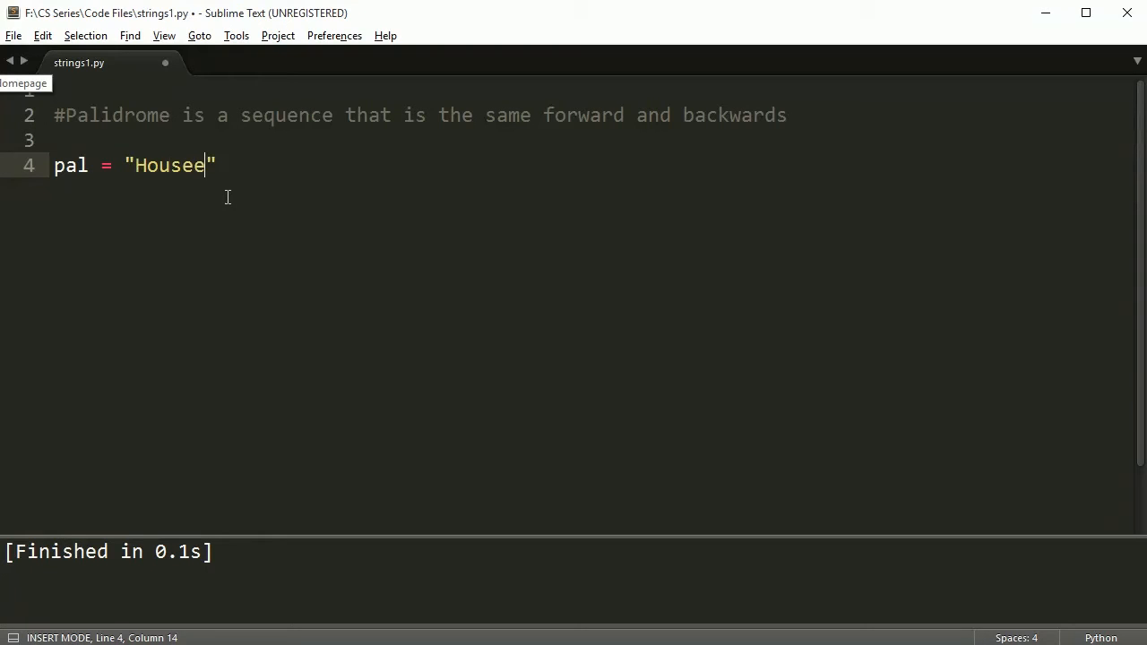
text(s)
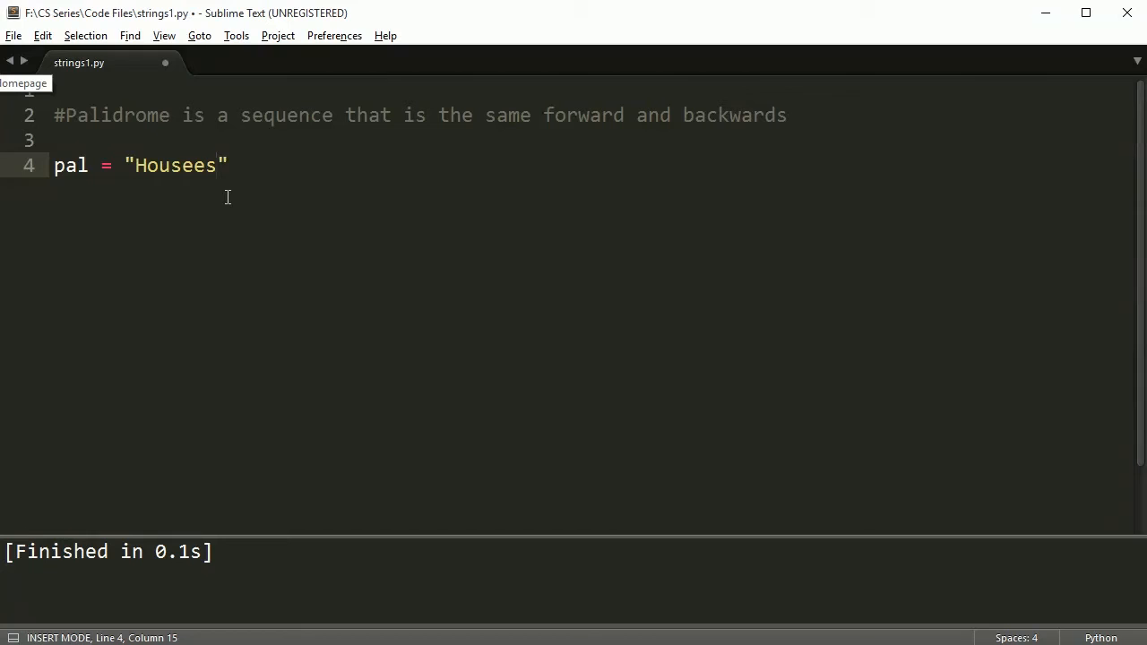
text(uoH)
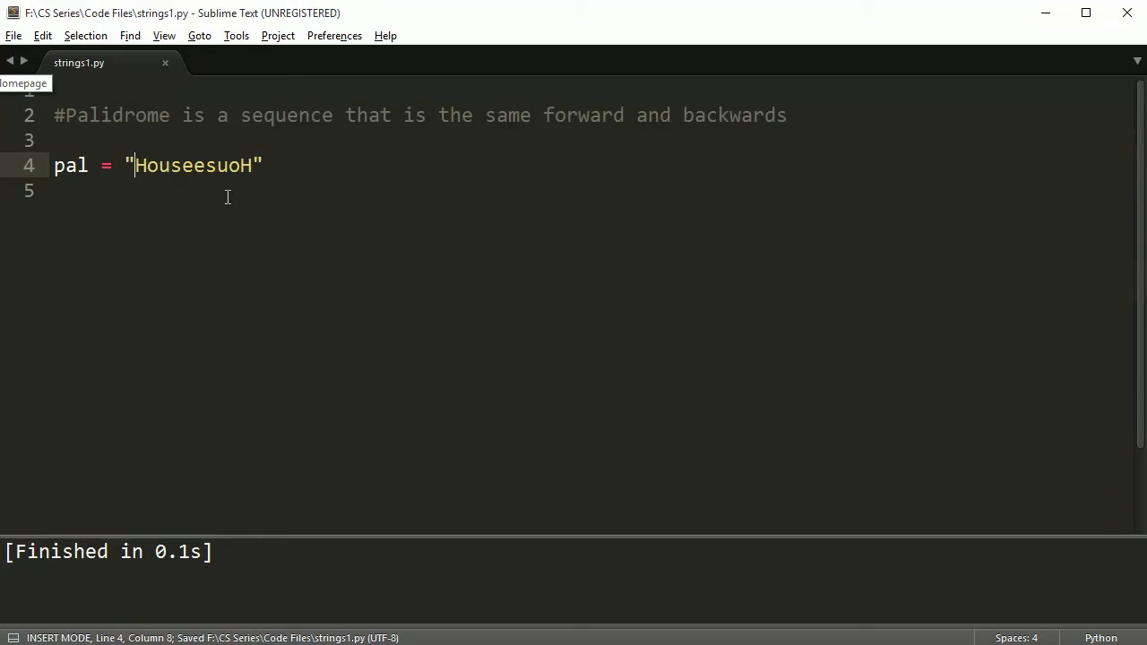
drag(137, 166, 194, 166)
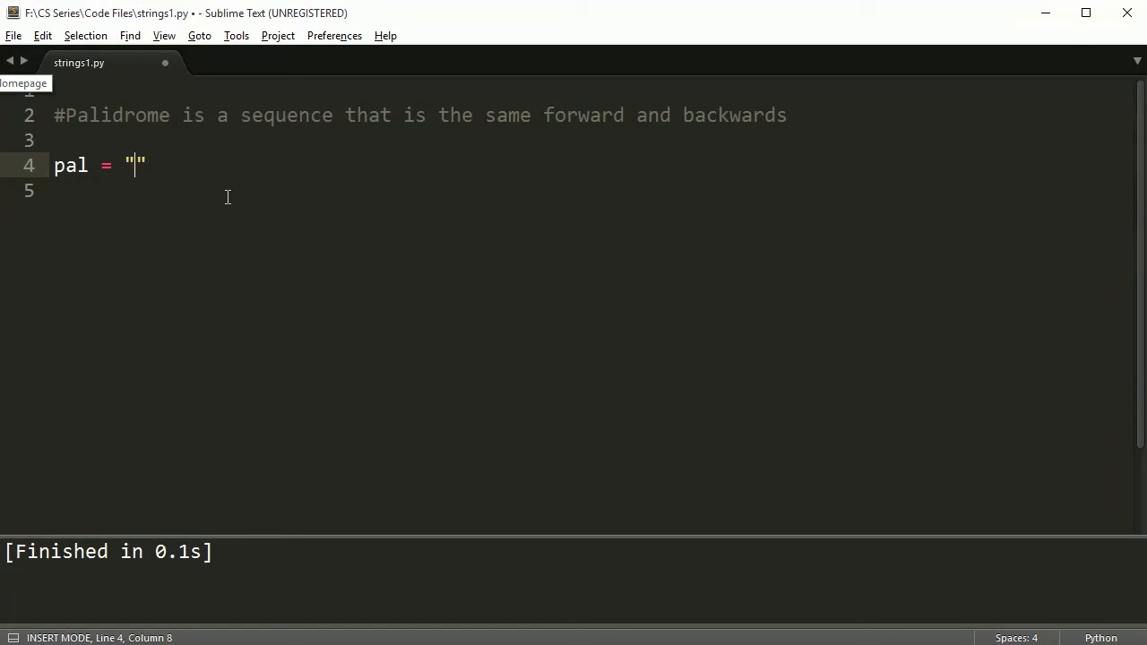
Fill pal with "applelppa", save, and retype its middle letter e.
text(apple)
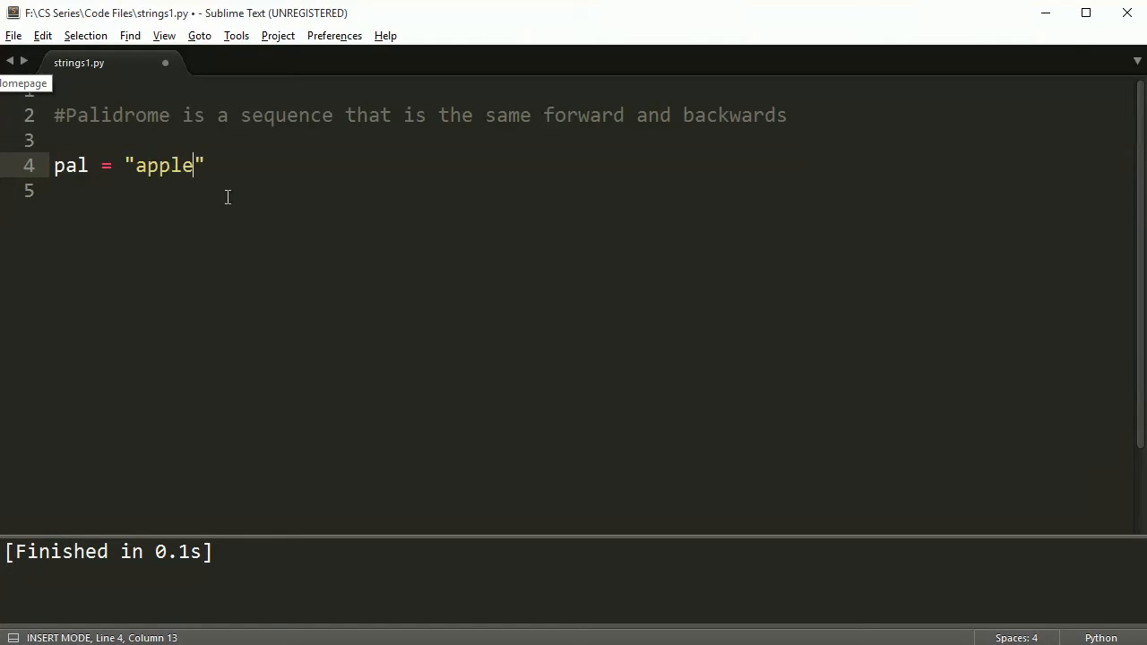
text(lppa)
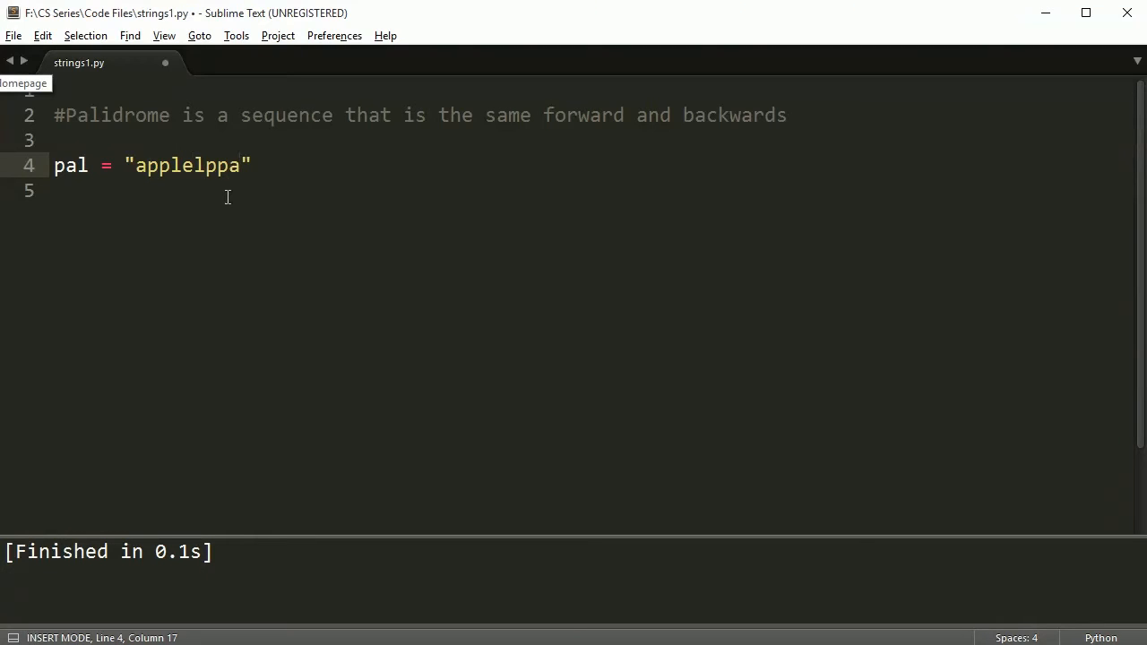
key(ctrl+s)
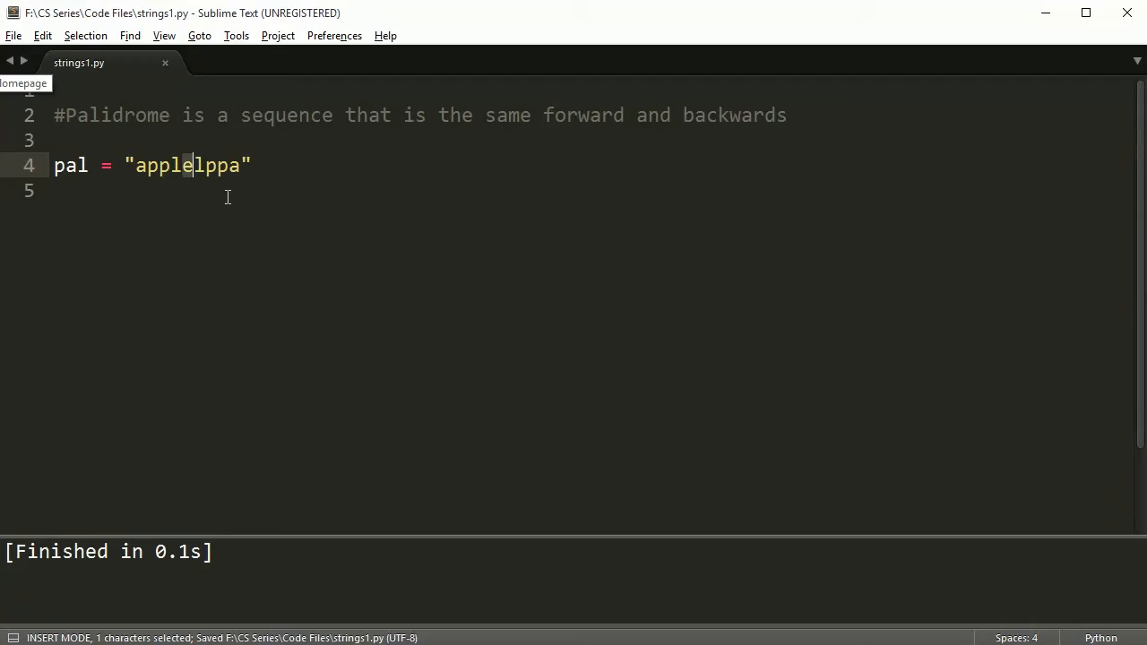
click(193, 165)
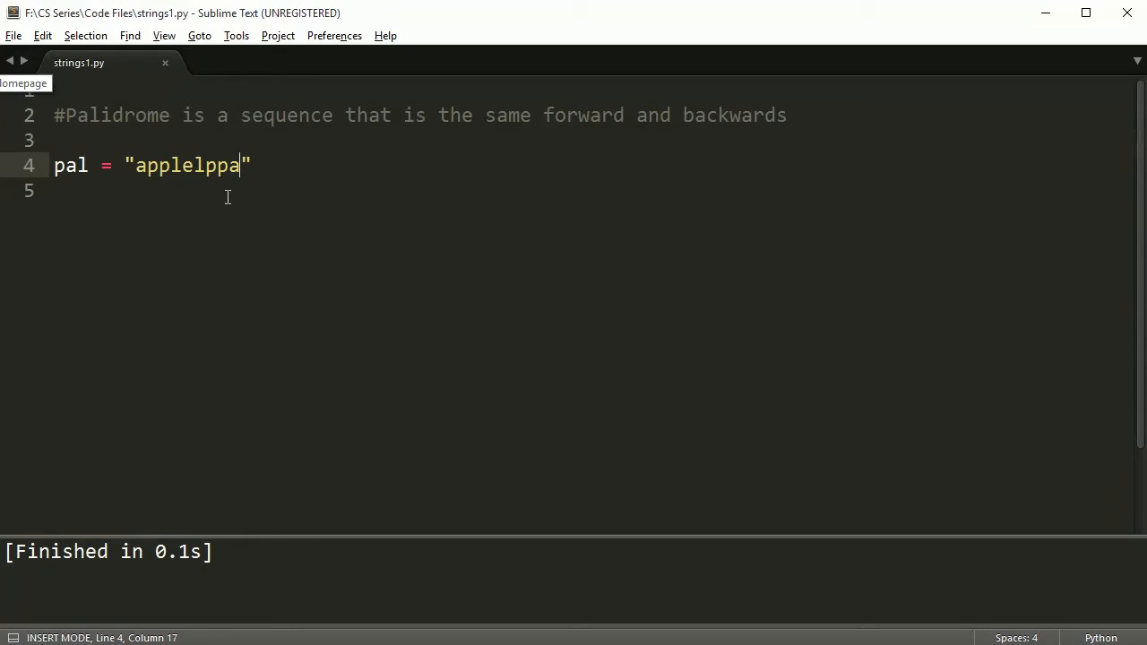
text(e)
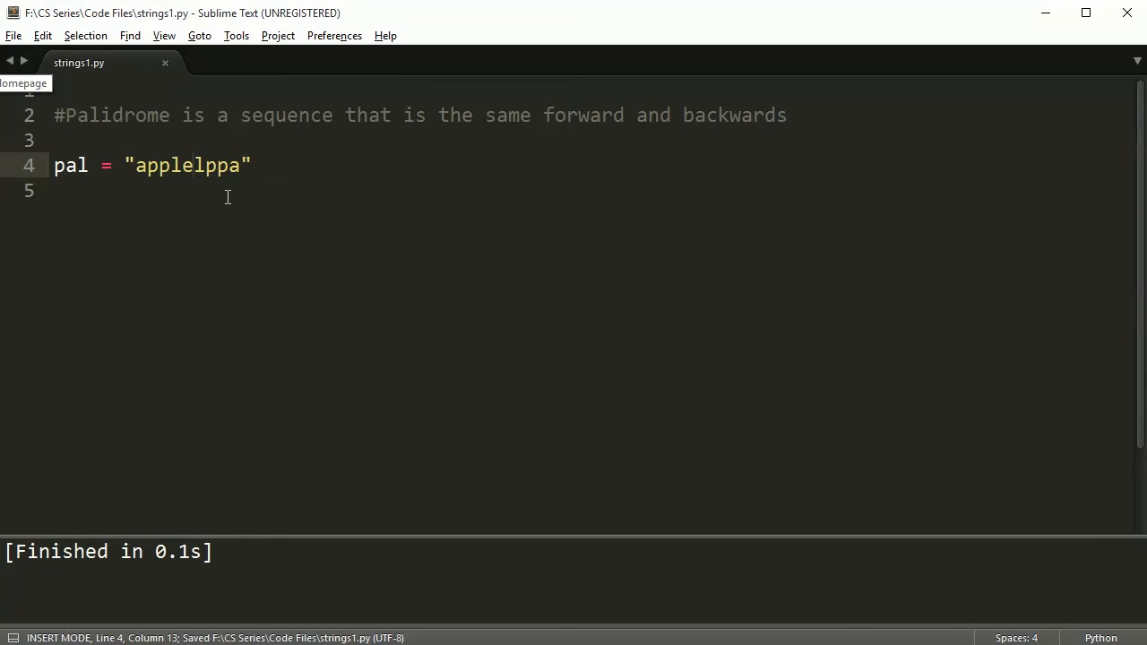
click(193, 165)
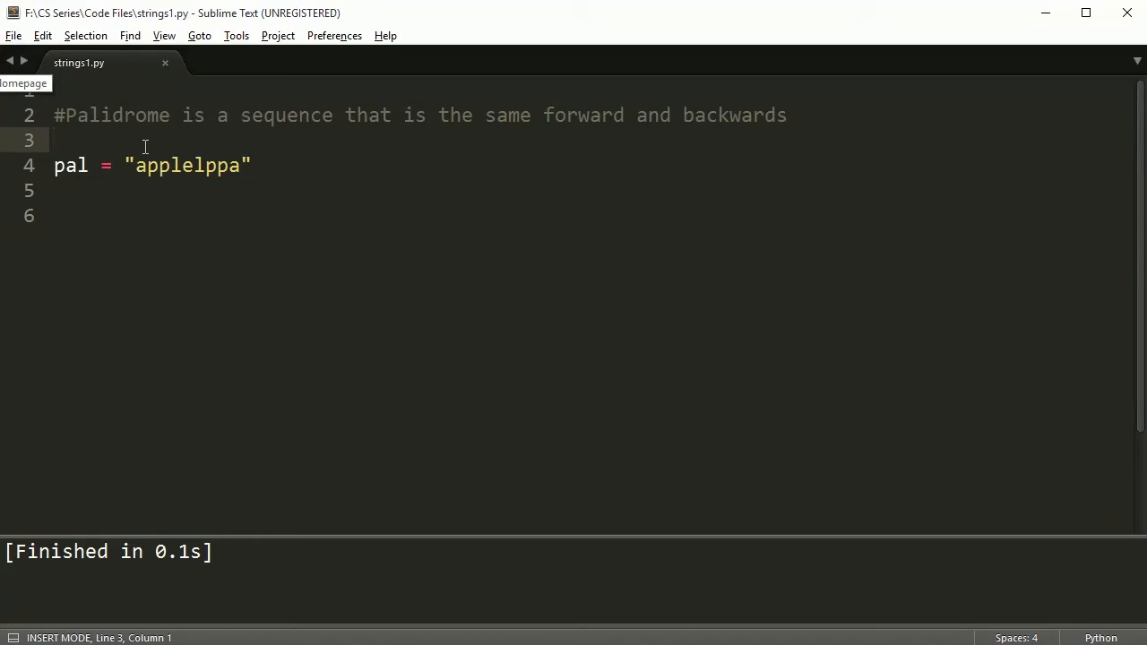
Type a trial '#' comment with spaces, % and $ on line 3, then remove the $.
text(#)
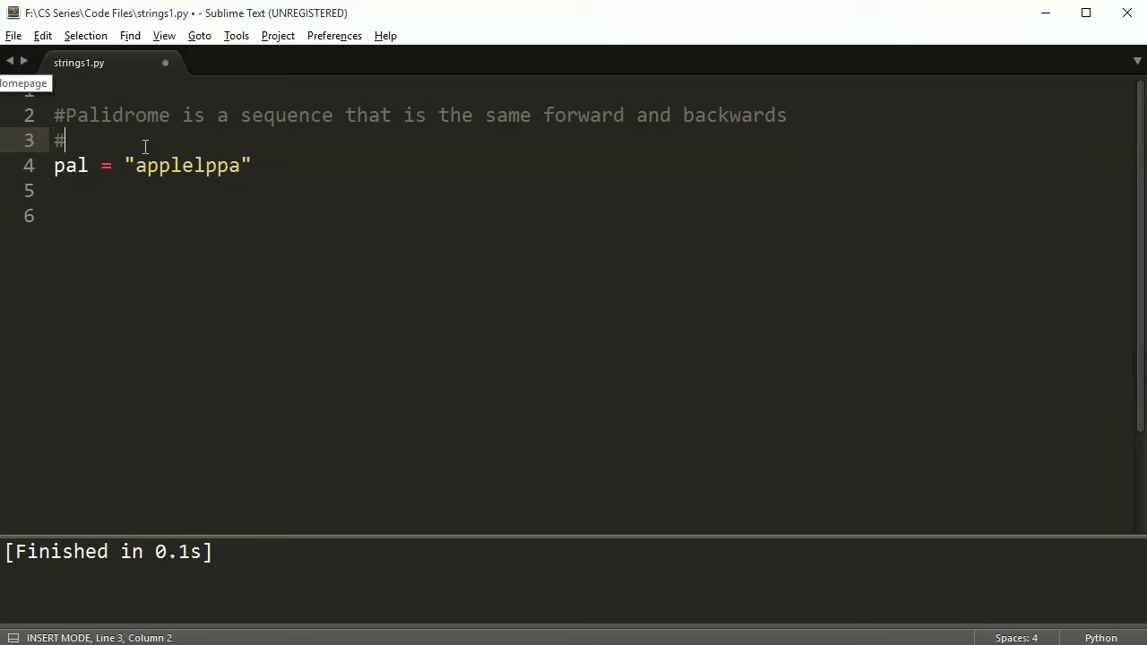
text("      ")
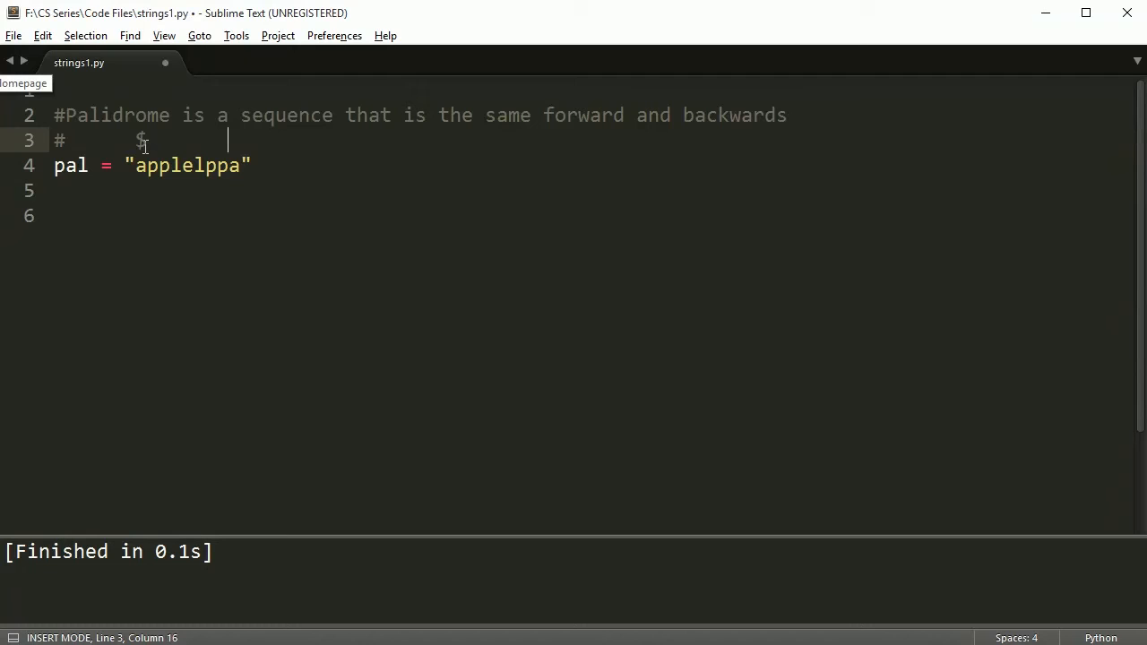
text(%)
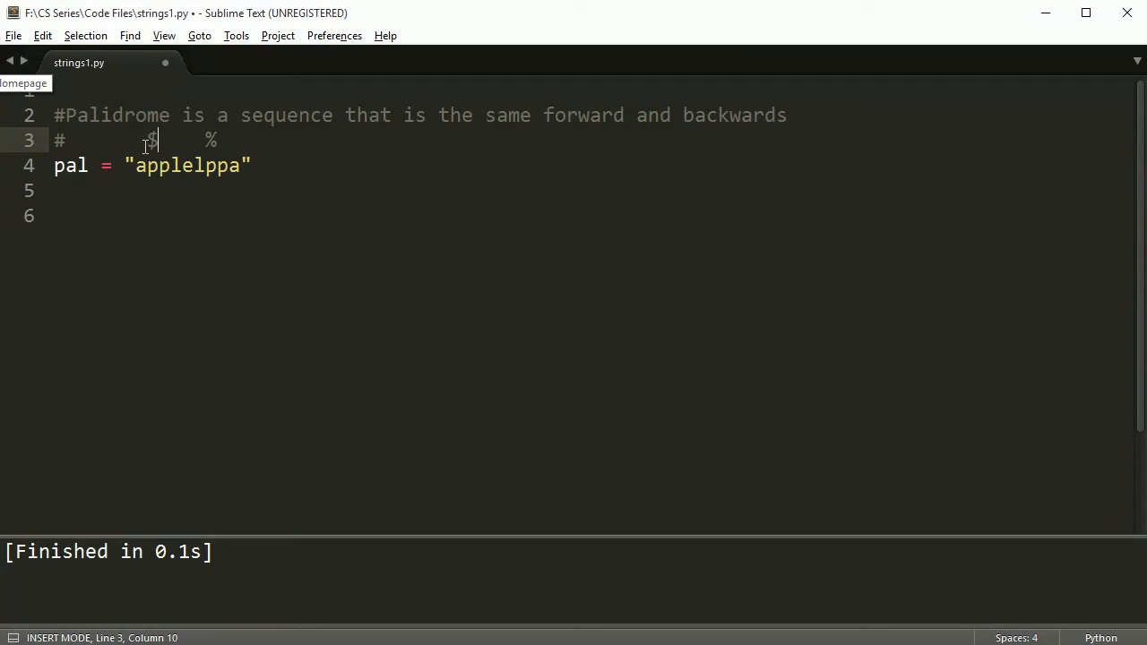
text($)
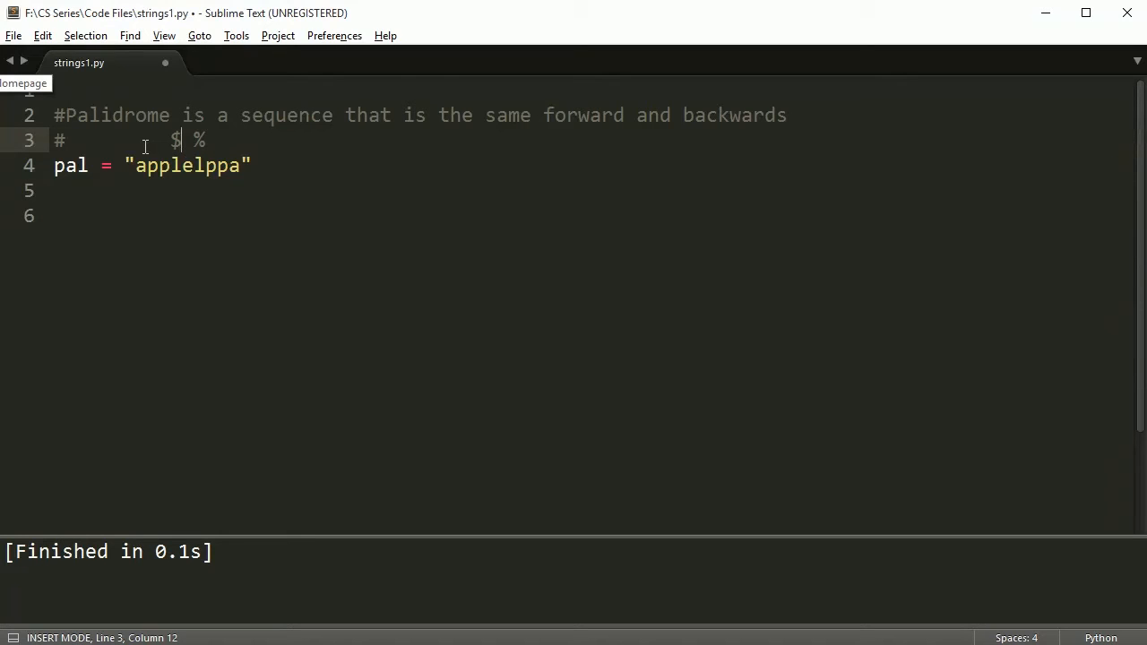
key(Backspace)
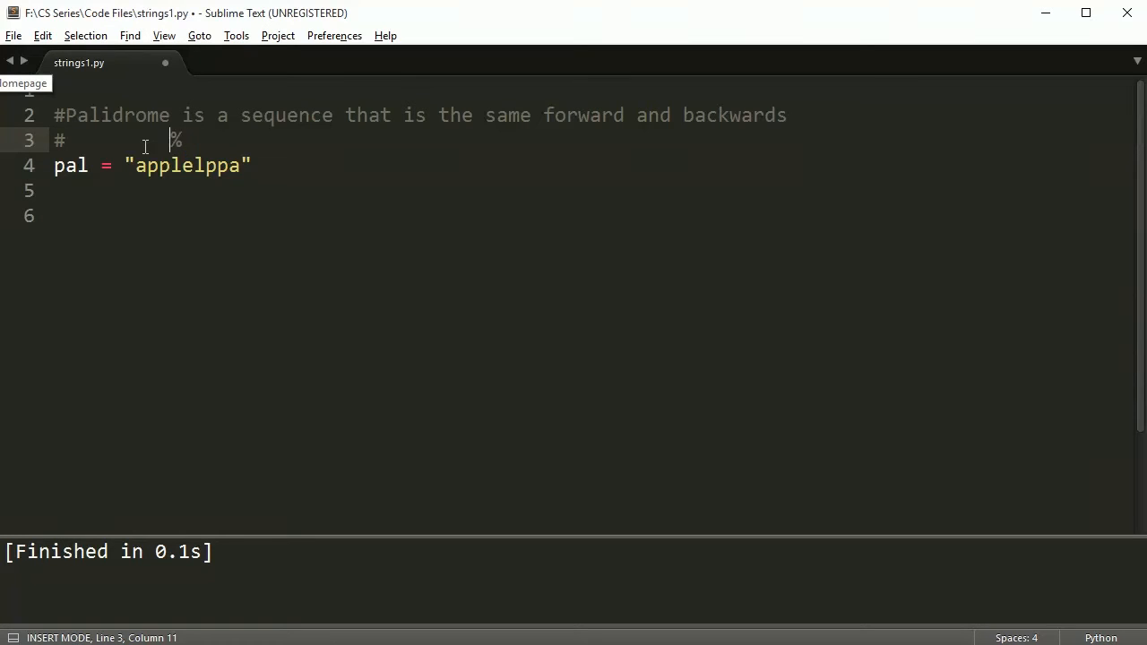
text(%)
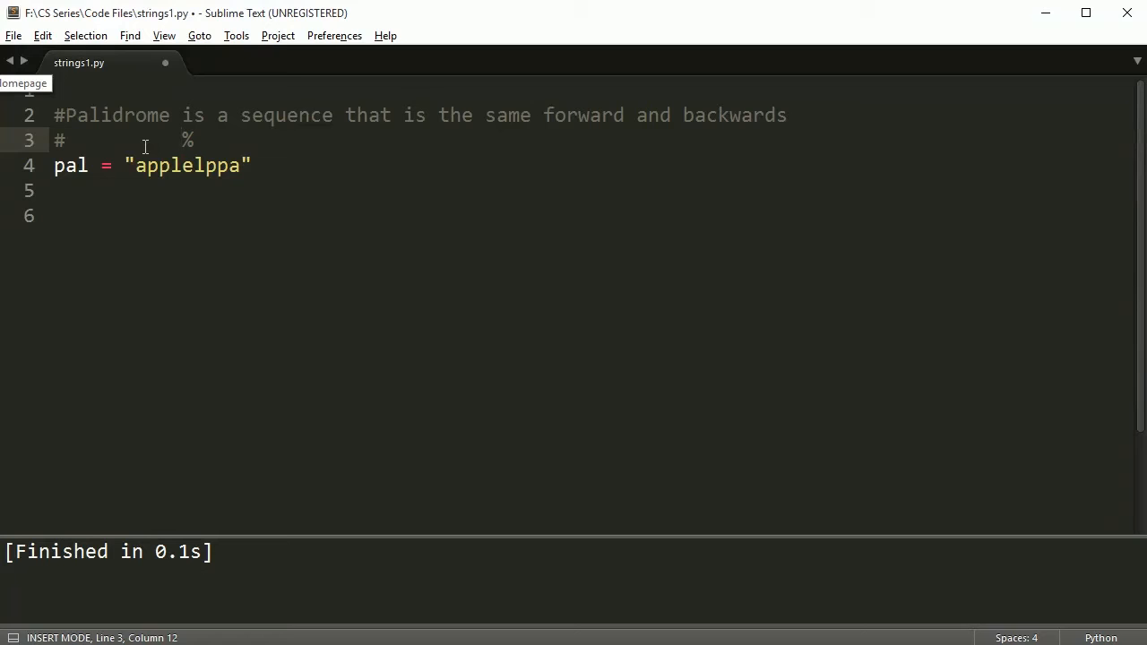
click(192, 166)
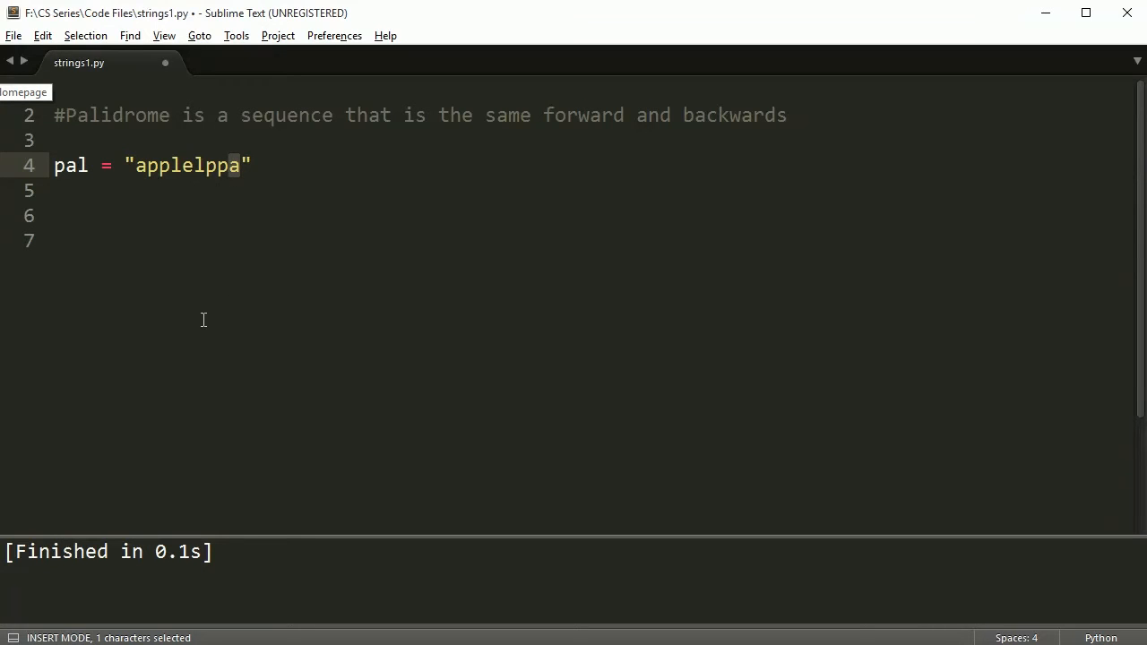
mouse_move(95, 324)
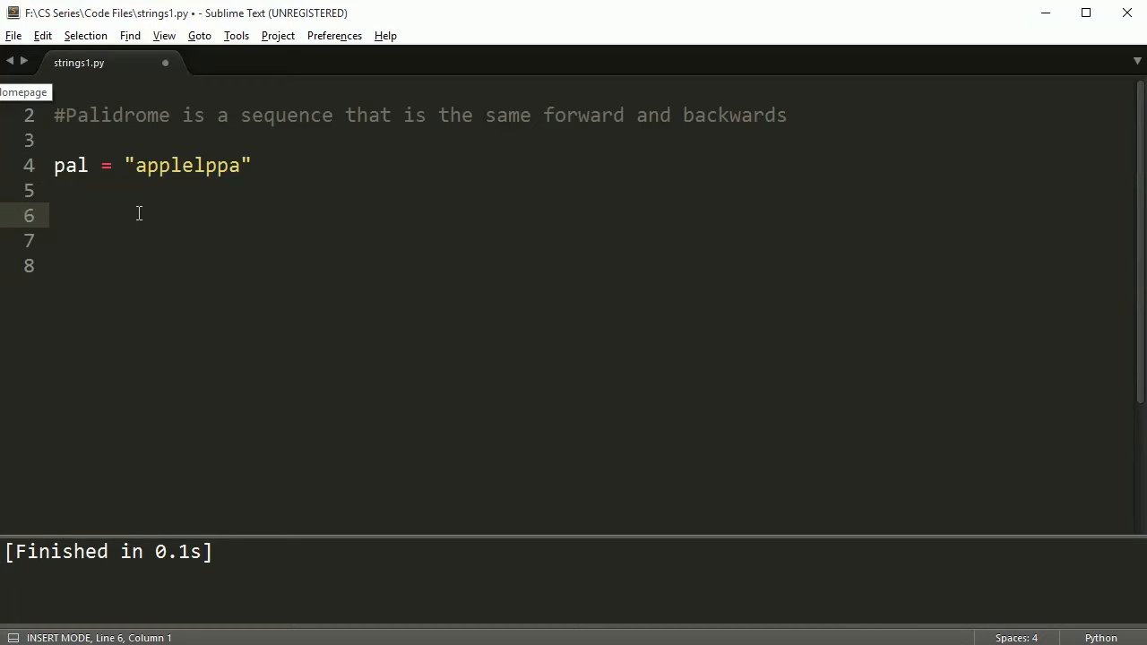
Define start_index = 0 and end_index = len(pal) - 1.
text(start)
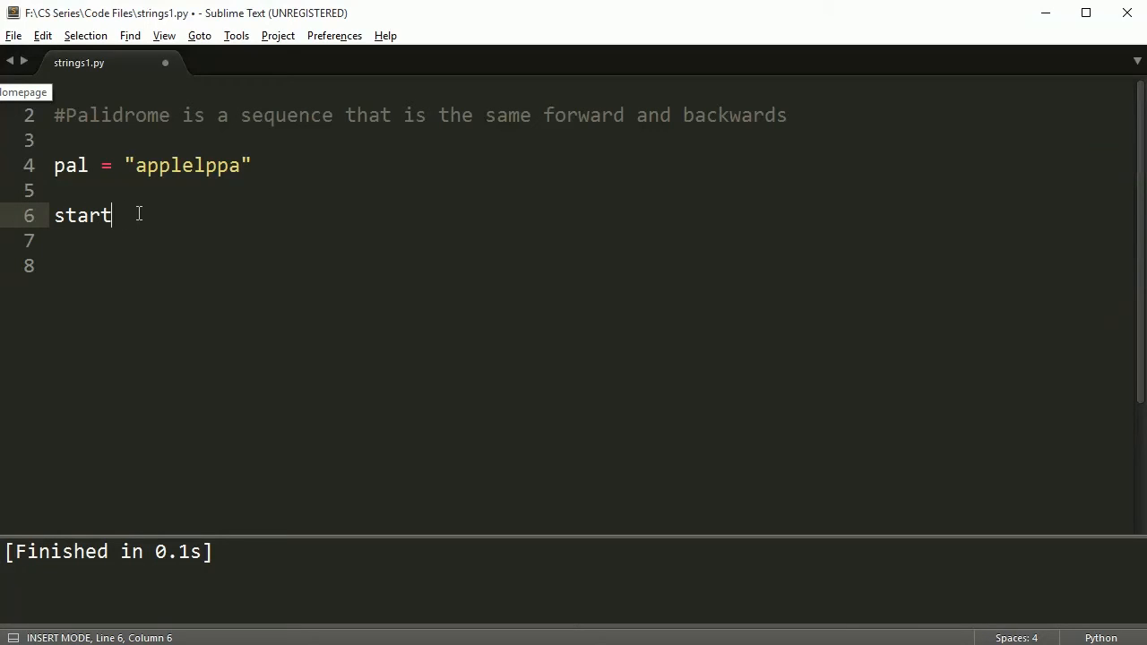
text(_index = 0)
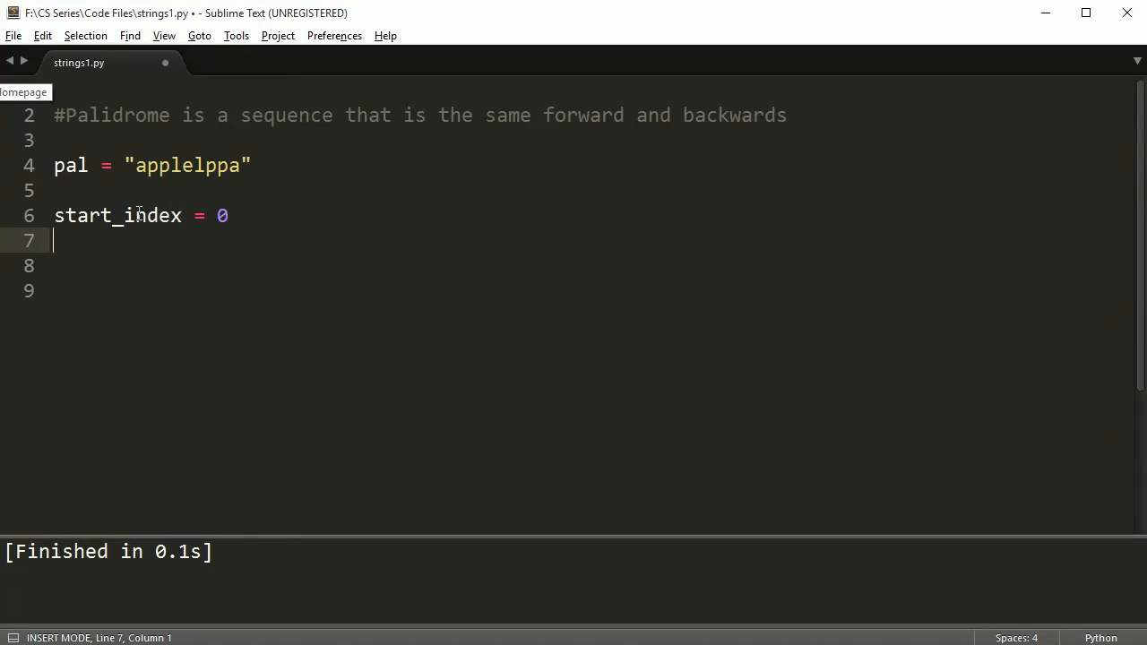
text(end_)
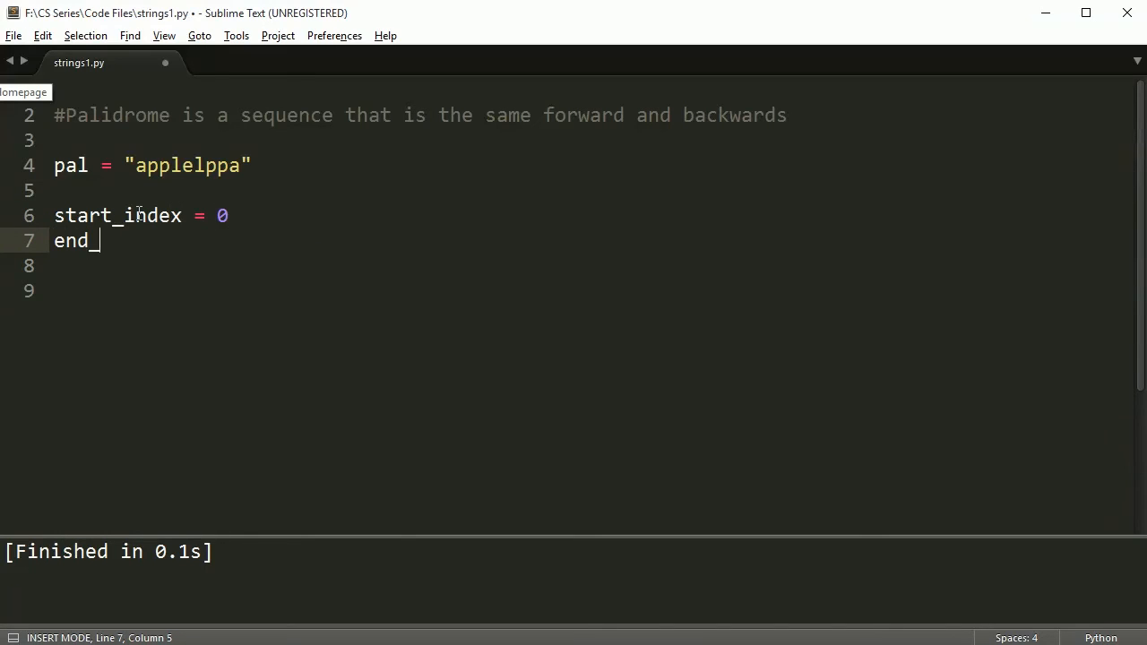
text(index =)
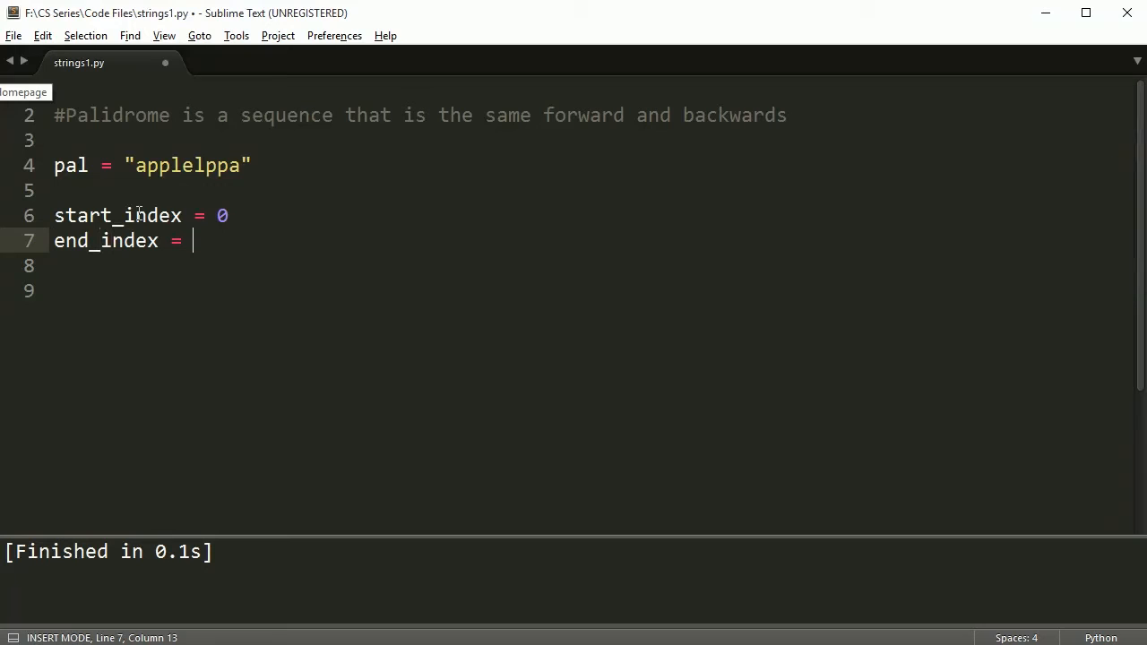
text(len(pal)
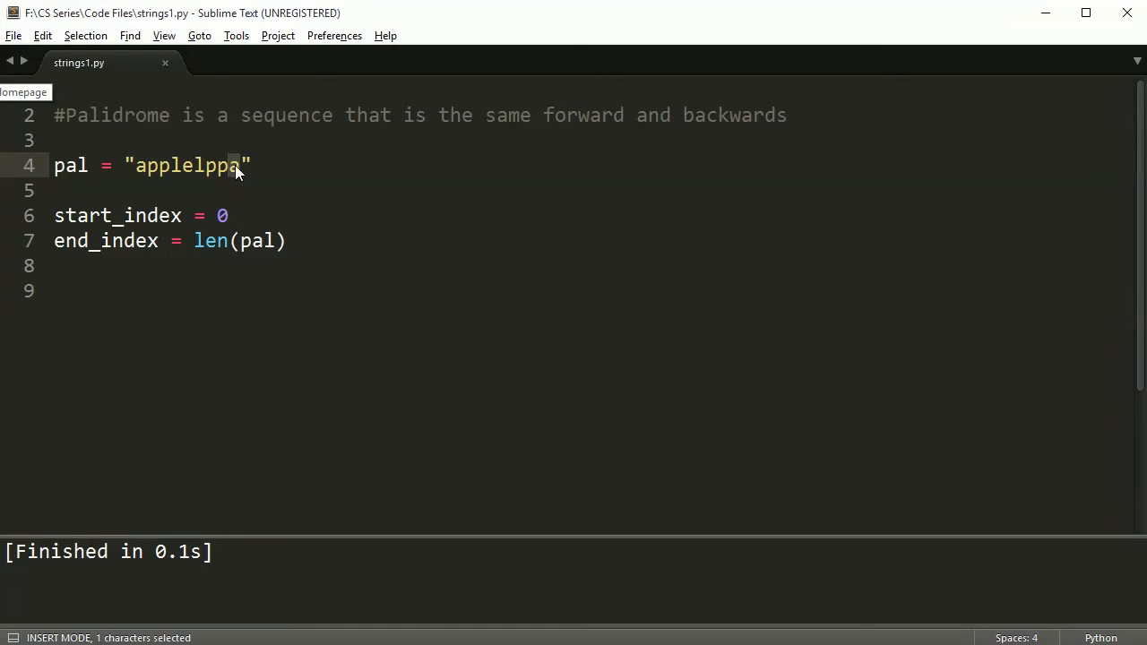
text(-1)
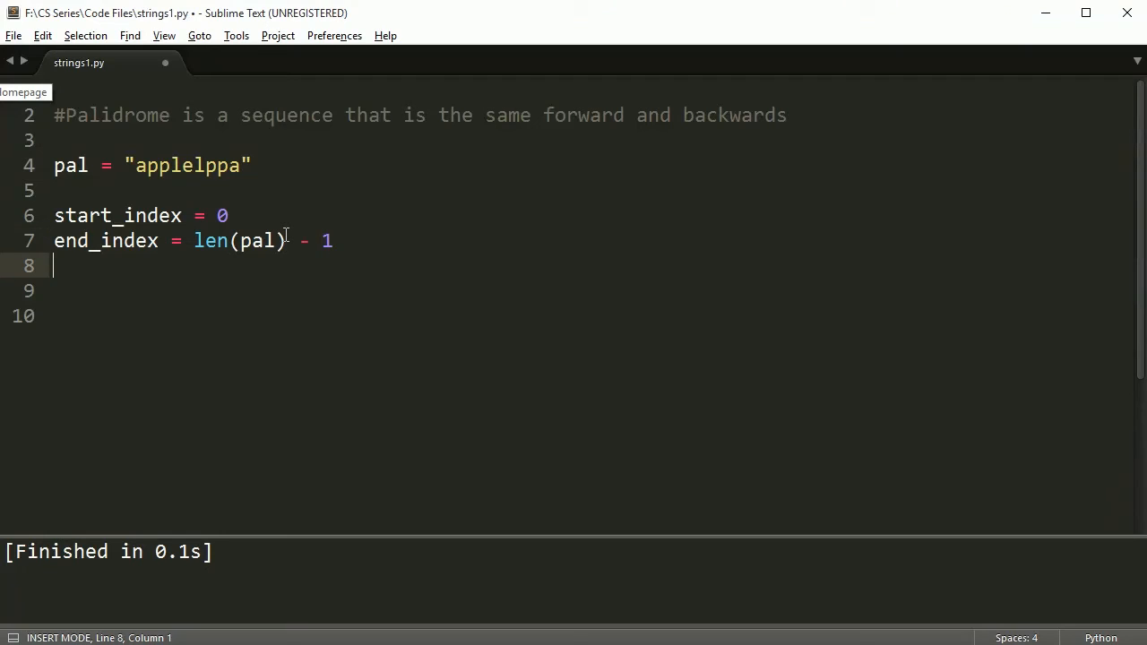
Test-print the indices and their pal characters with a build, then select those temporary prints.
text(print(star)
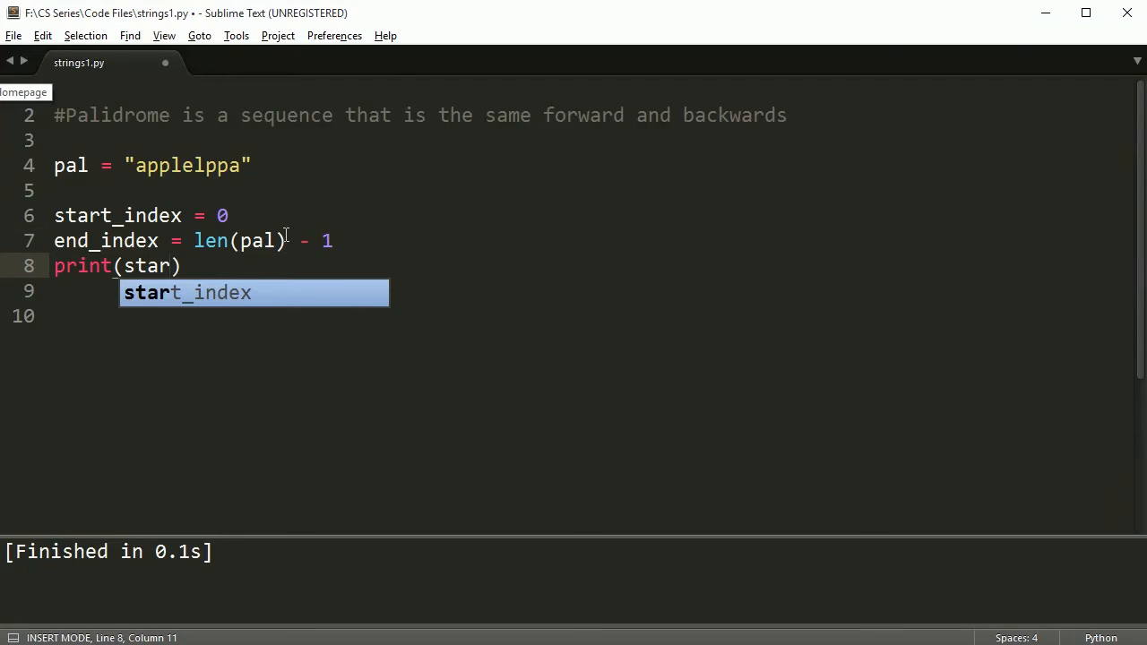
text(_index, end_index)
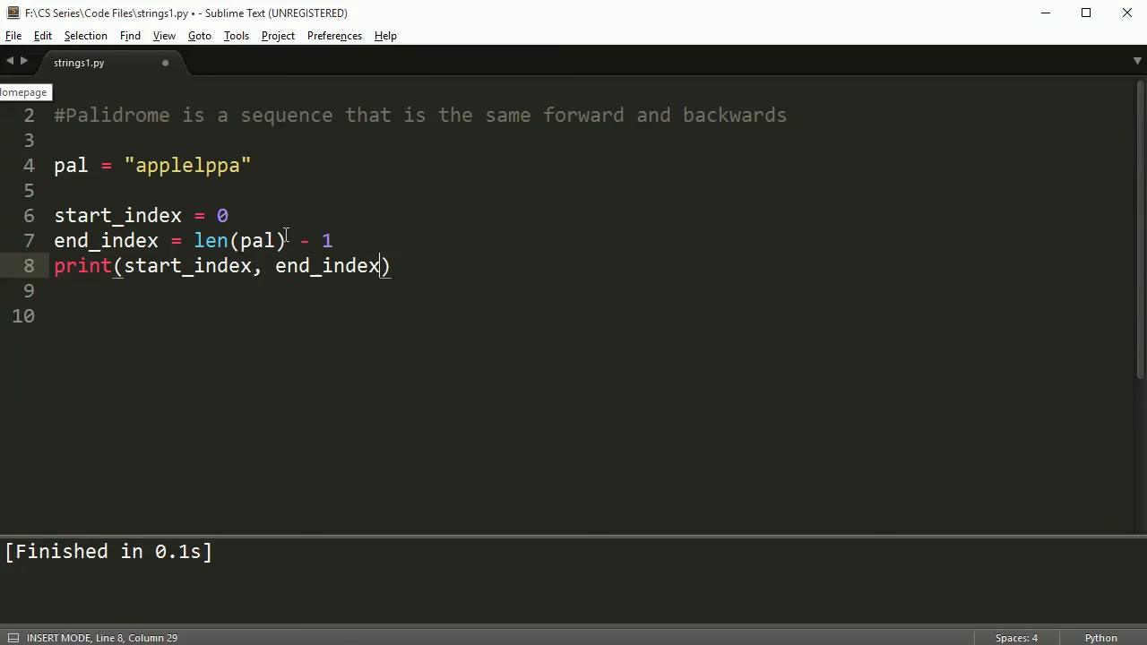
key(ctrl+b)
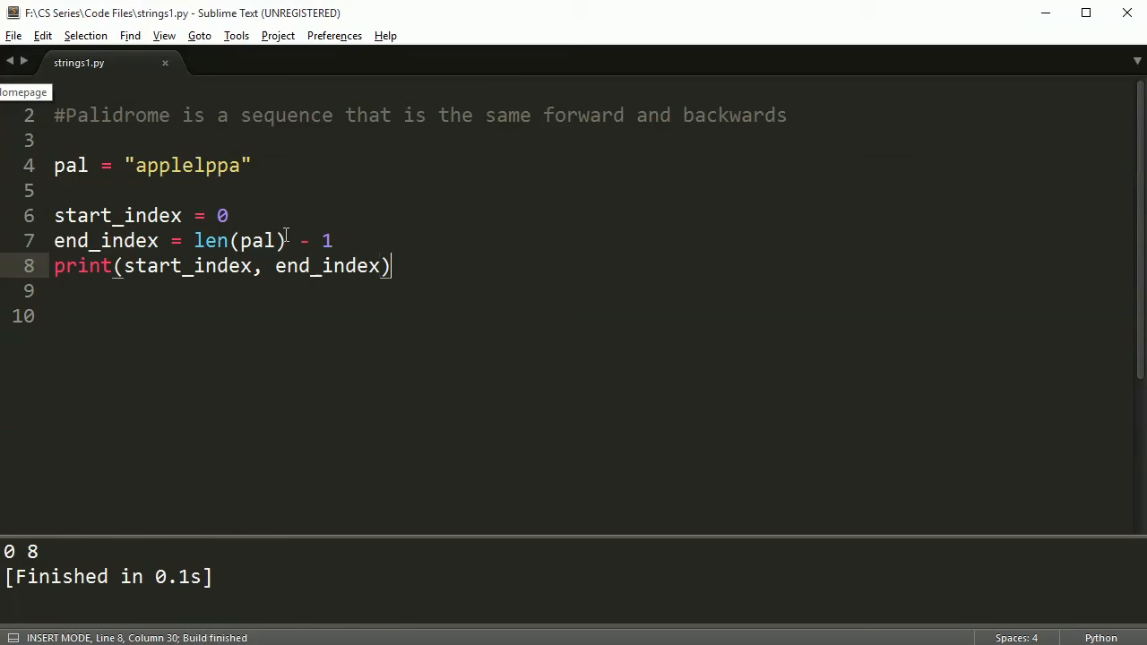
text(print()
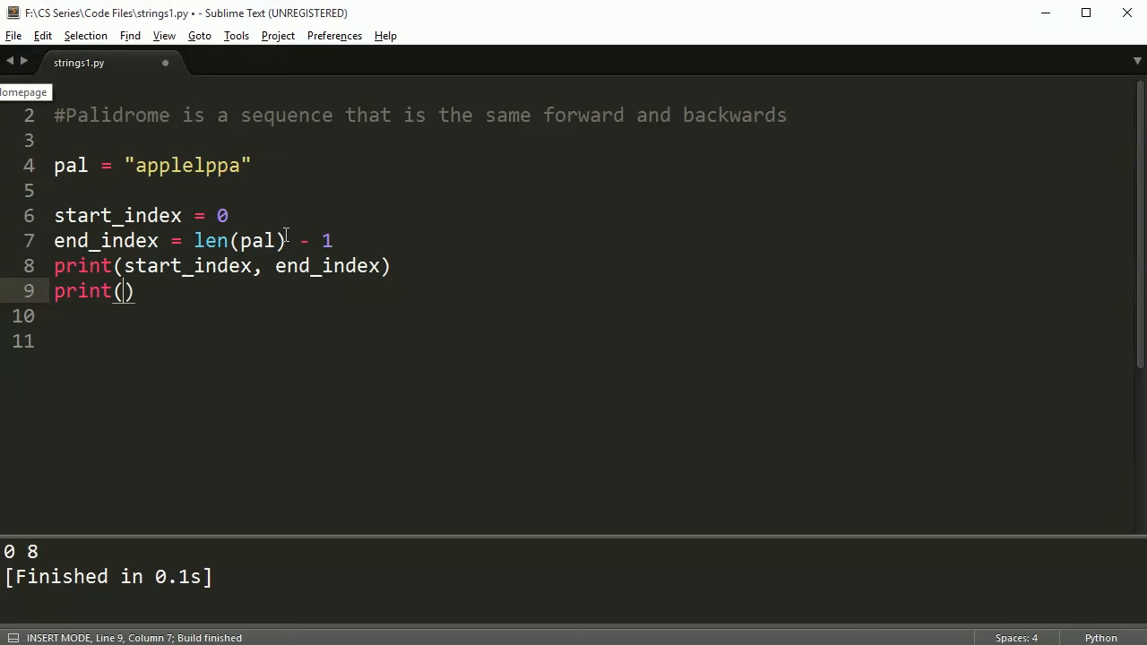
text(pal[start_index],)
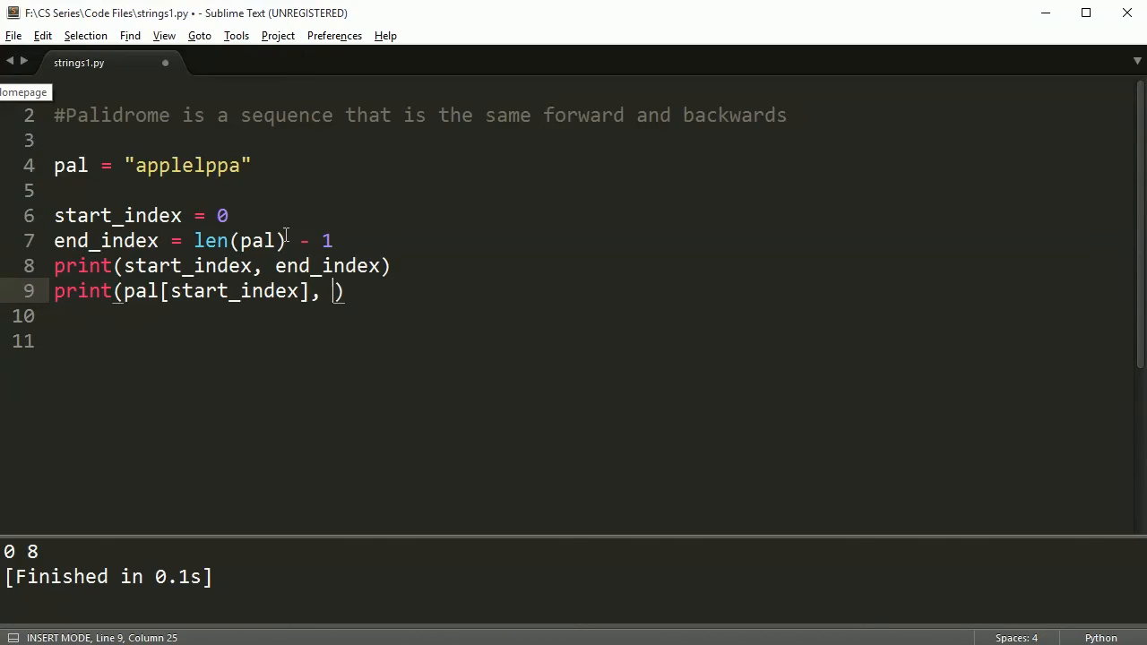
text(pal[end_index)
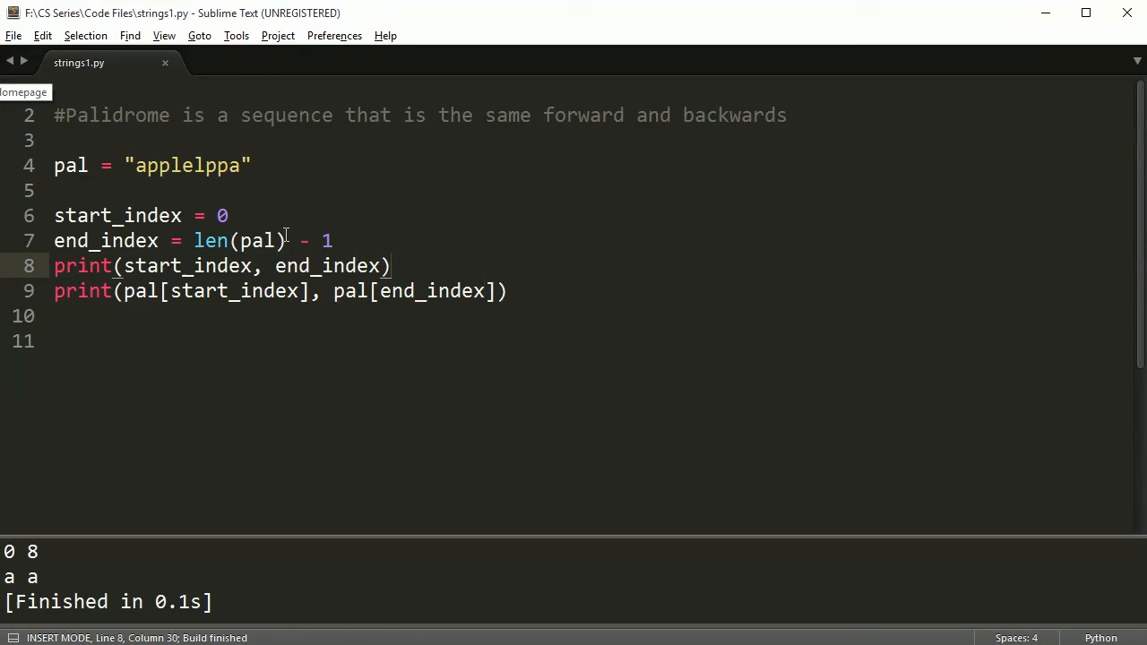
drag(54, 266, 53, 316)
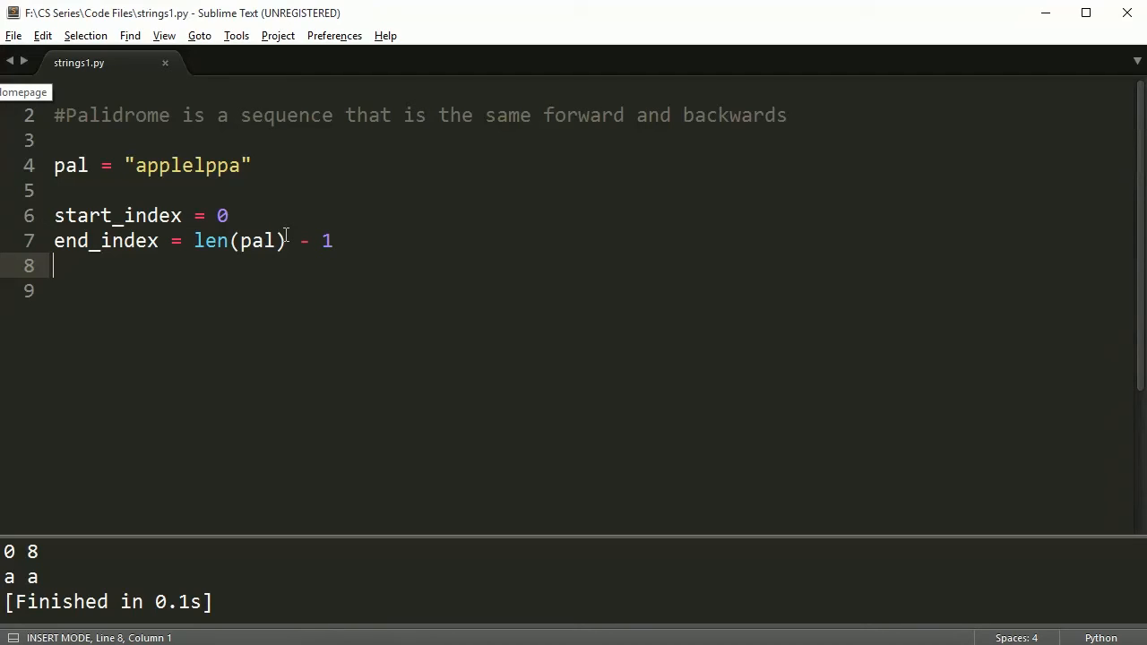
Save and start a while start_index <= end_index: loop.
key(enter)
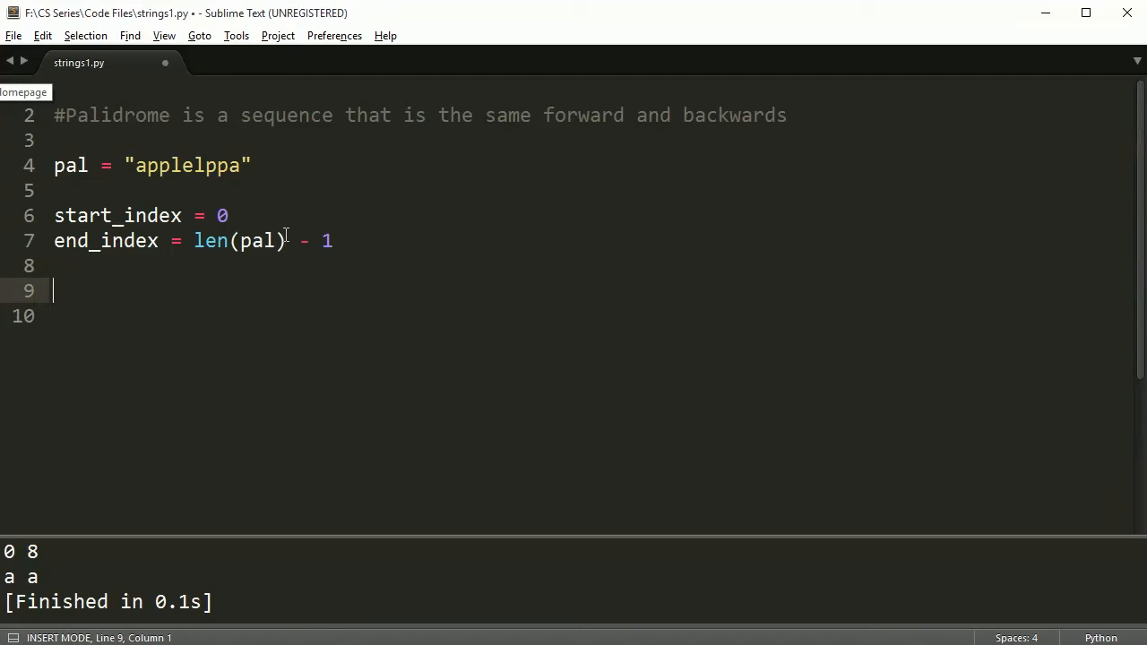
key(ctrl+s)
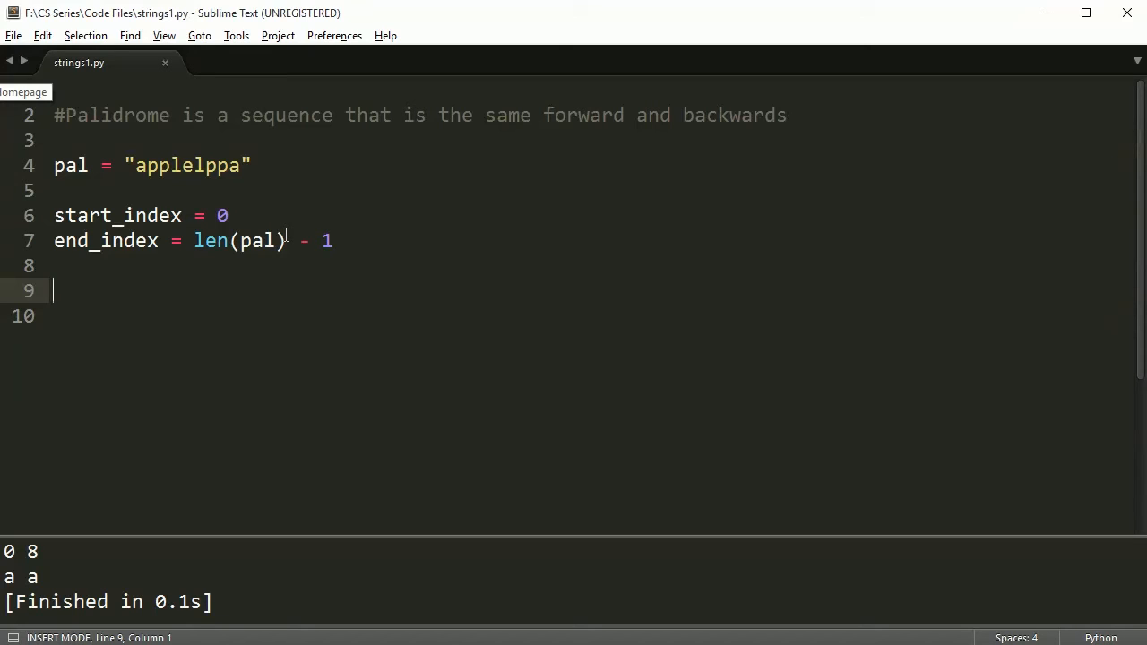
text(while sta)
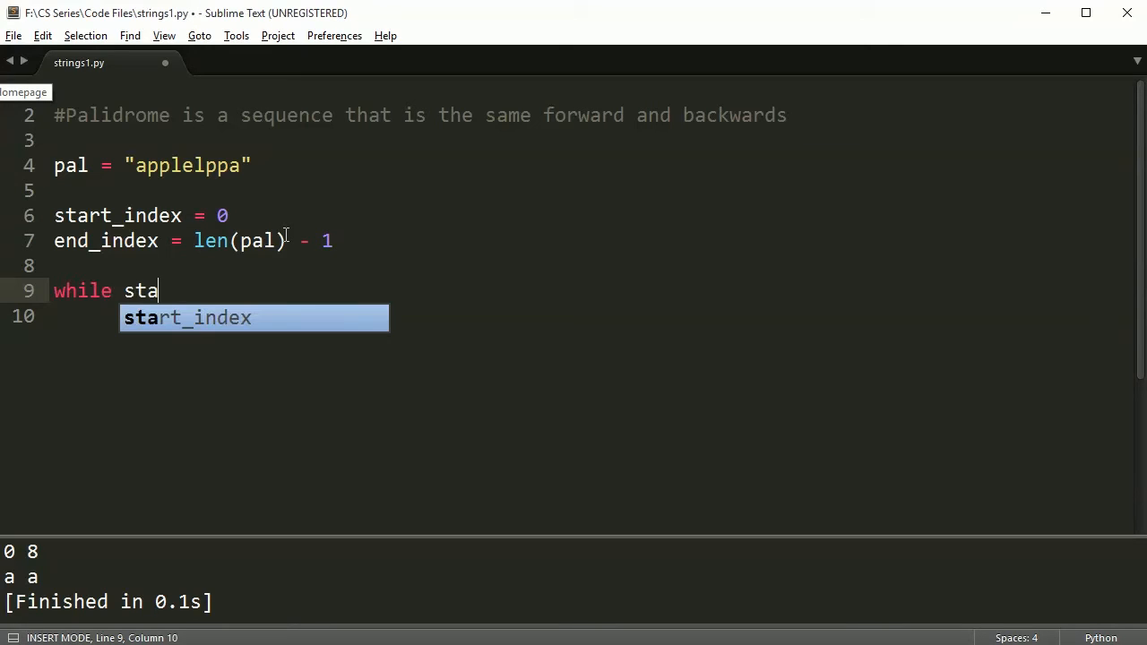
text(rt_)
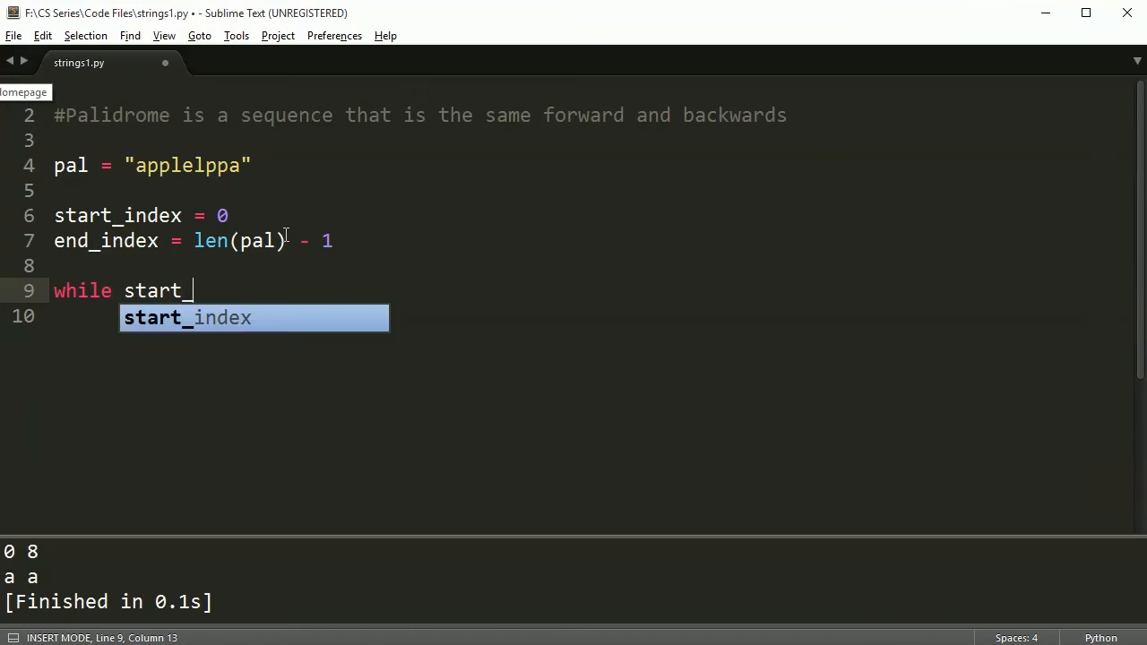
key(Tab)
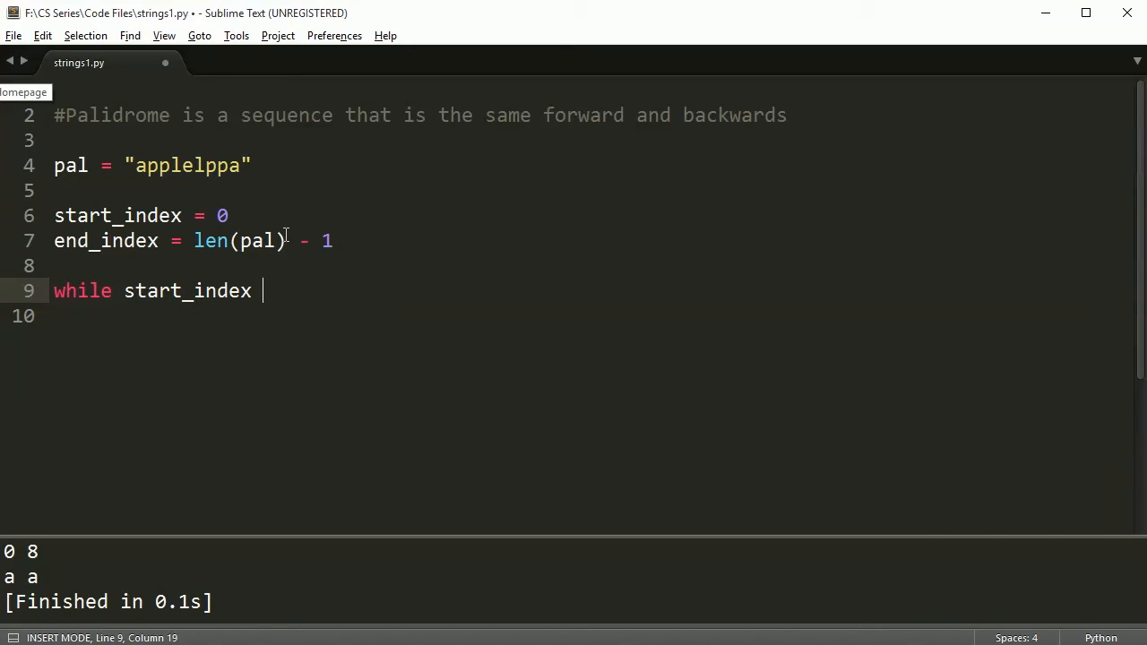
text(<= end_index:)
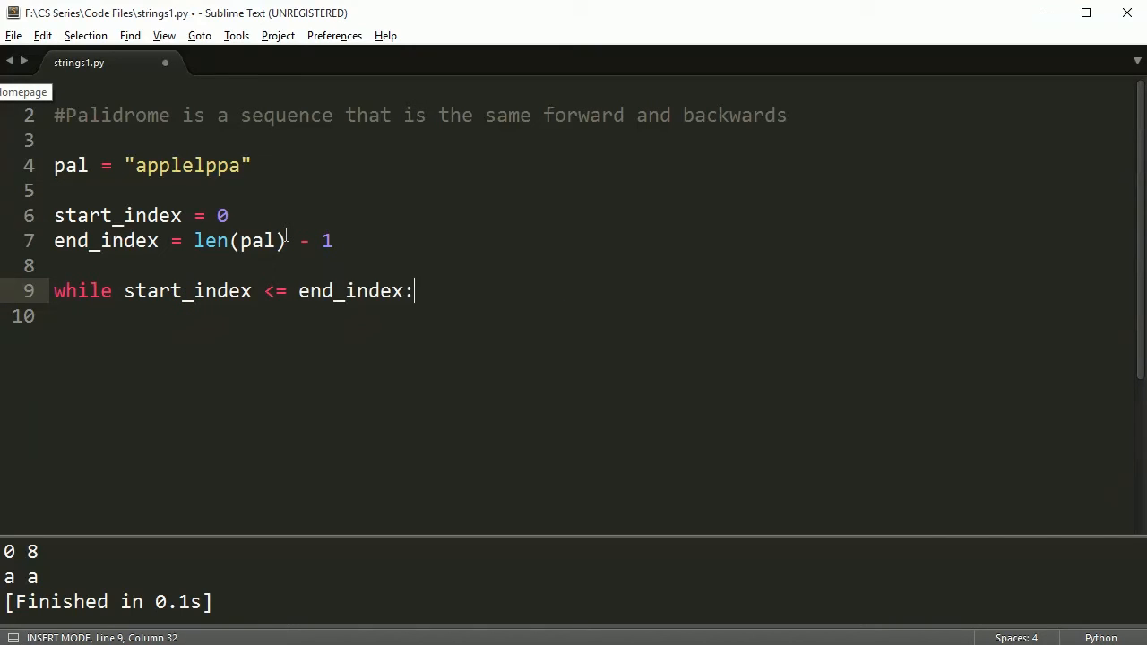
key(enter)
text(if)
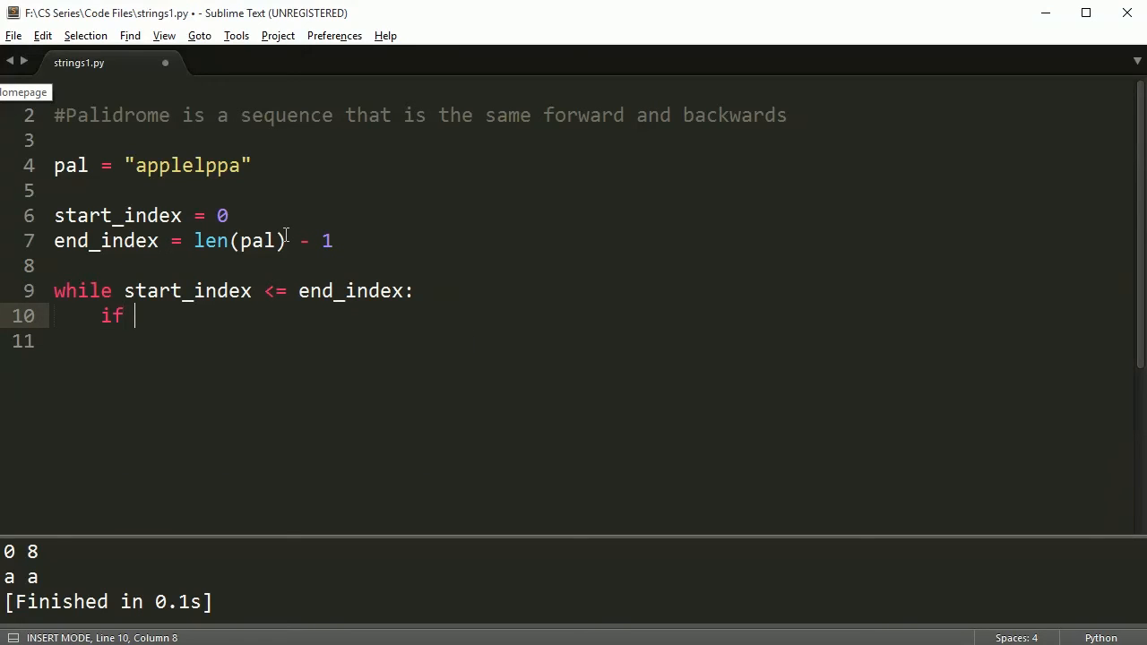
Inside the loop, check if pal[start_index] != pal[end_index]:.
text(pal[s)
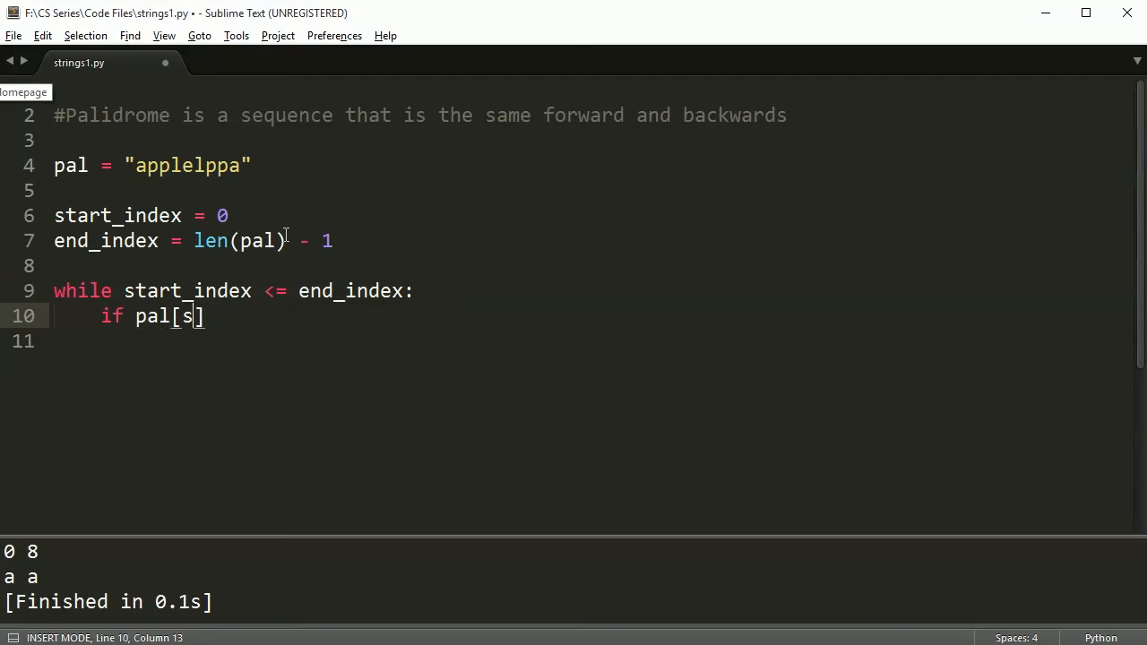
text(tart_index])
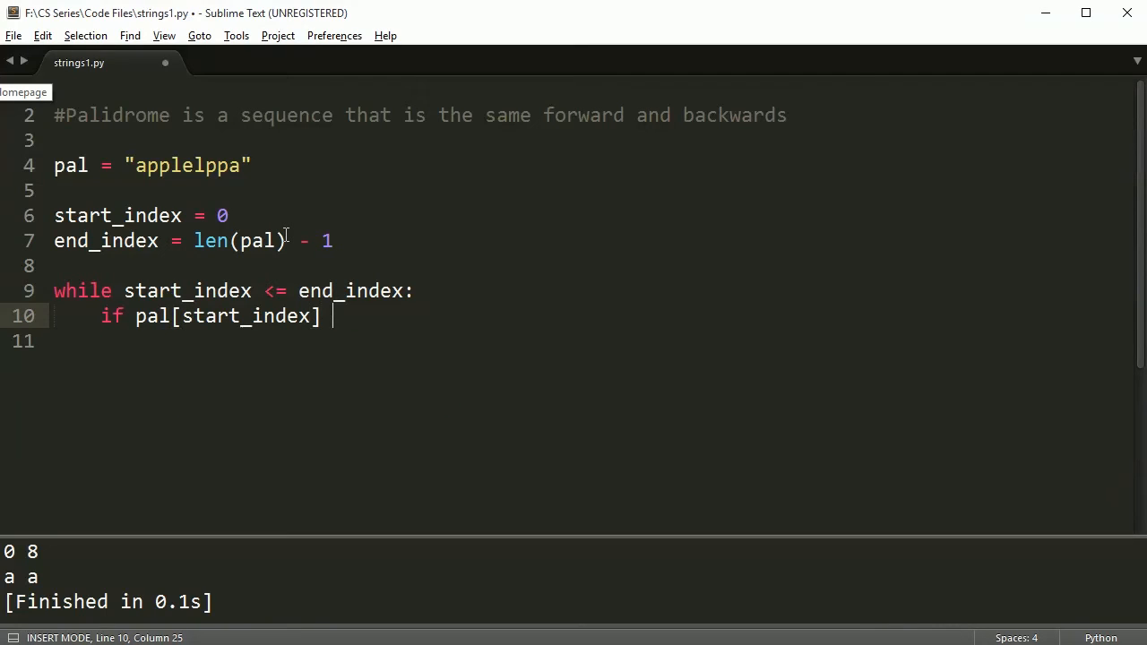
text(!=)
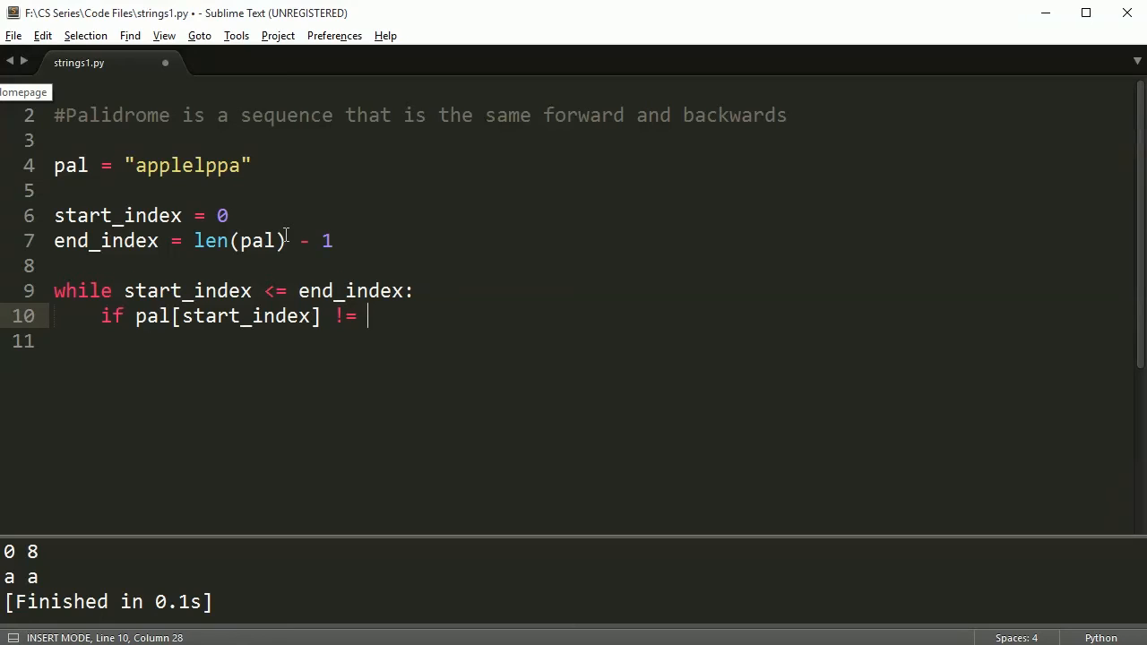
text(pal)
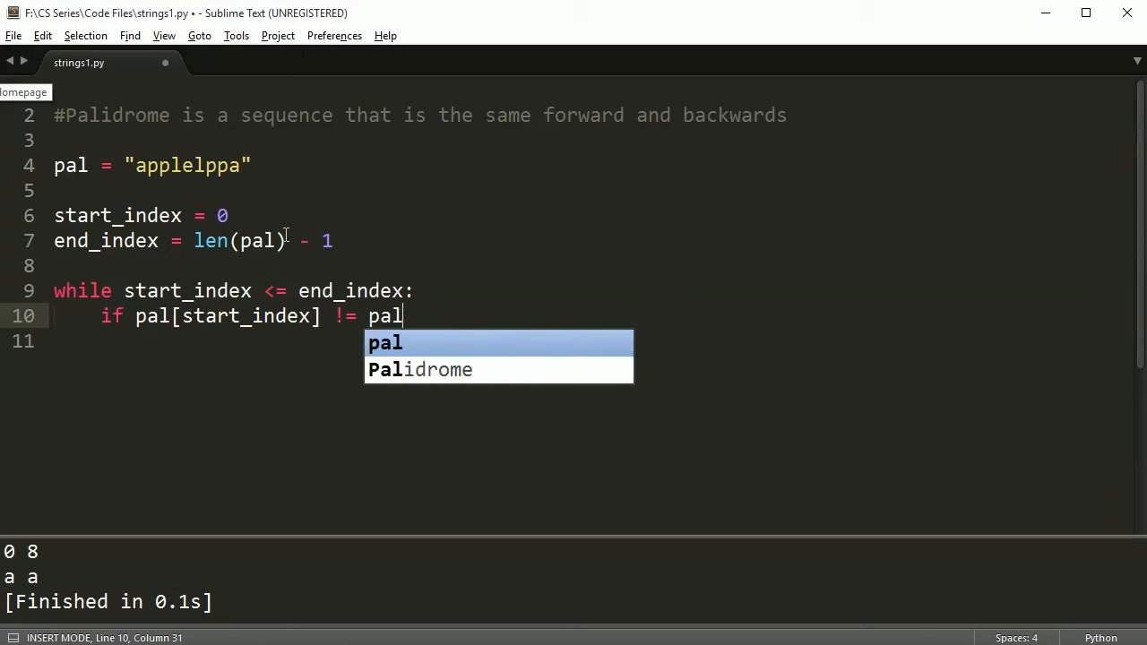
text([end_index])
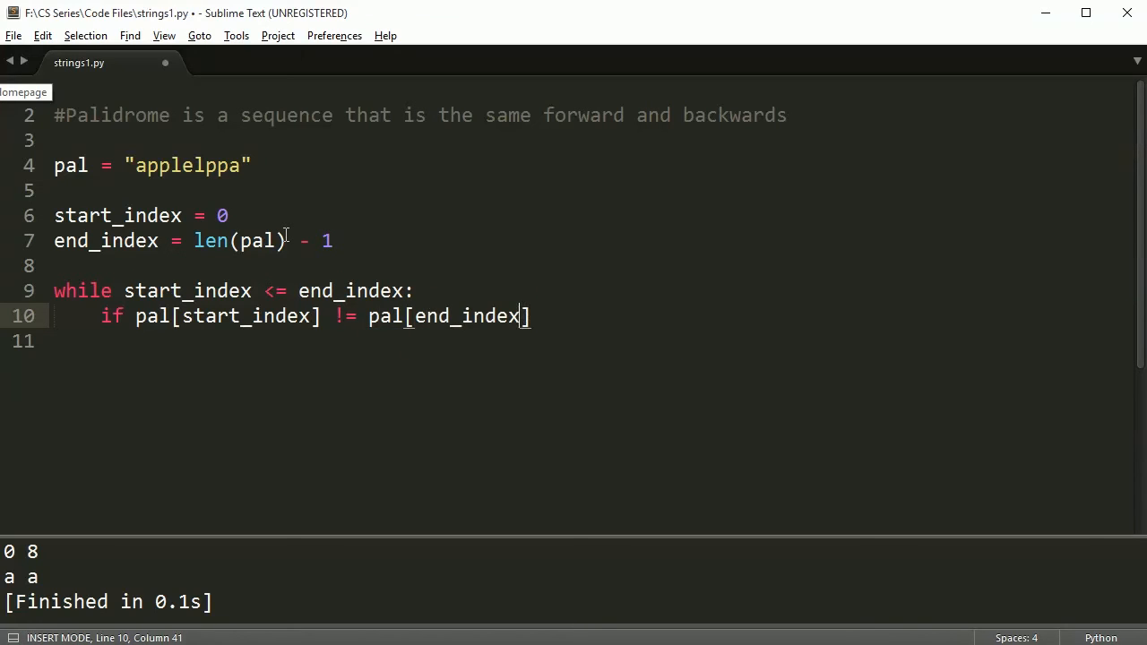
text(:)
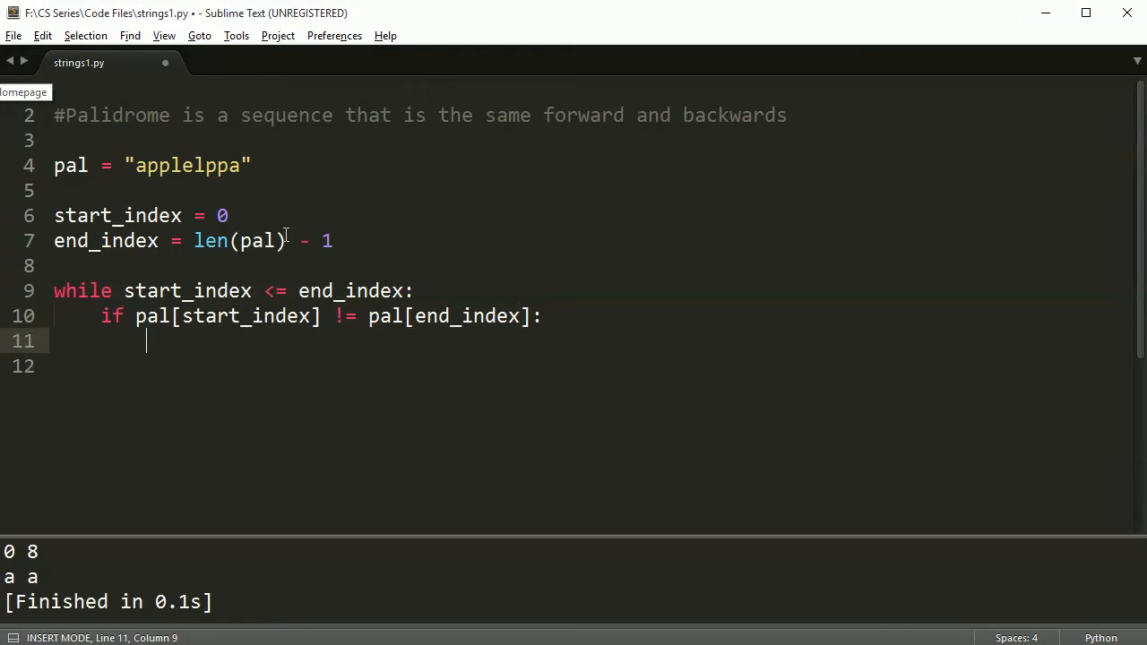
text(p)
text(break)
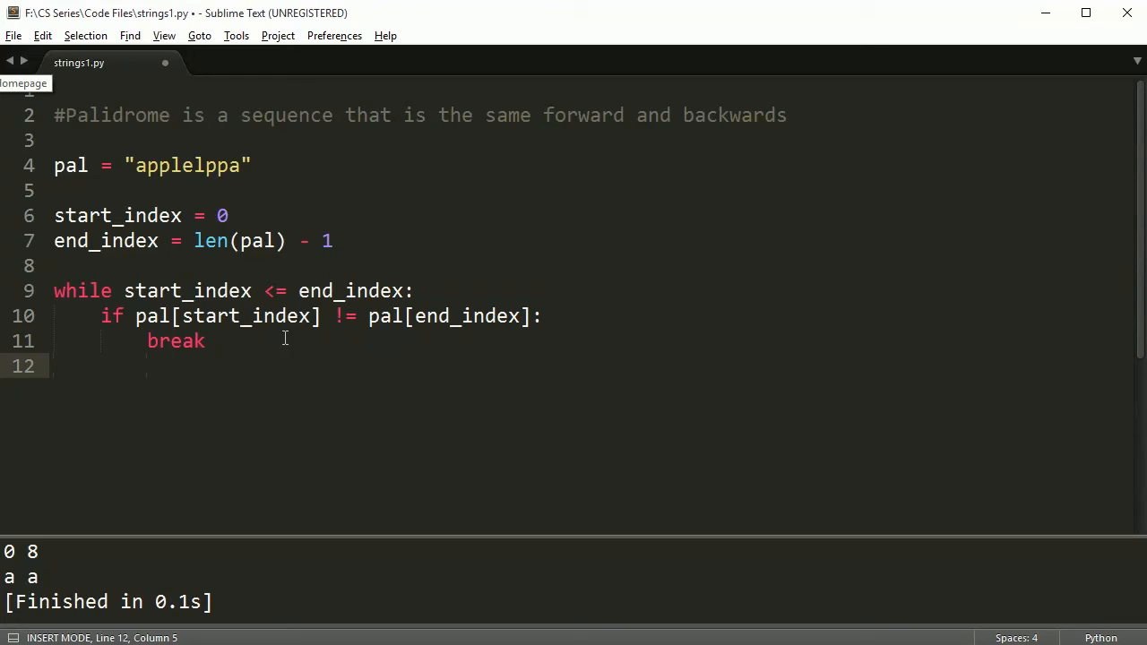
Increment start_index by 1 and decrement end_index by 1 in the loop body.
text(s)
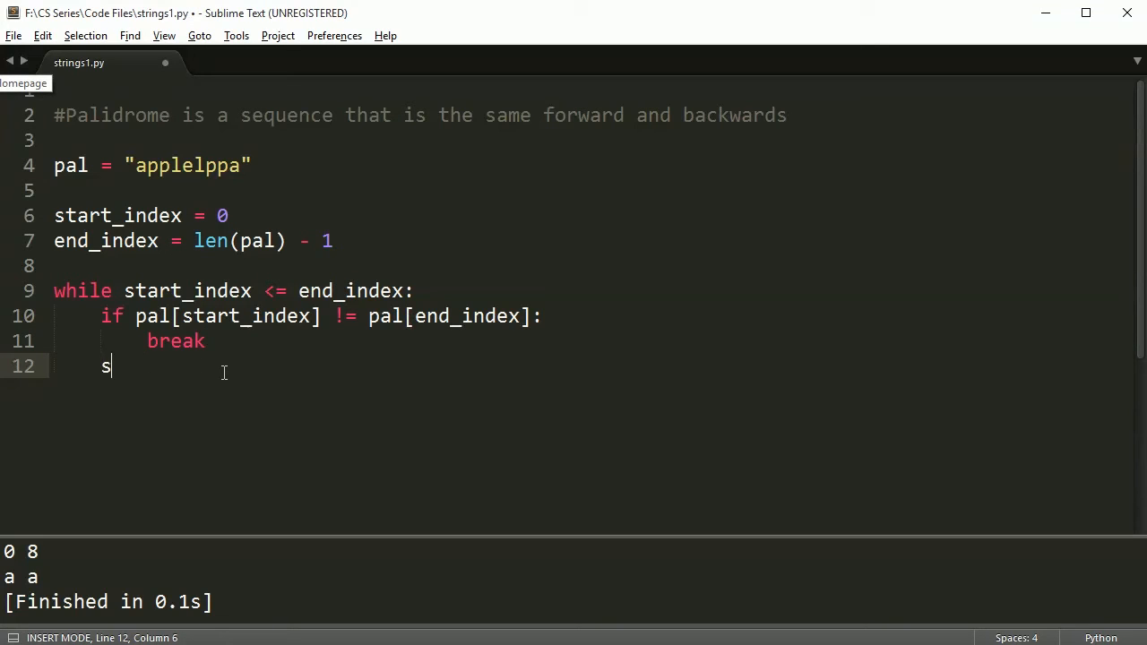
text(tart_index +)
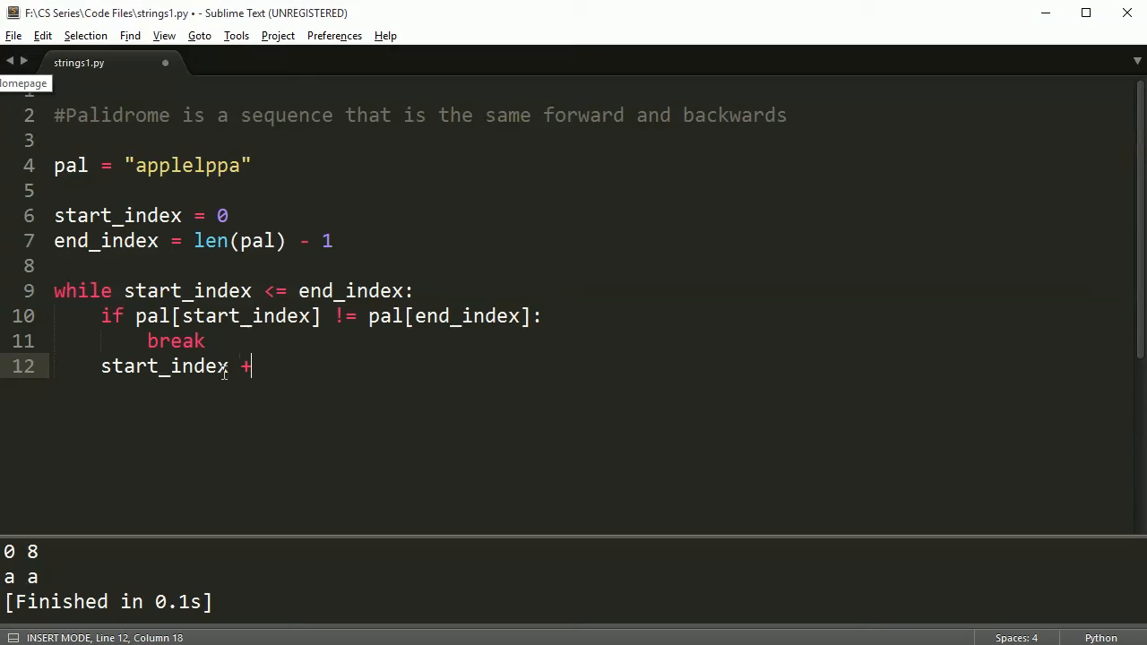
text(= 1)
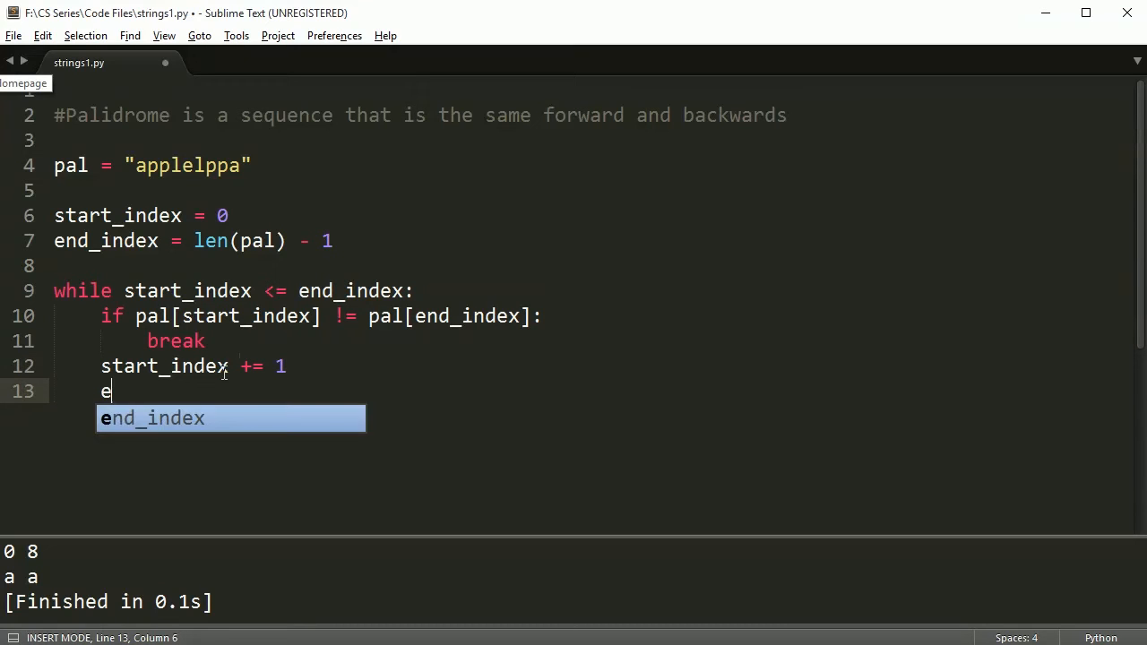
text(nd_index -= 1)
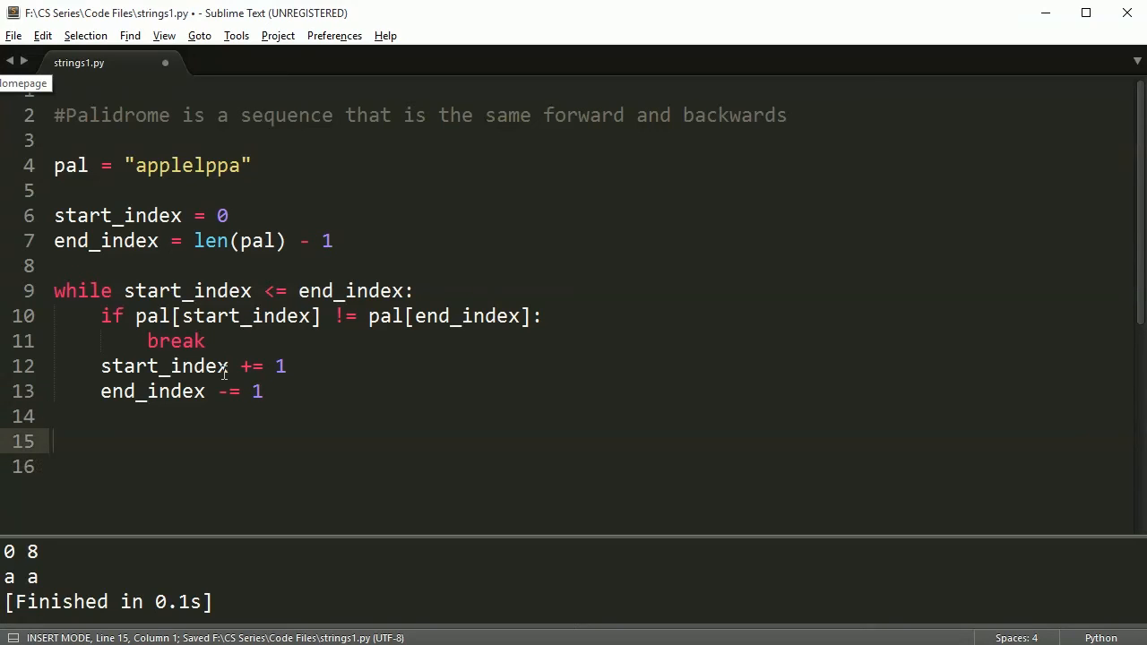
text(if)
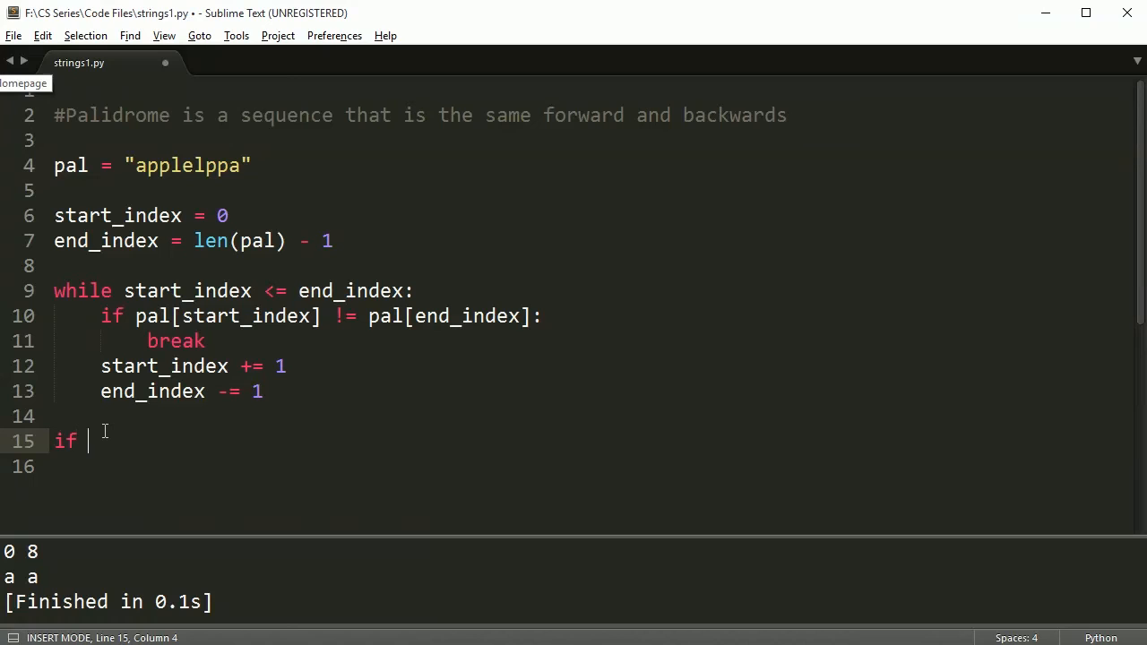
Complete the line 15 condition if start_index >= end_index:.
text(start_index)
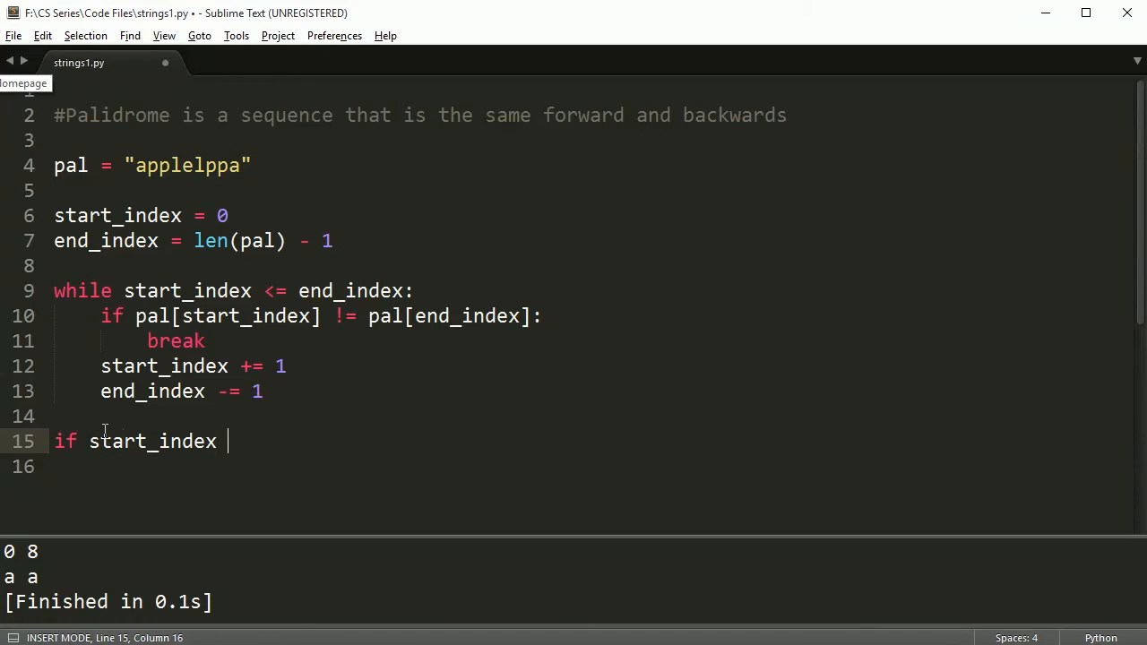
text(>=)
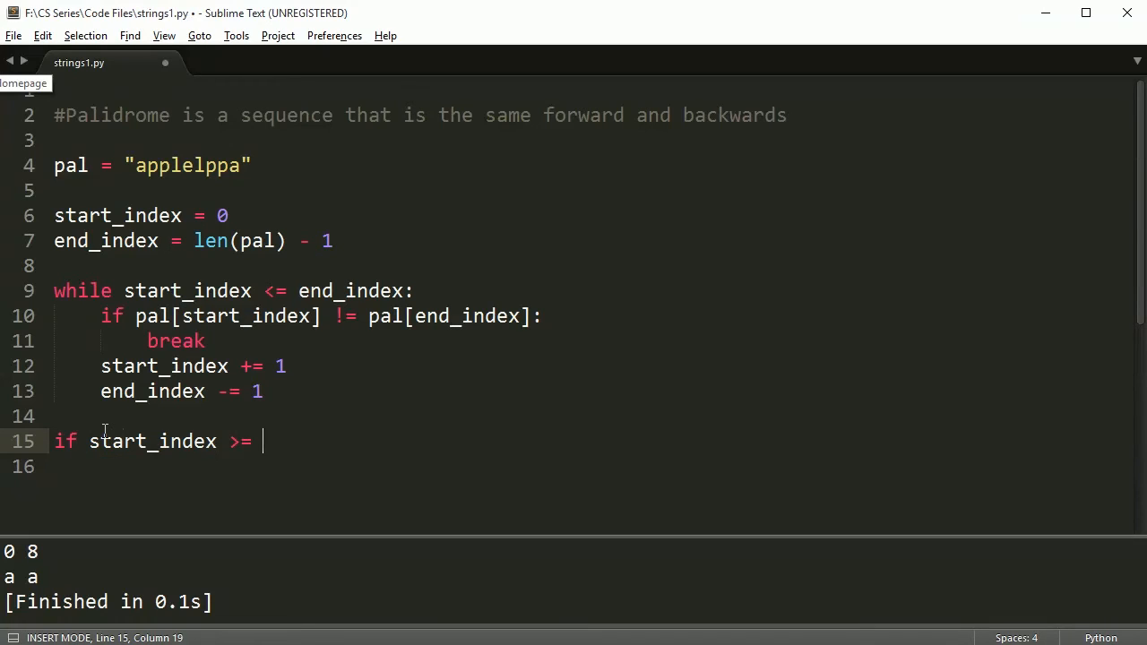
text(end_index:)
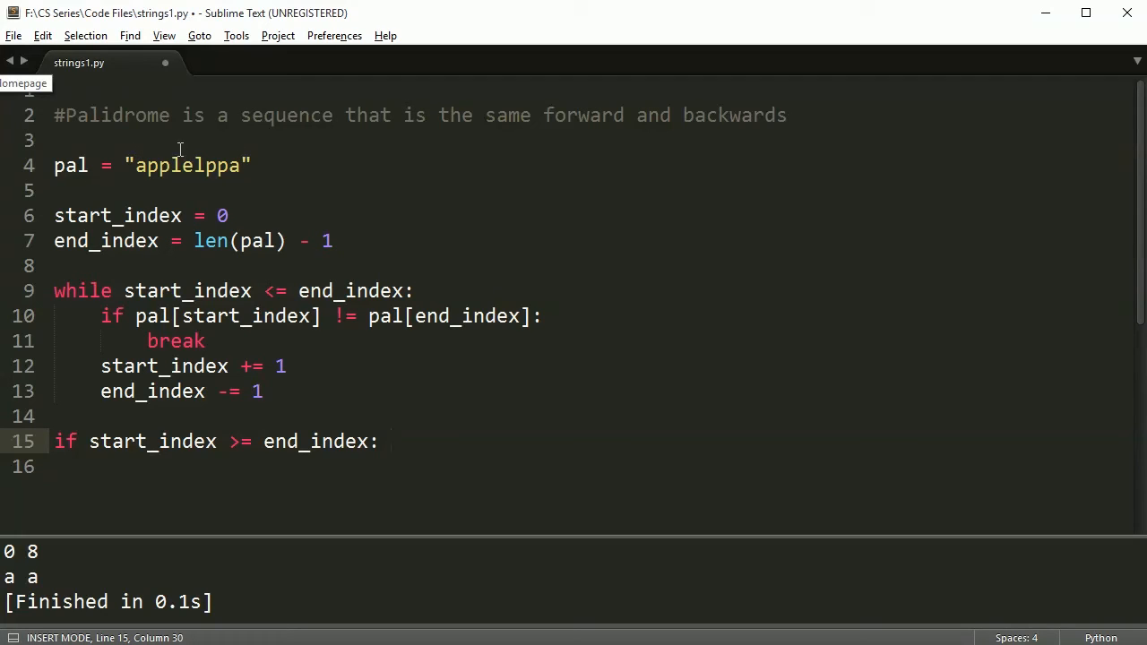
Add a marker comment with #, % and $ on blank line 3.
click(179, 140)
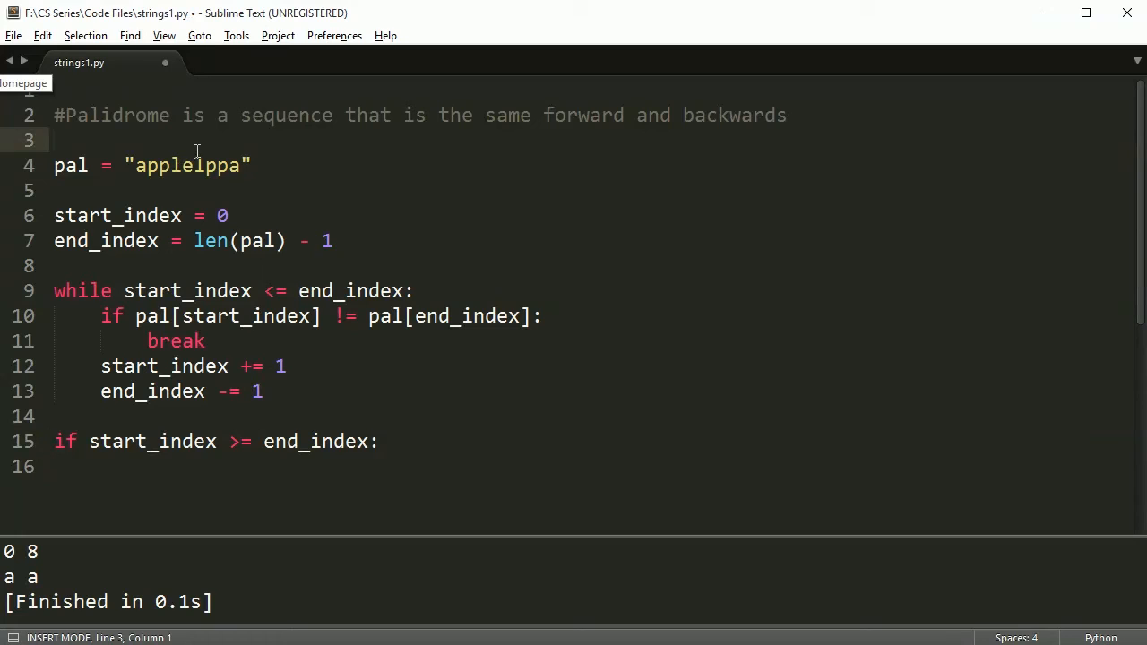
text(#)
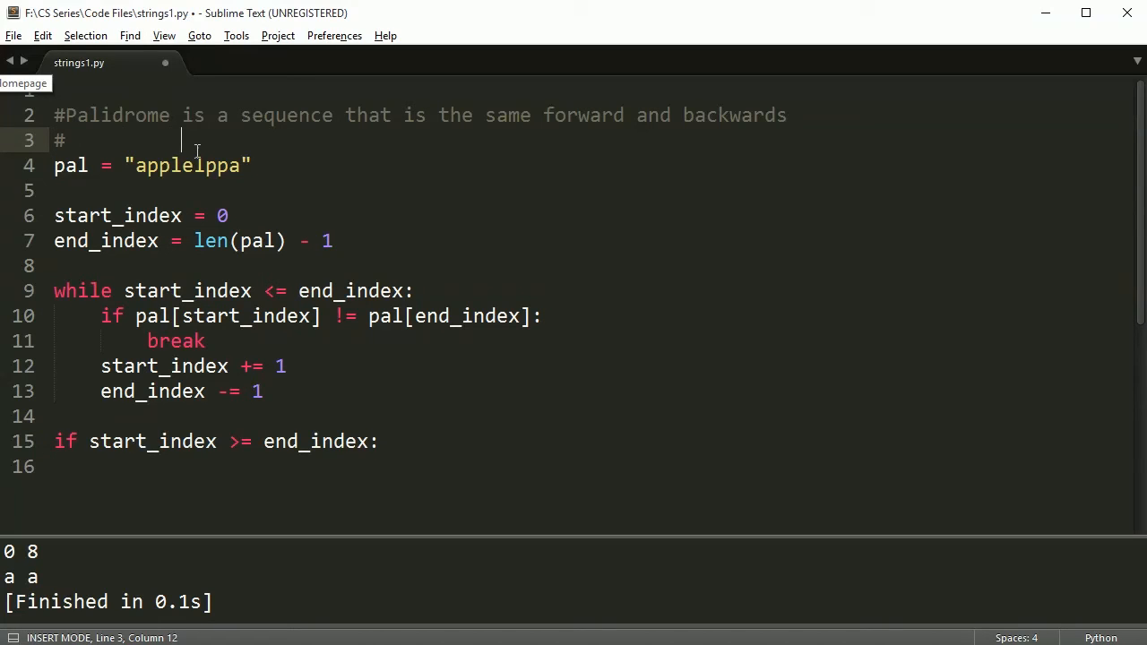
text(%)
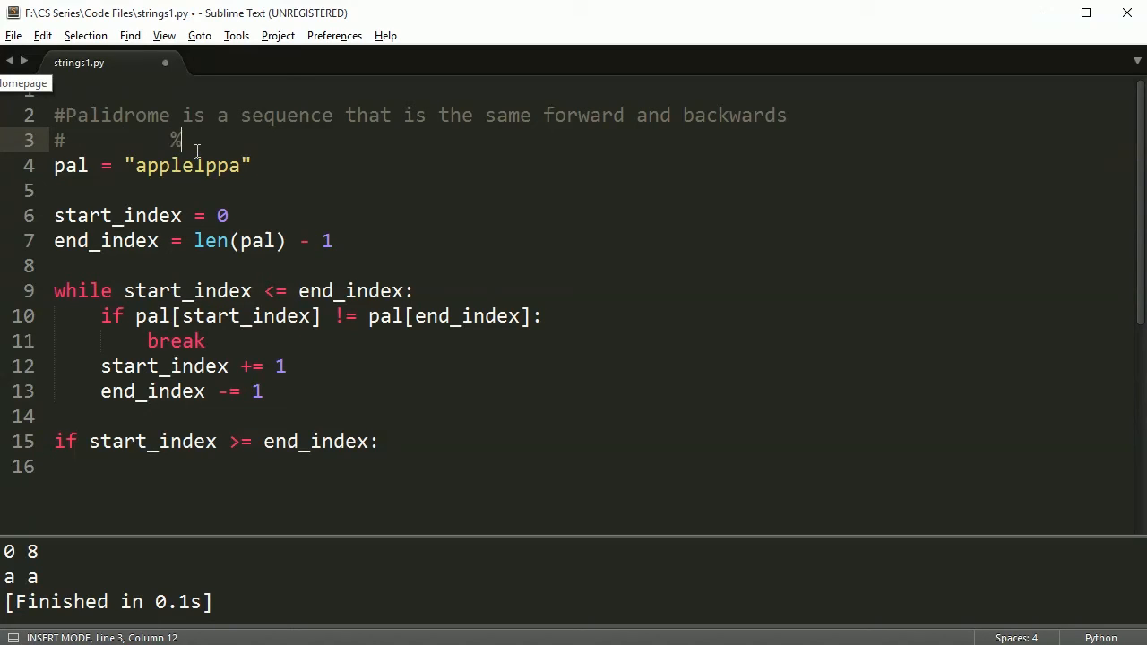
text($)
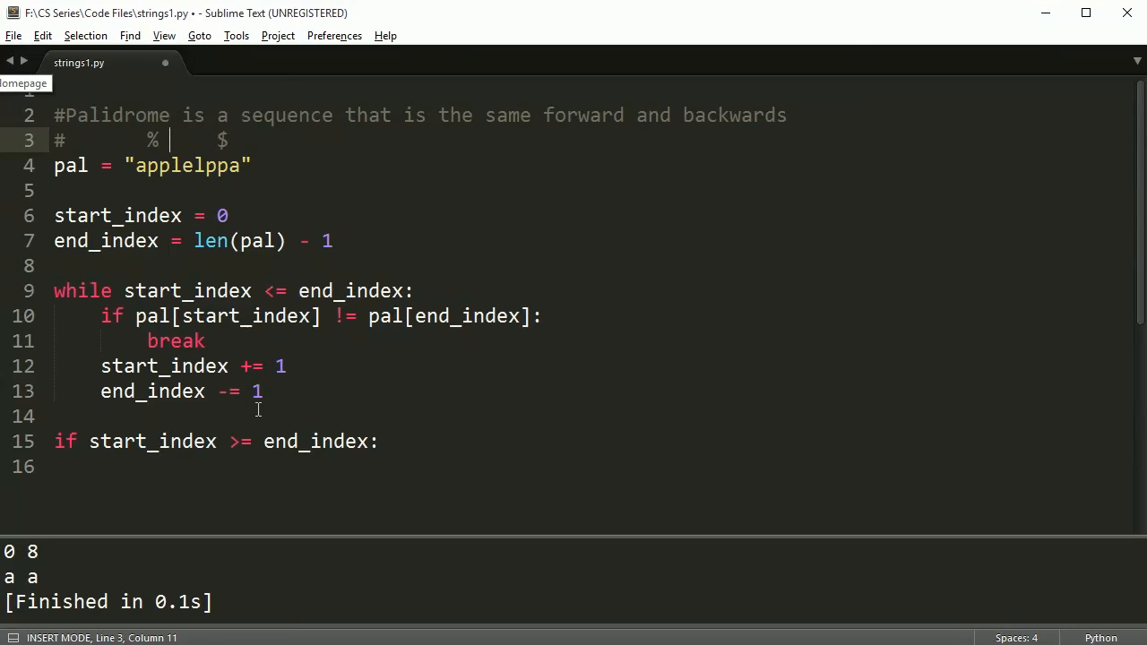
Print "A palindrome appears!" in the if branch and "Not a palindrome!" under else, then save.
click(390, 440)
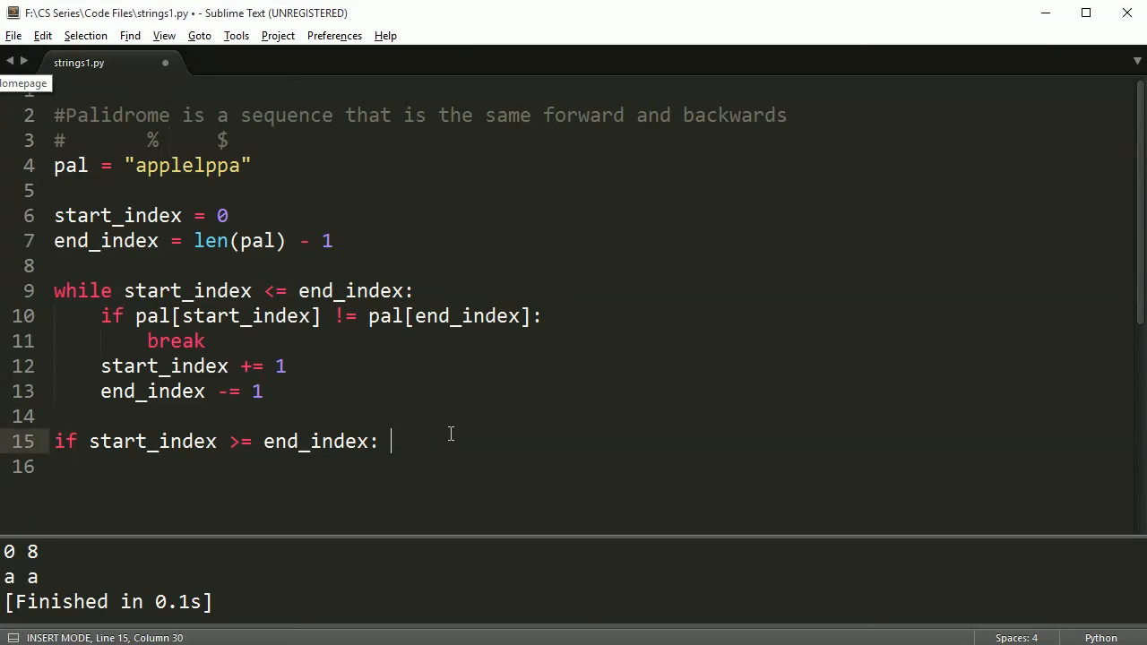
text(print(""))
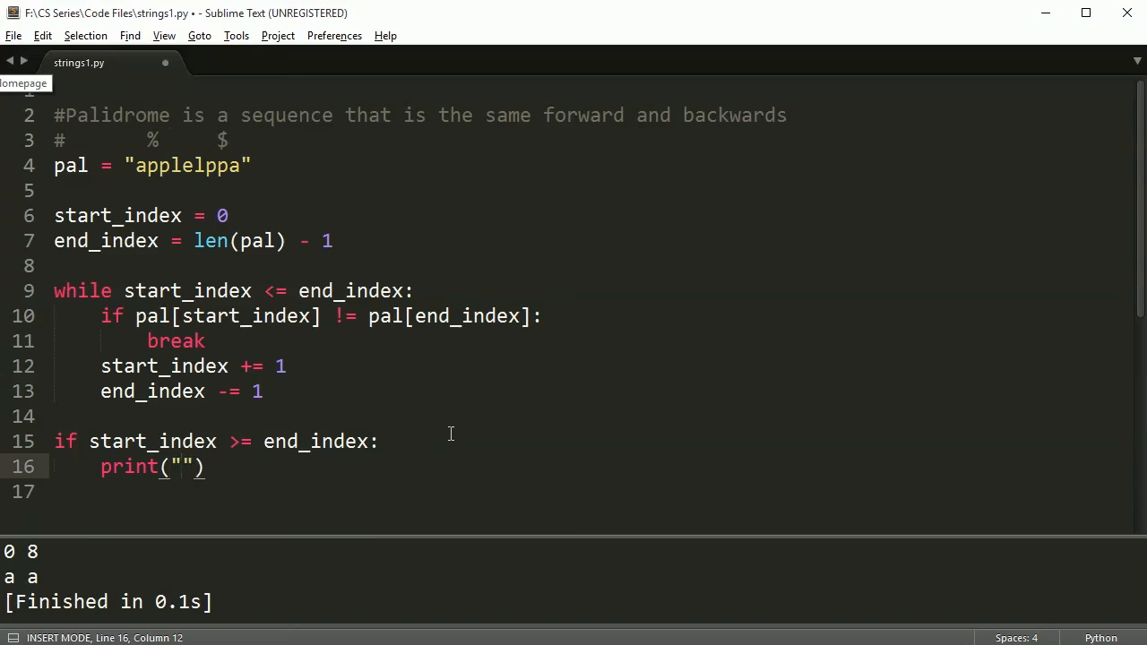
text(A palindr)
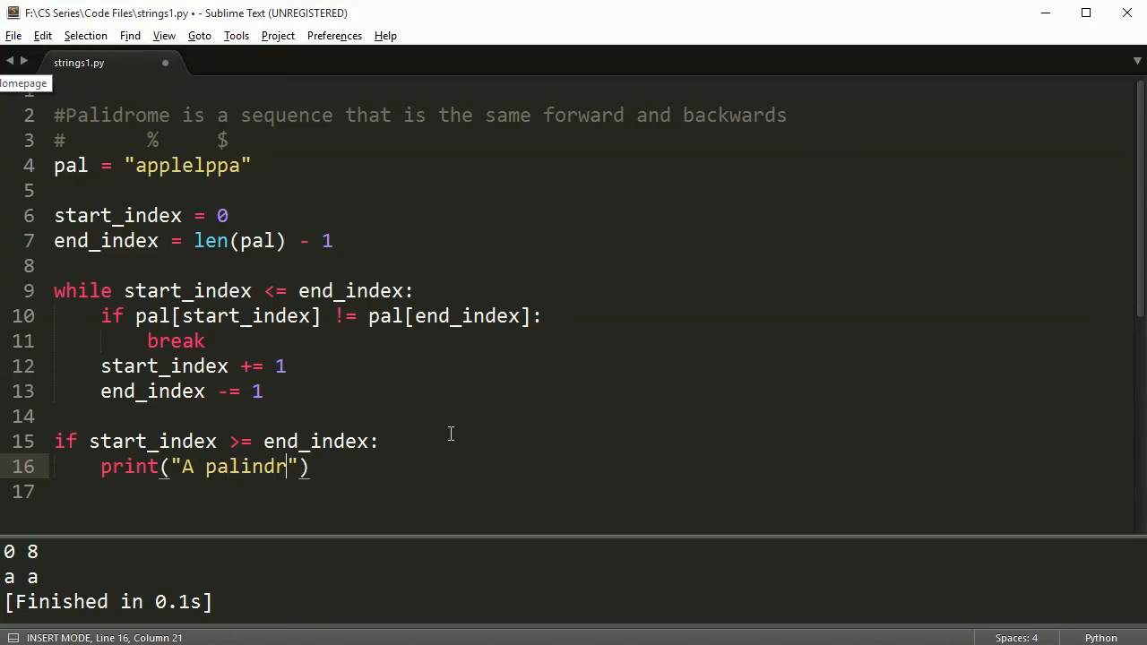
text(ome appears!)
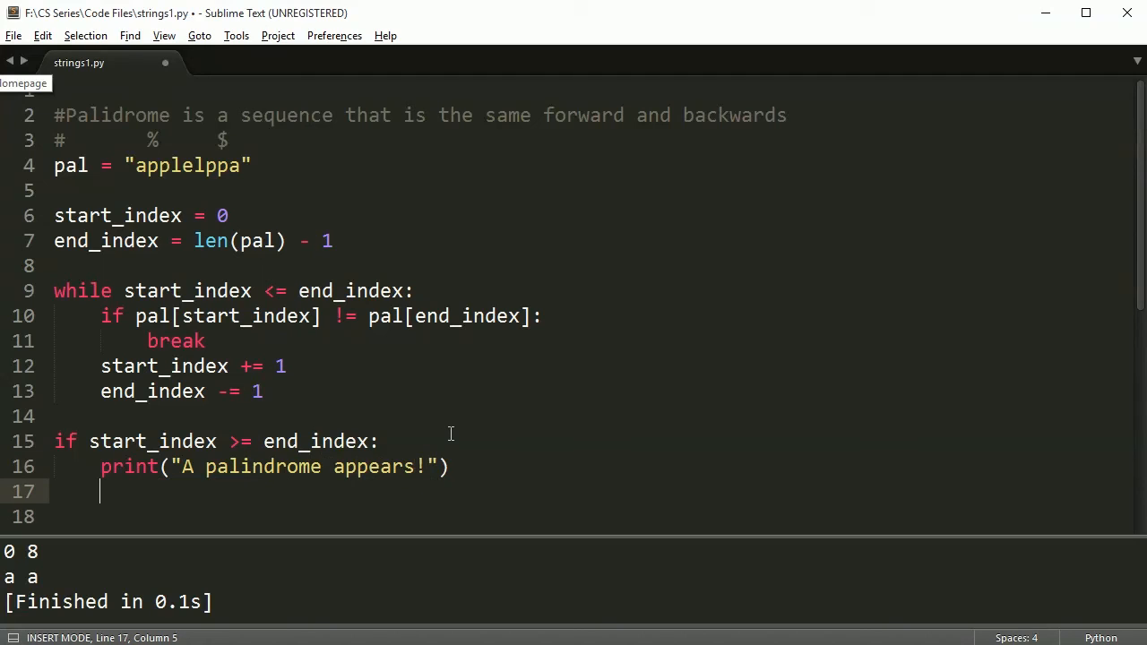
text(else:)
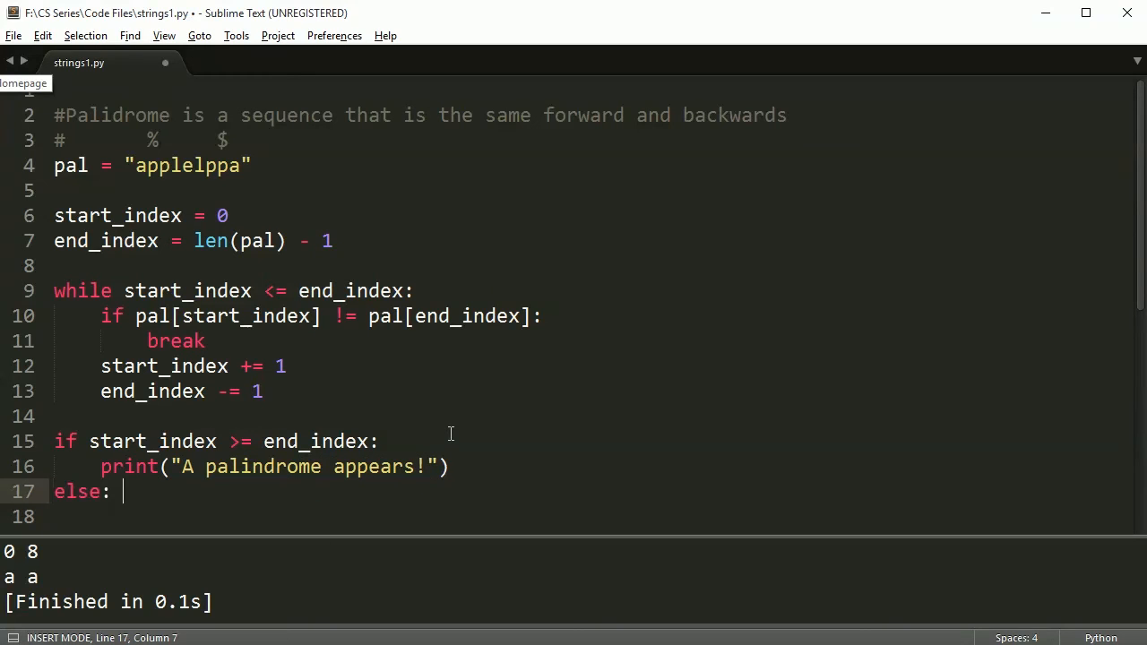
key(enter)
text(print("Not a p)
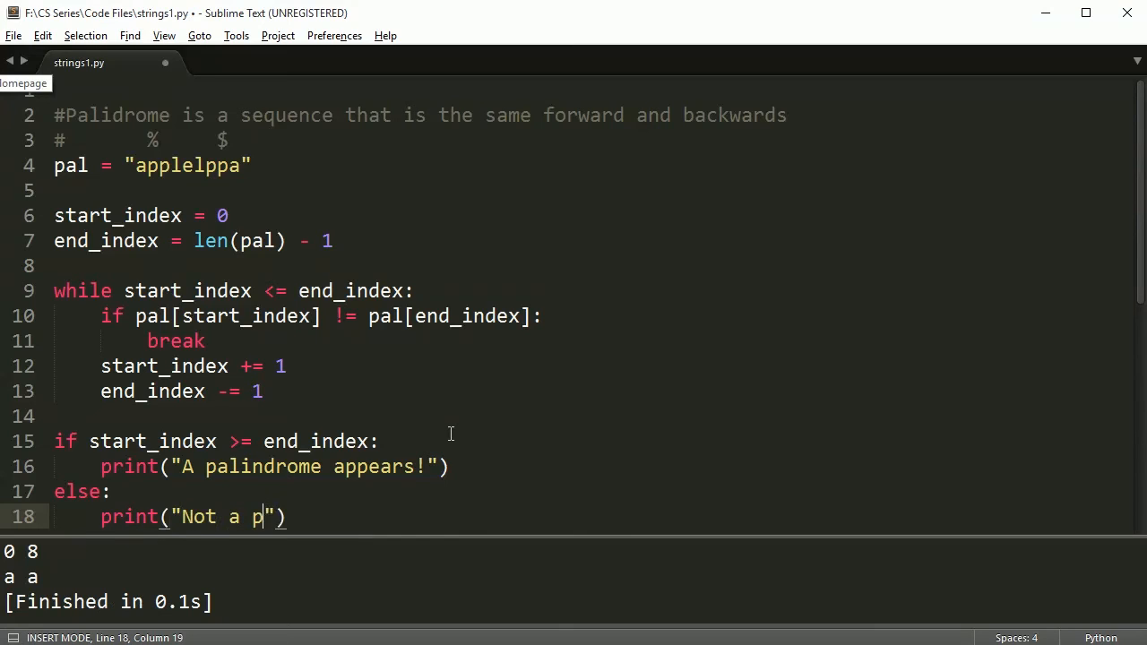
text(alindrom)
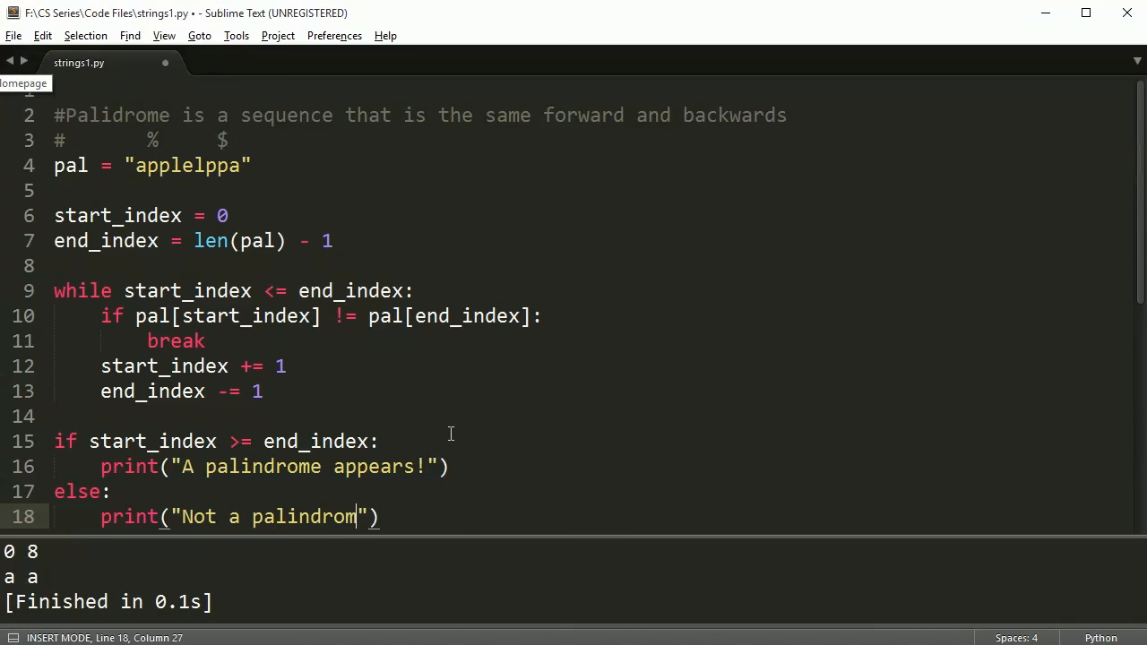
text(e!)
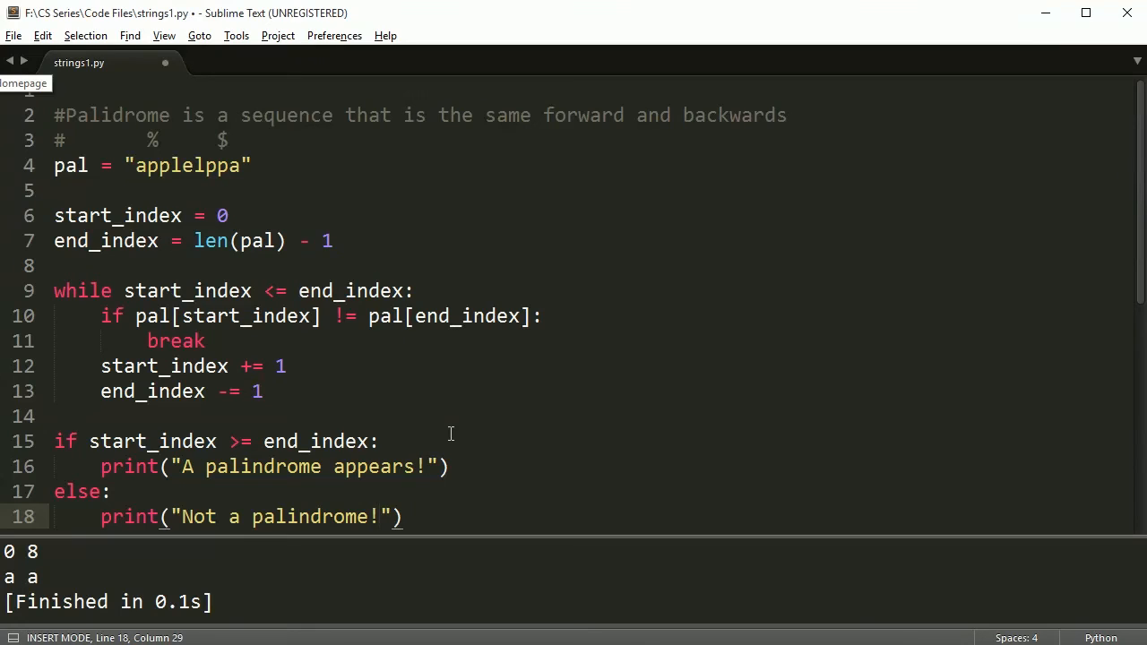
key(ctrl+s)
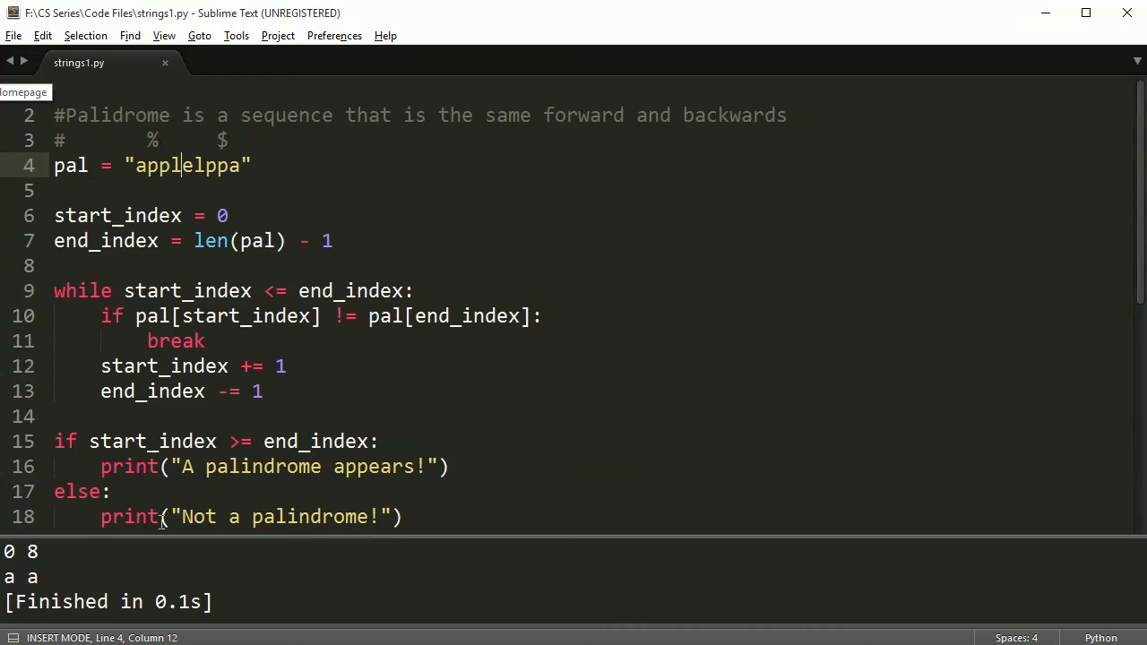
Change pal to "apple2213122elppa", then append an extra 'a' to test a non-palindrome.
key(ctrl+s)
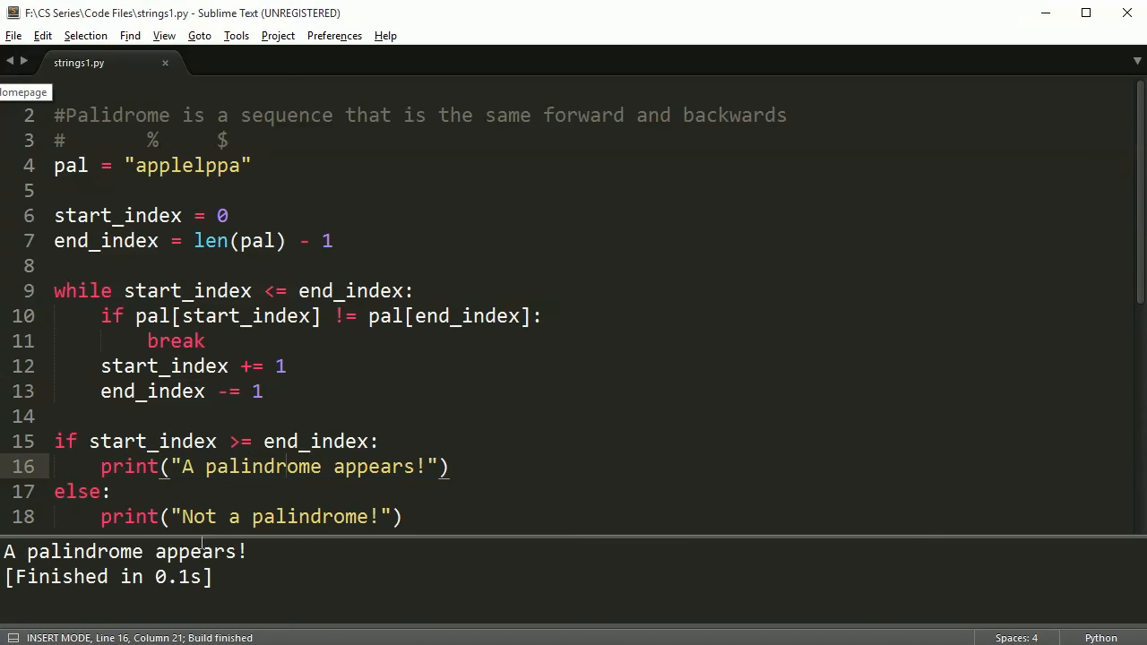
click(191, 165)
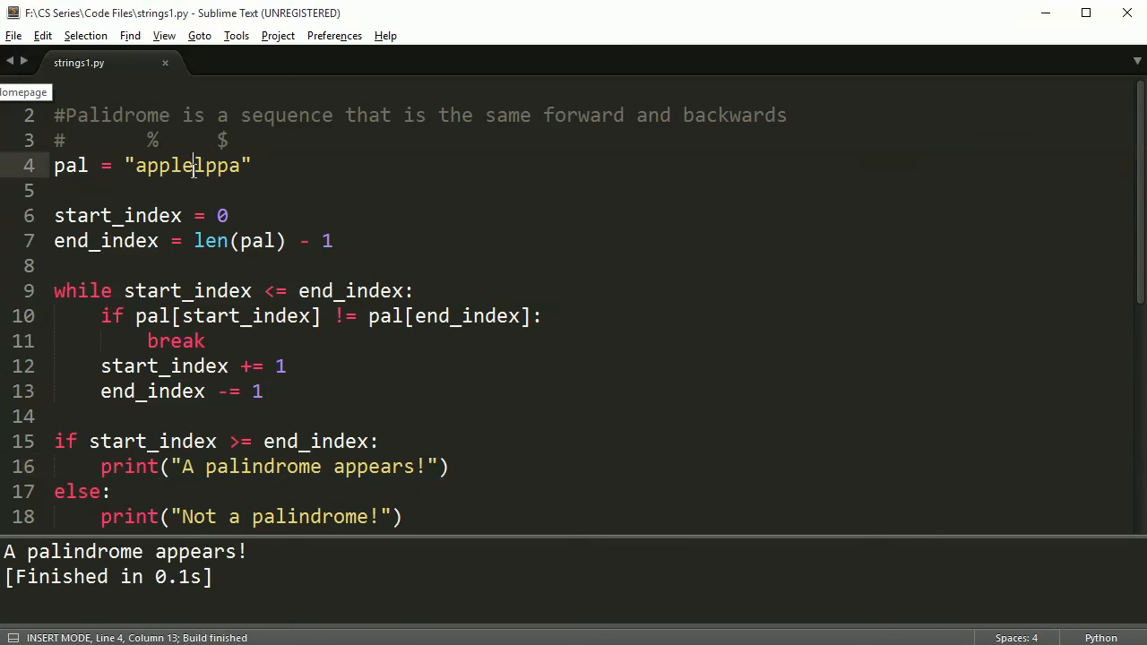
text(e)
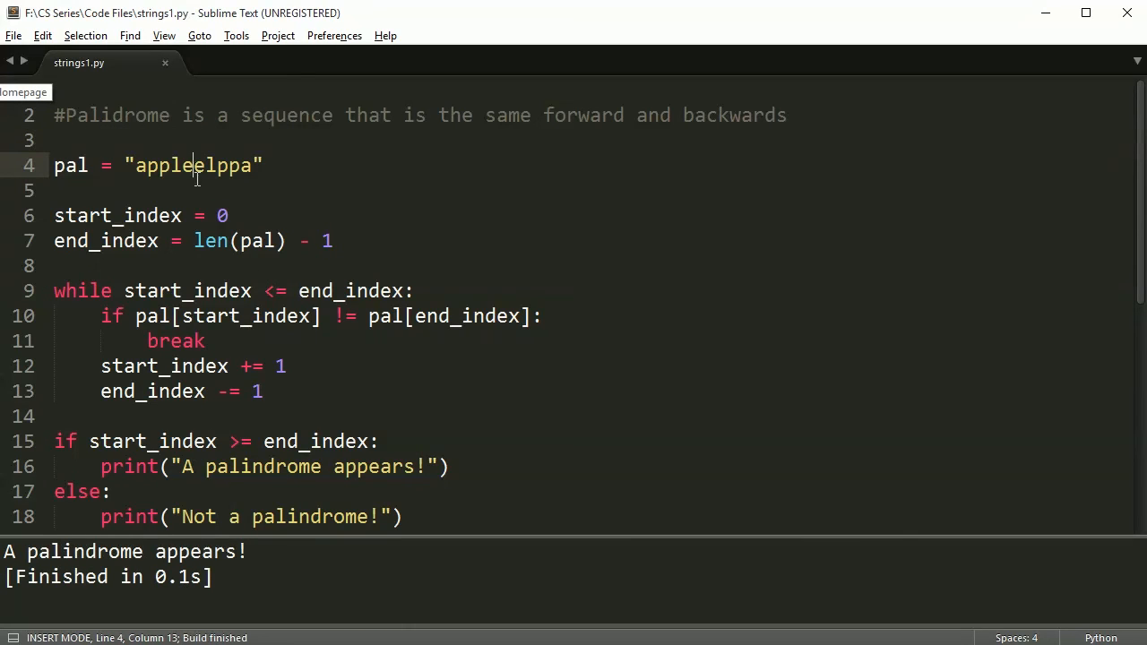
text(1)
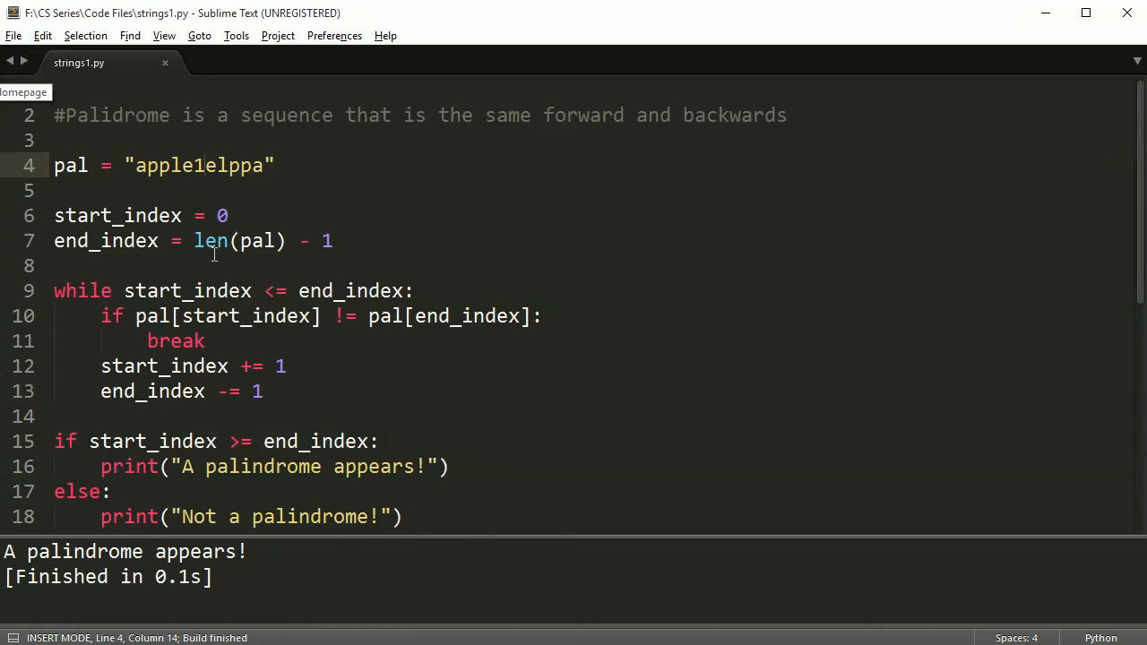
text(2)
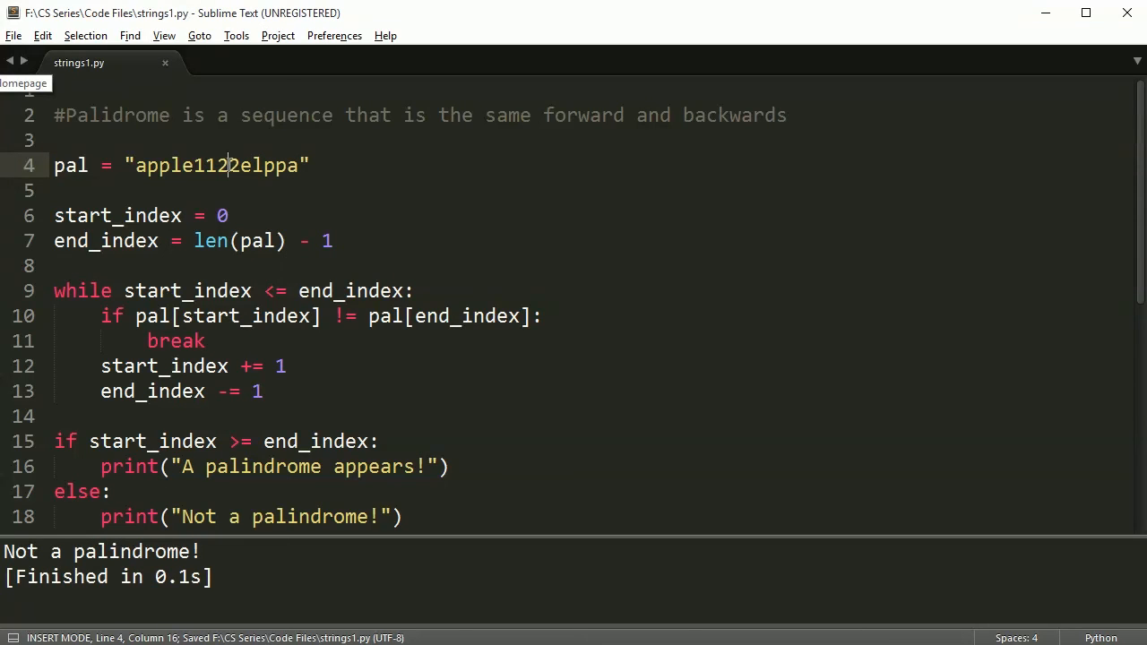
text(2)
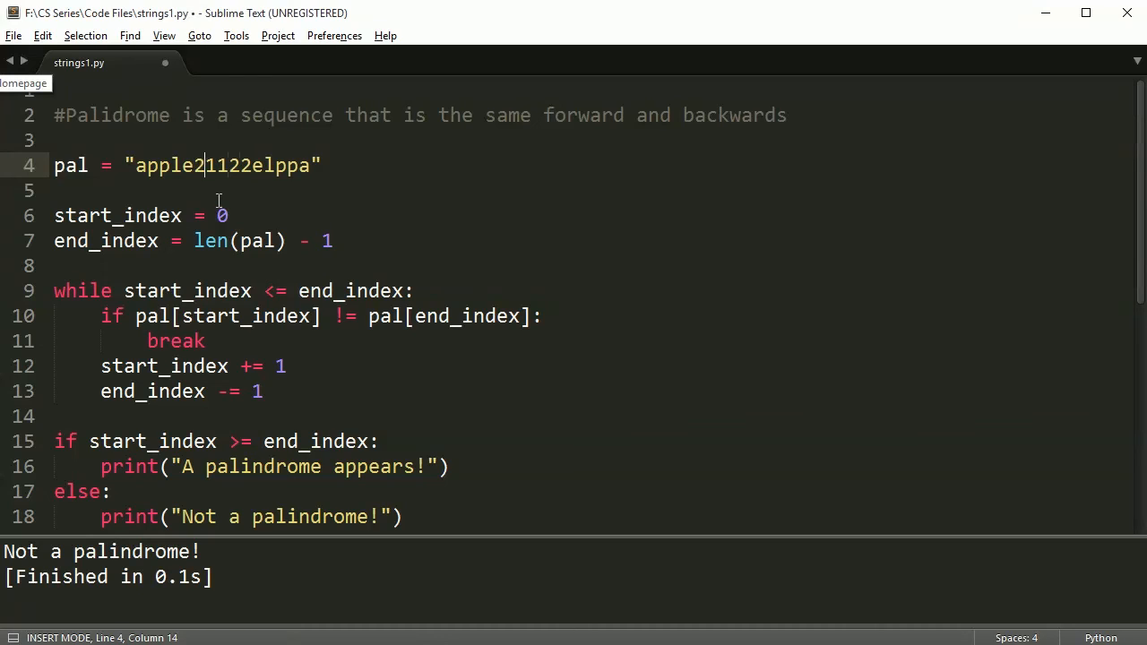
text(213)
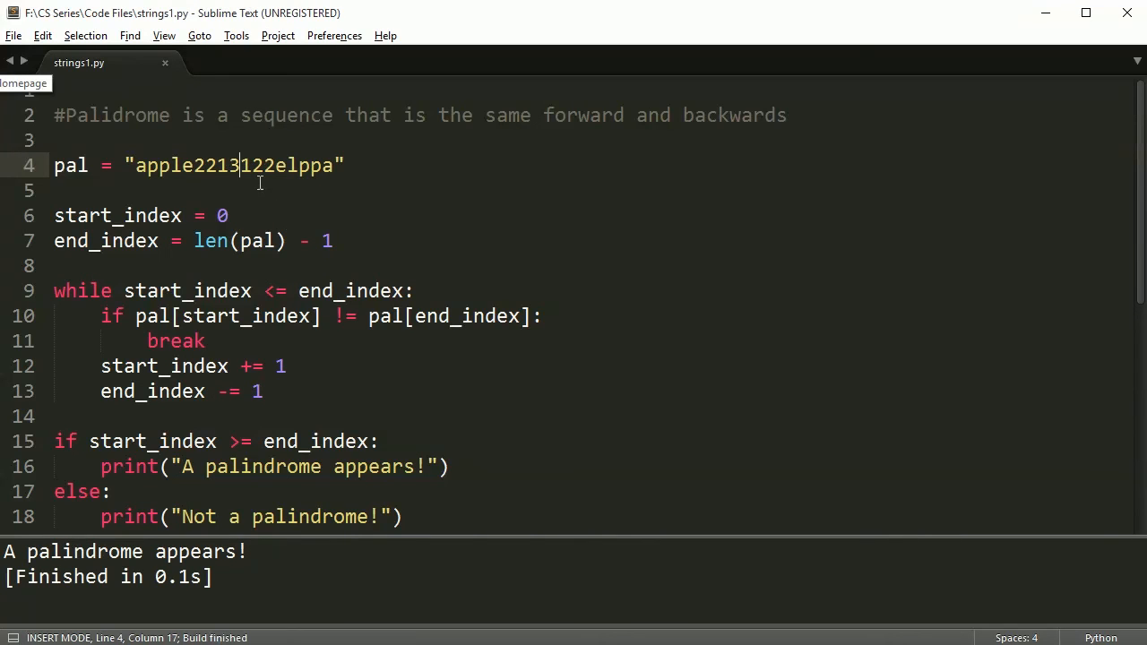
click(331, 165)
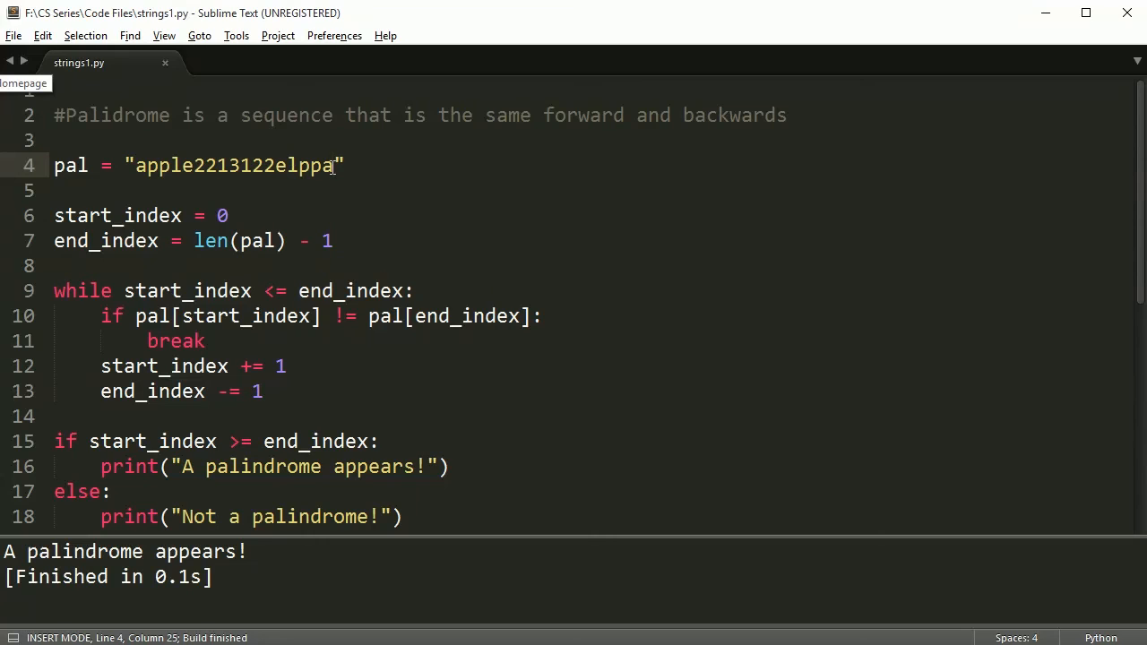
text(a)
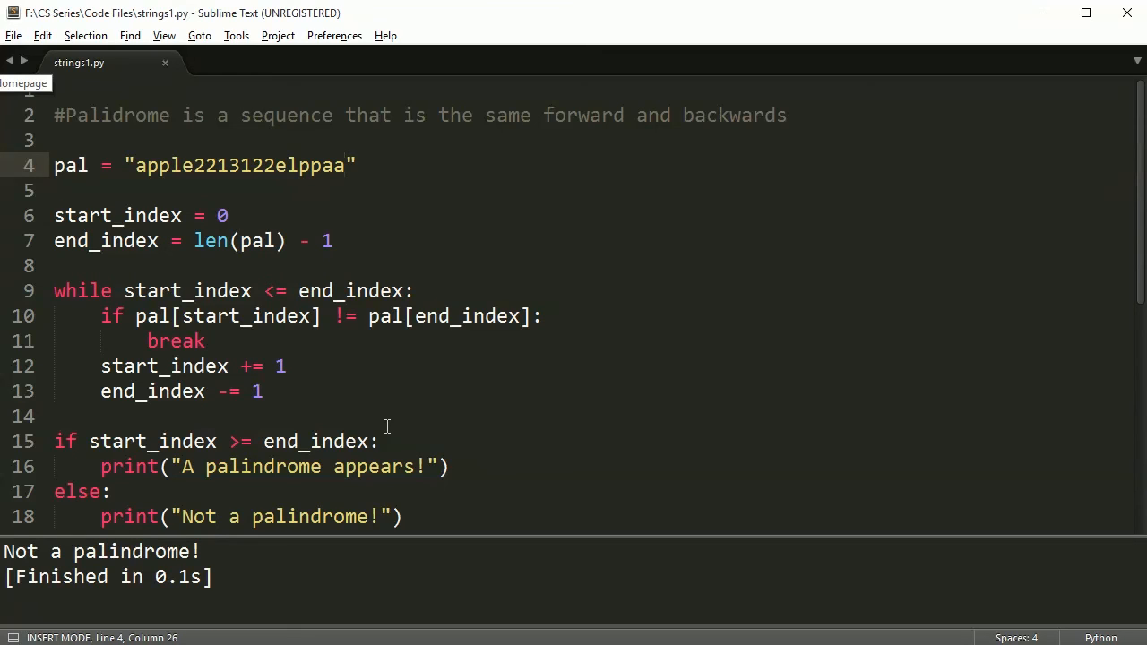
mouse_move(175, 232)
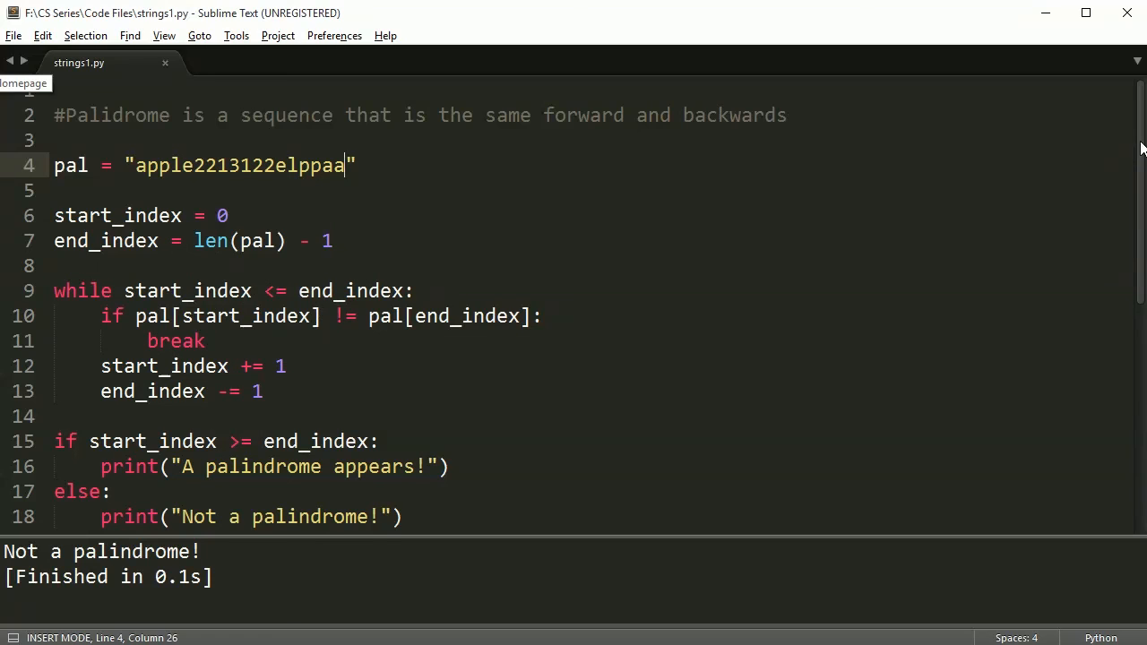
scroll(down, 3)
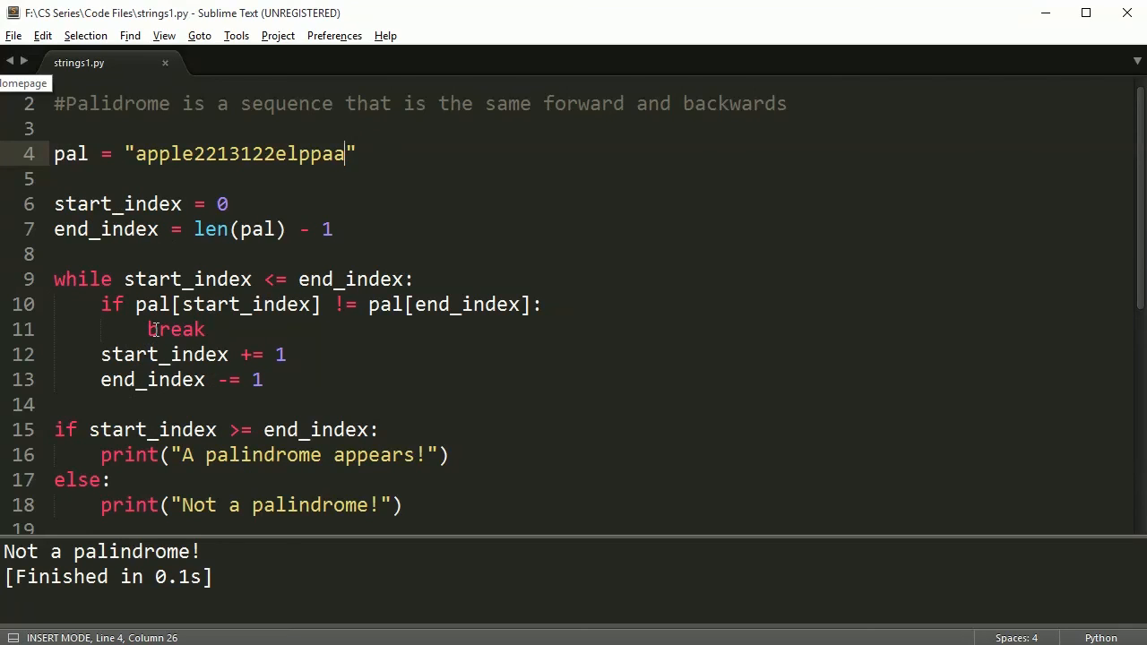
mouse_move(325, 381)
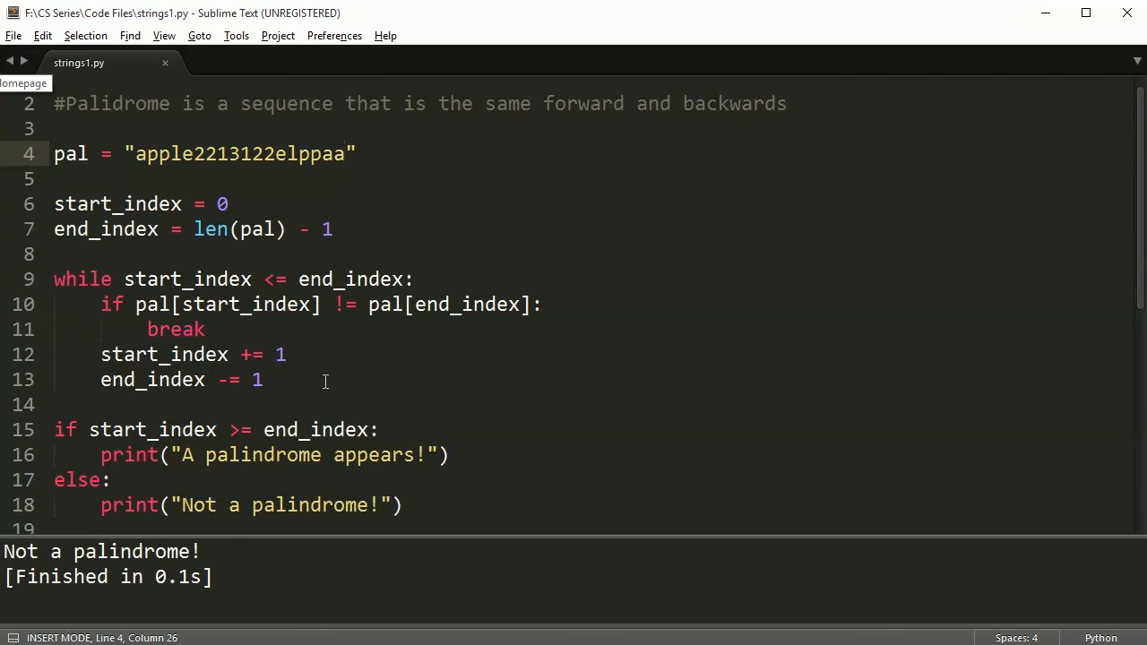
mouse_move(329, 372)
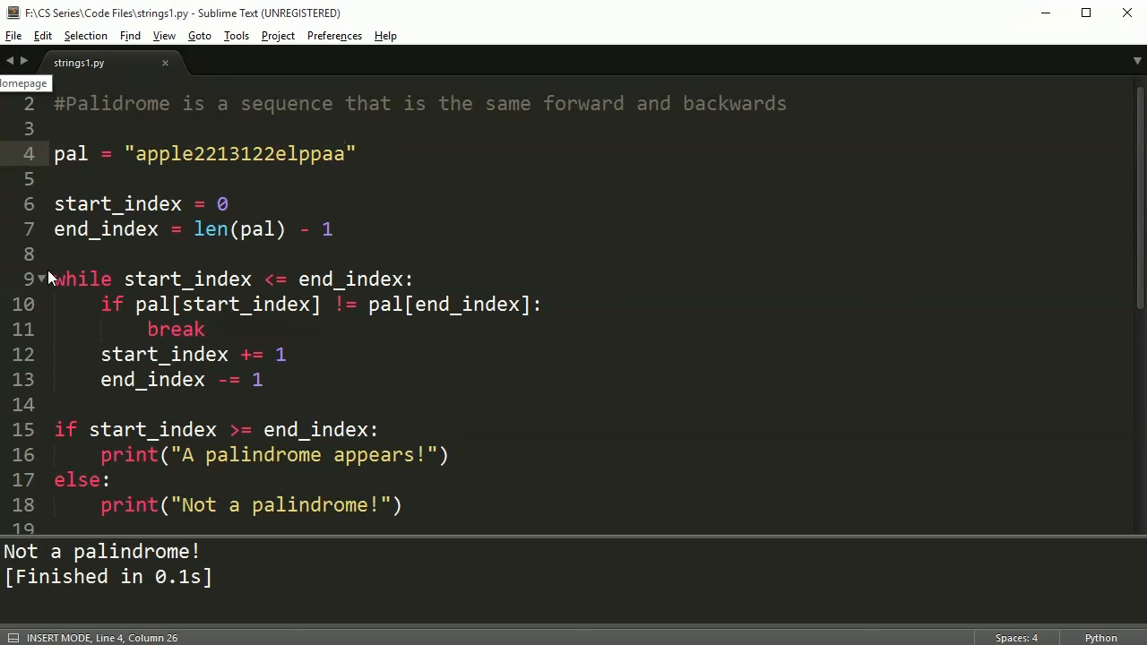
mouse_move(480, 300)
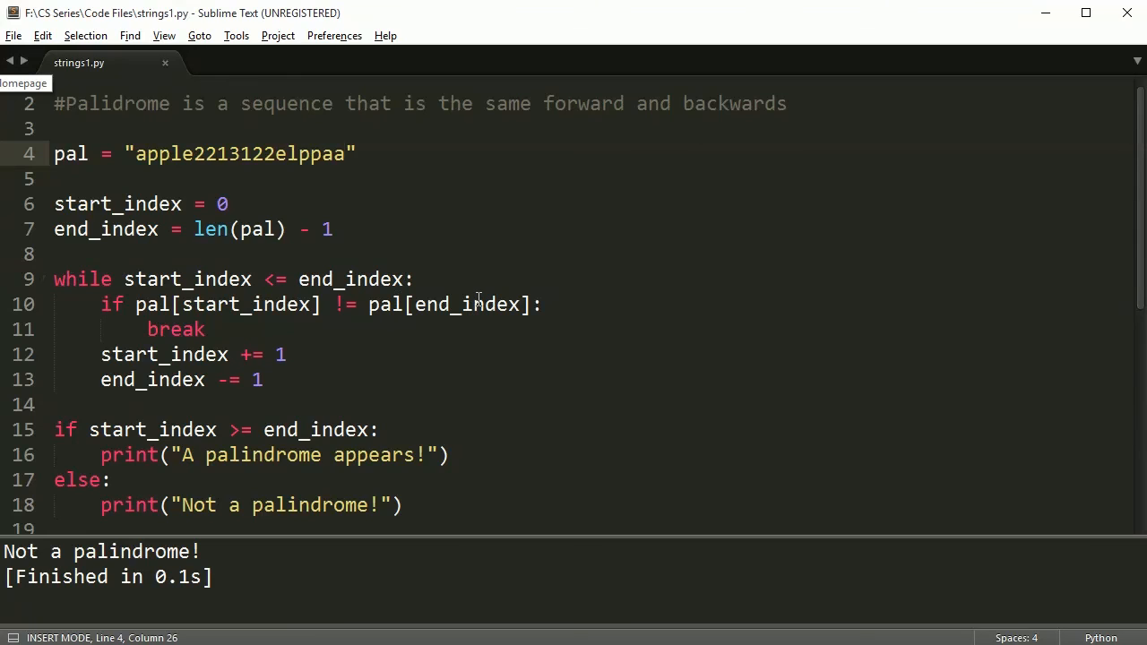
mouse_move(483, 323)
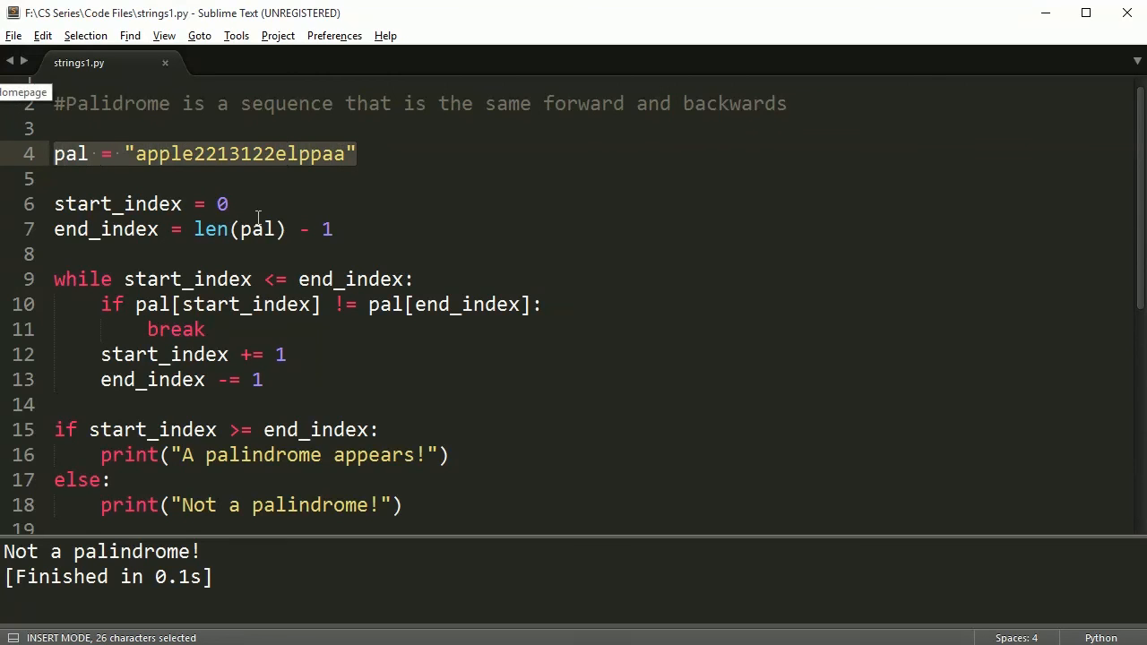
mouse_move(150, 524)
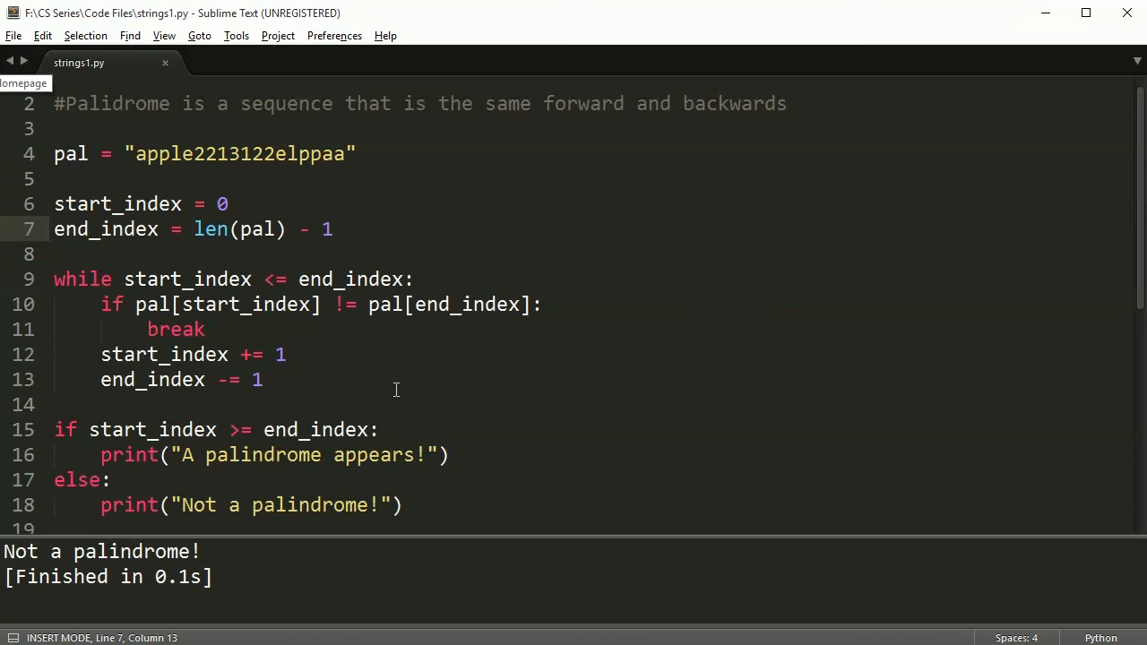
mouse_move(374, 381)
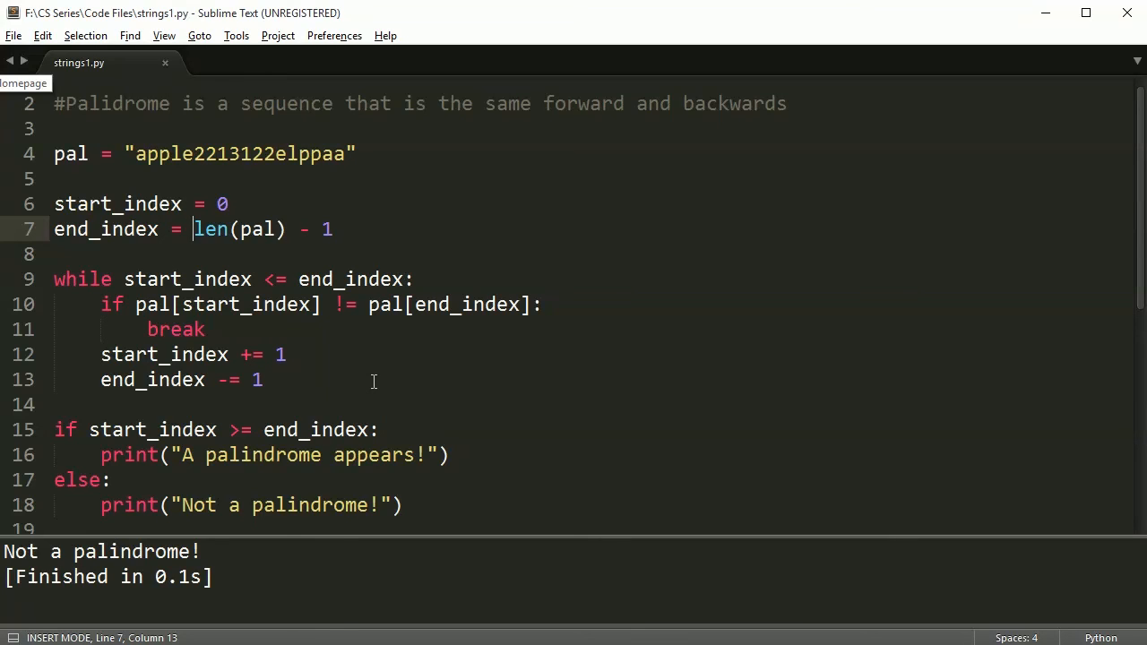
mouse_move(490, 440)
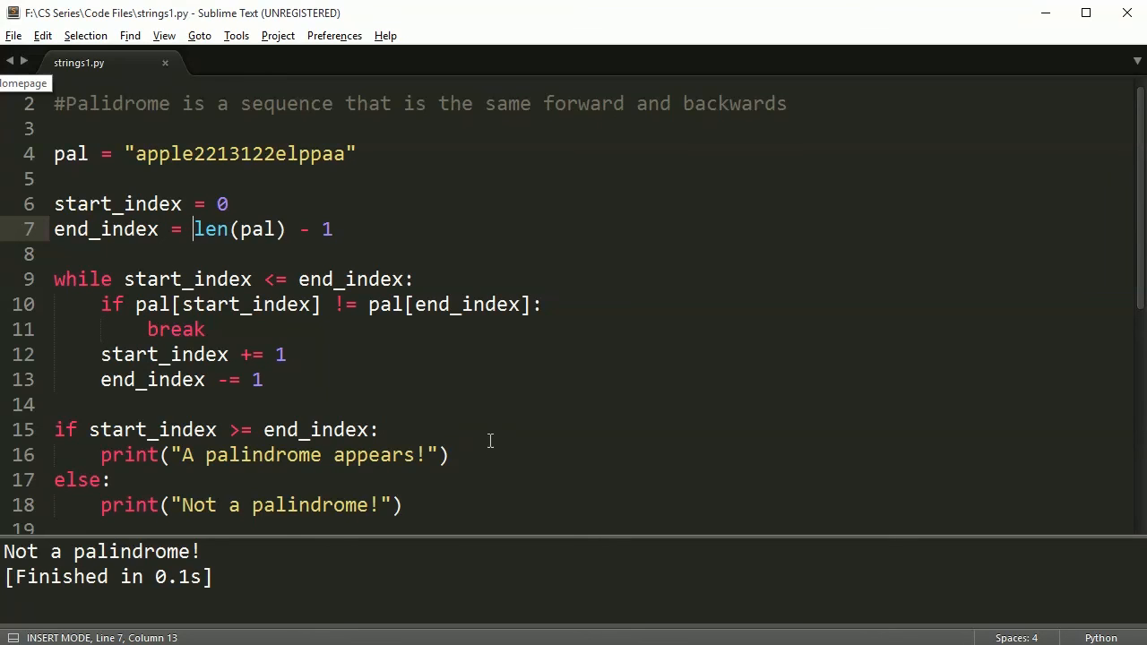
mouse_move(428, 371)
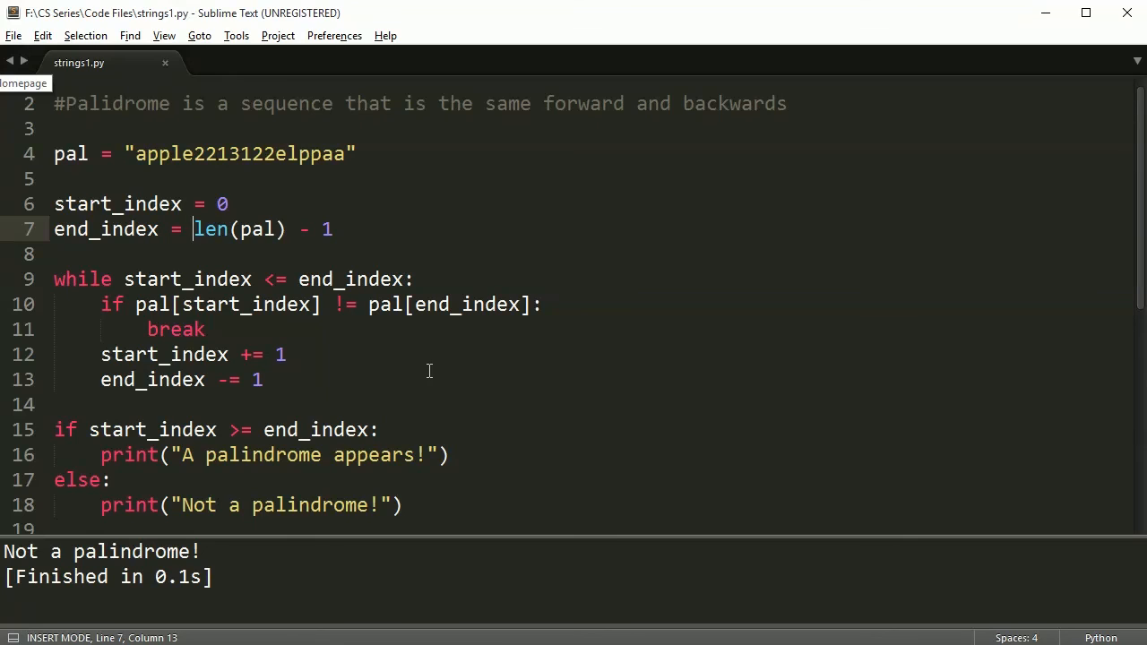
Rewrite the test string on line 4 as "Applelppa" with a capital A.
click(356, 153)
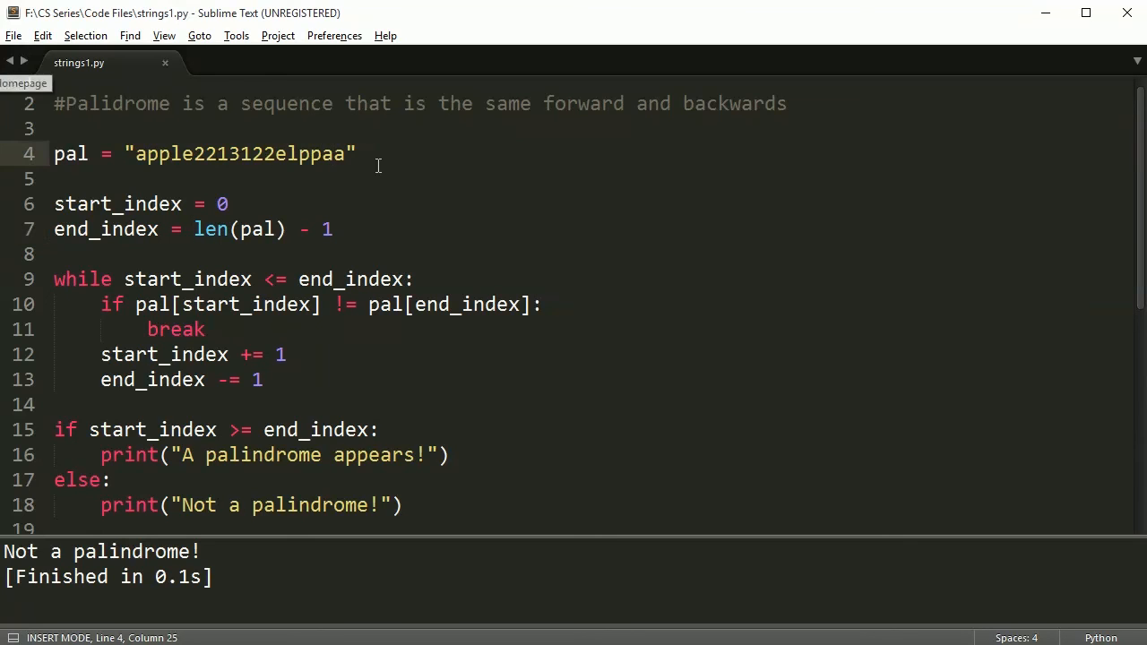
text(AA)
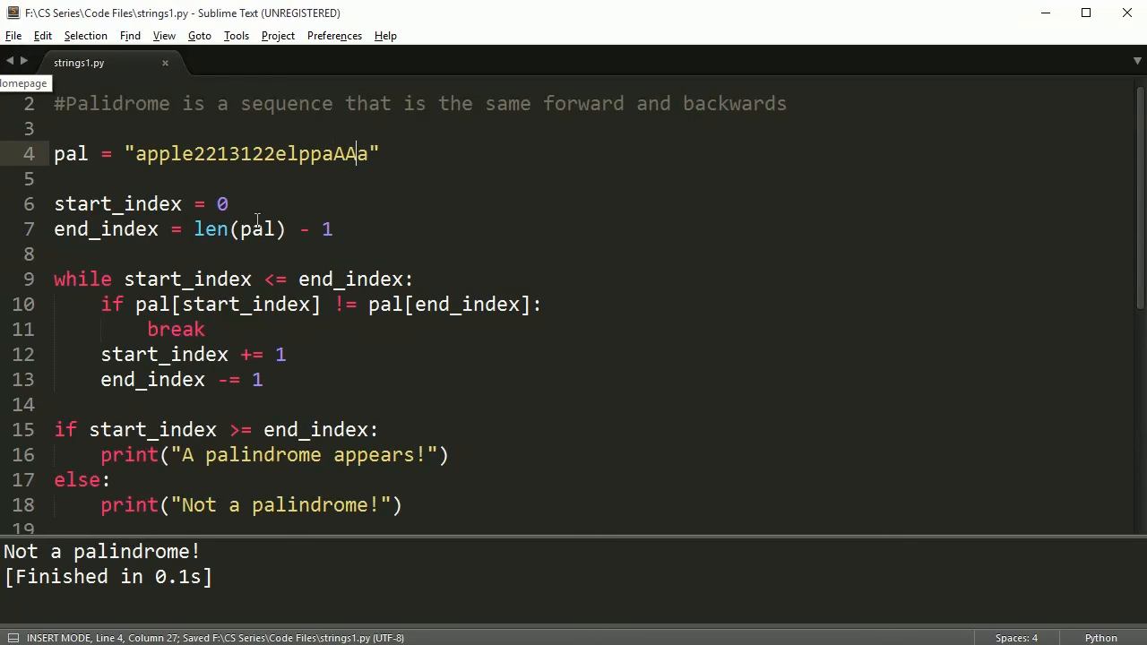
key(Backspace)
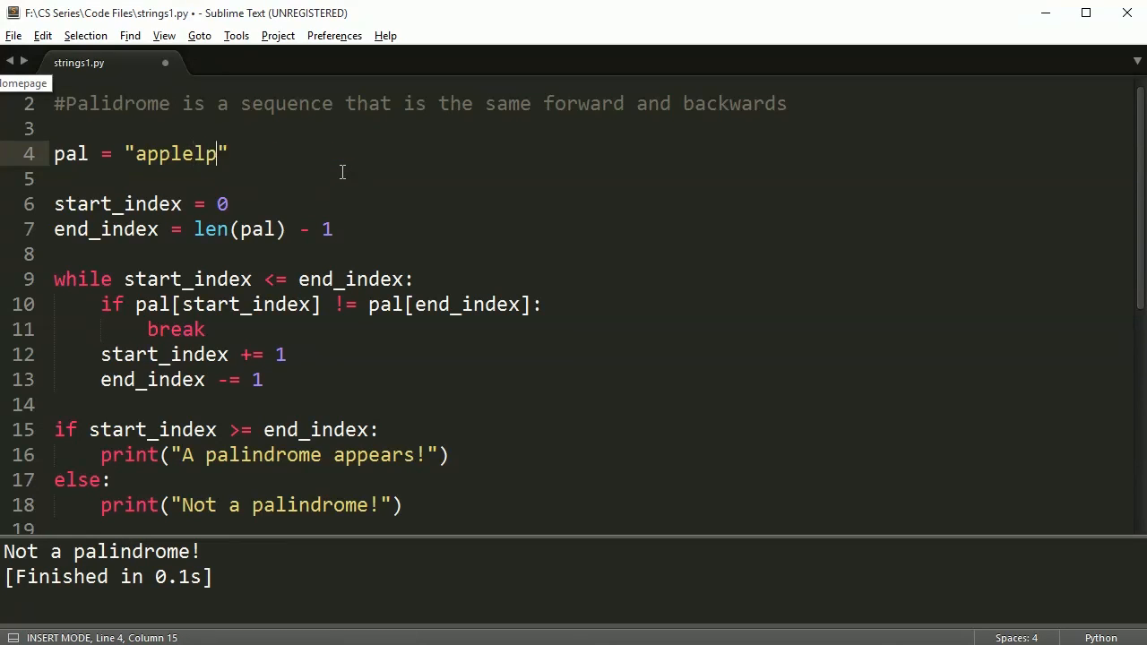
text(paA)
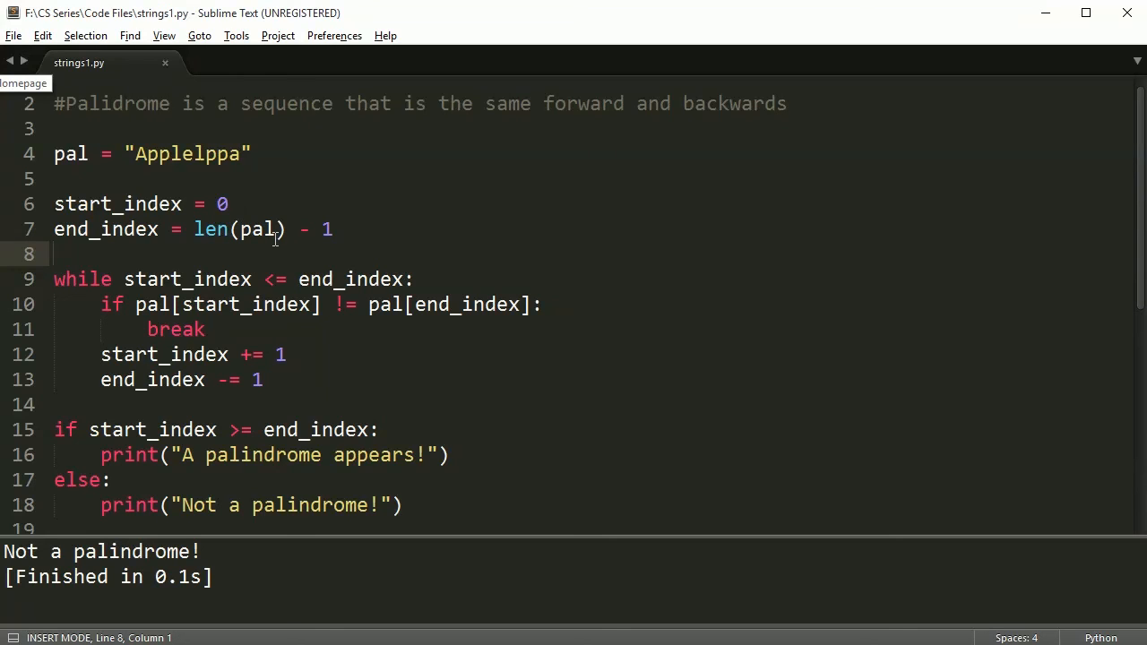
Add pal = pal.lower() on line 5 and build the script.
click(54, 178)
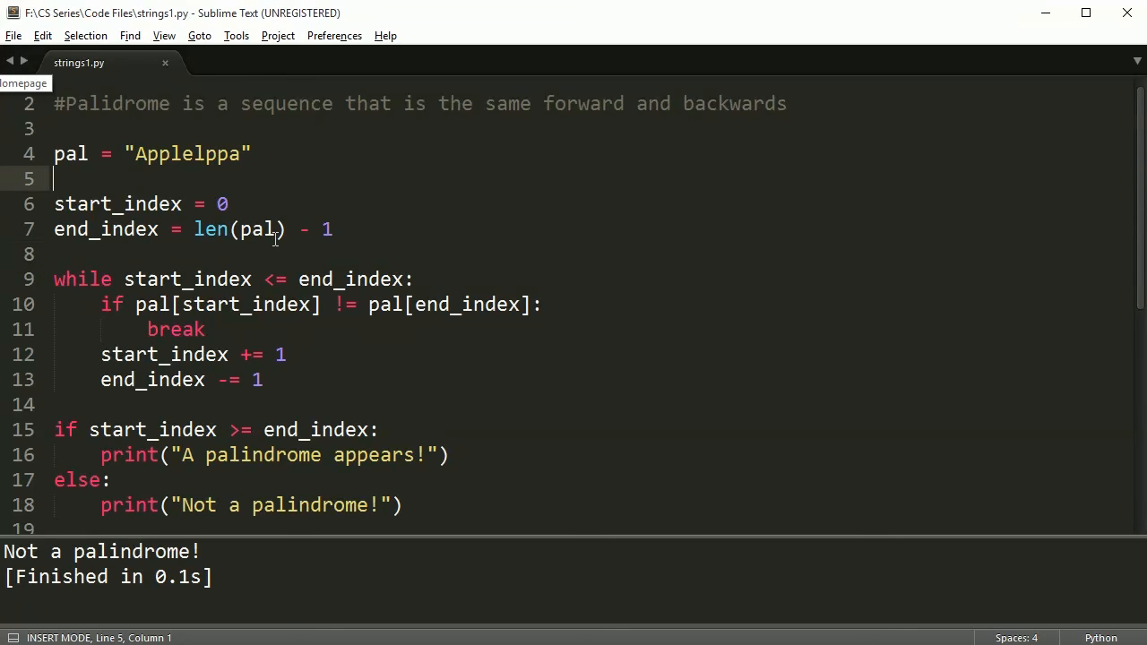
text(pal = pal.)
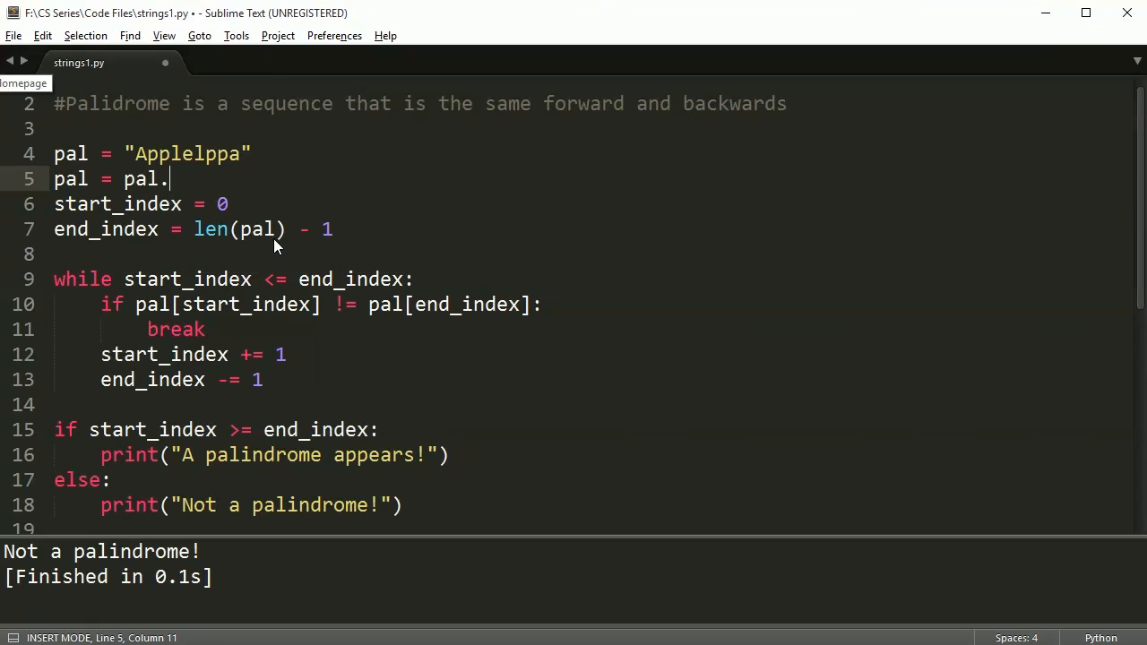
text(lower())
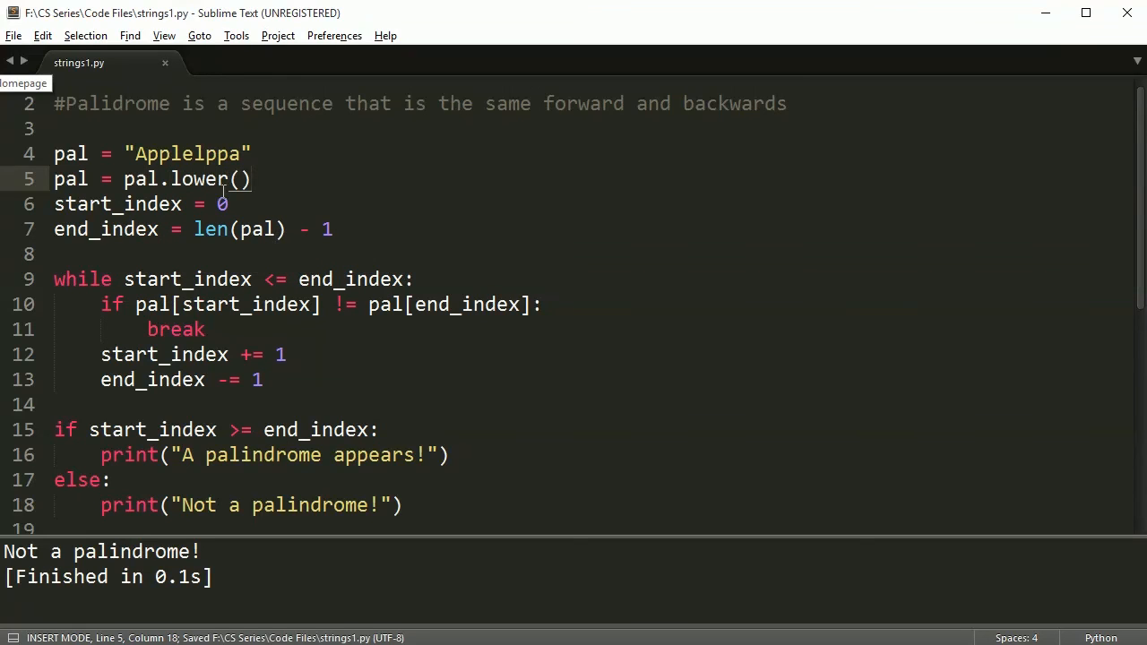
key(ctrl+b)
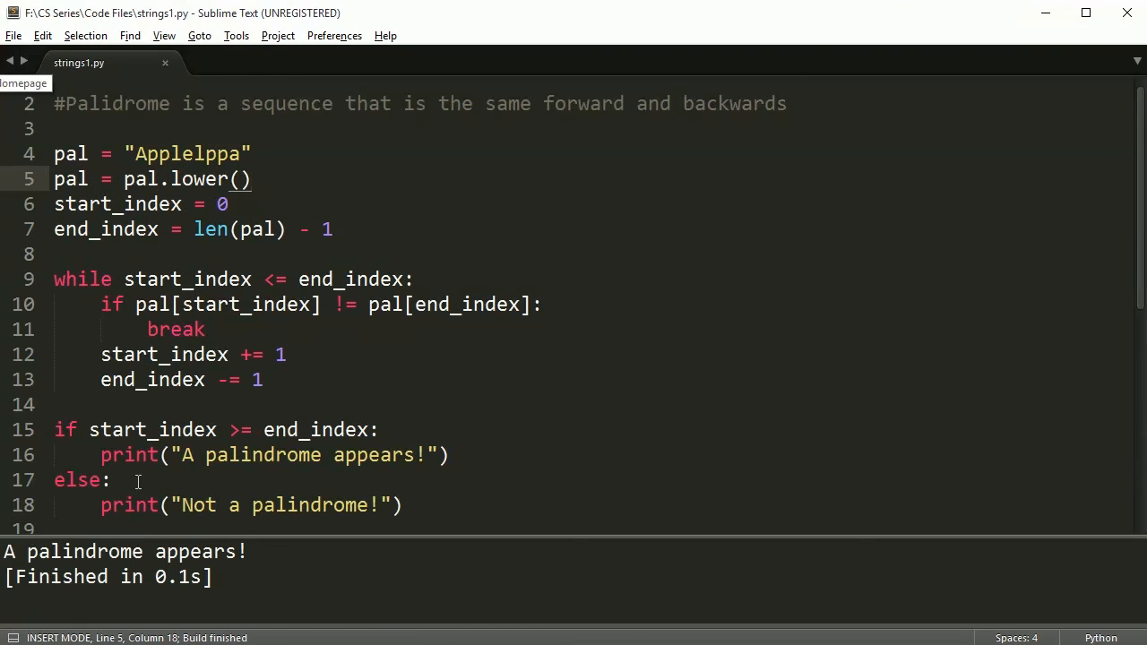
Change the conversion line to pal = pal.upper().
drag(53, 178, 215, 178)
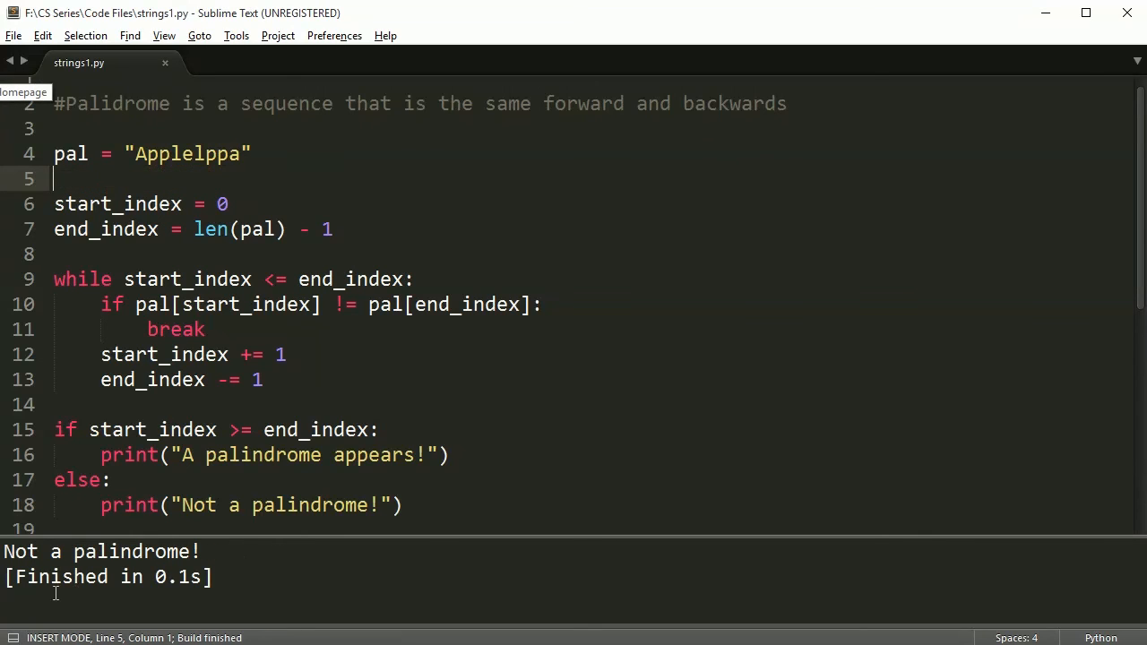
drag(141, 153, 239, 153)
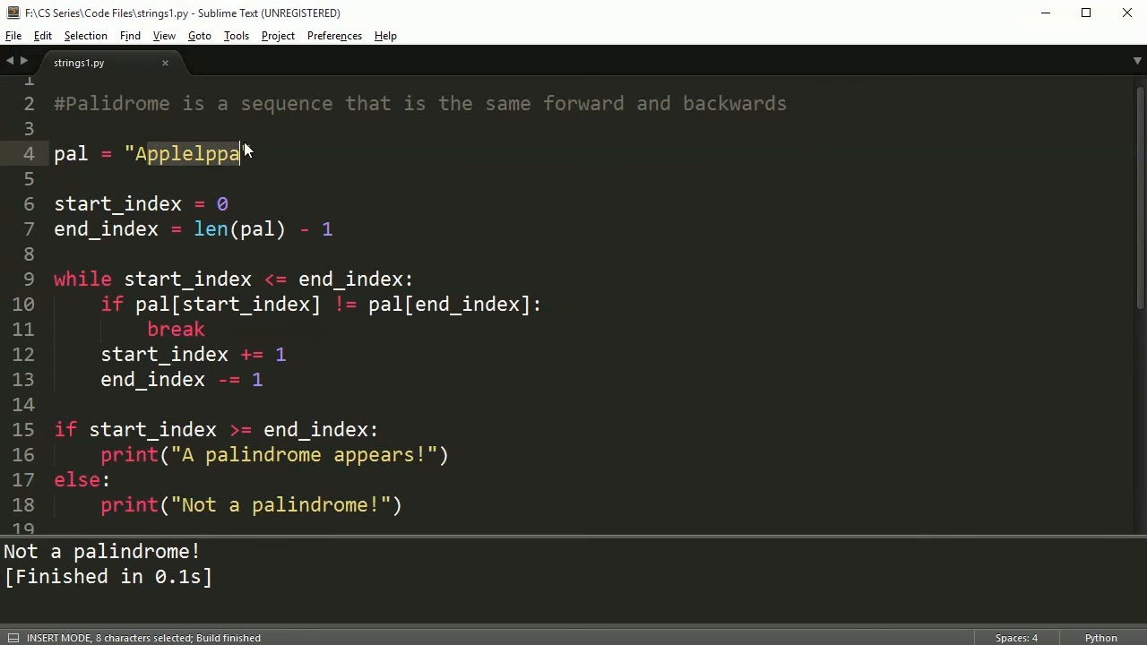
text(pal = pal.lower())
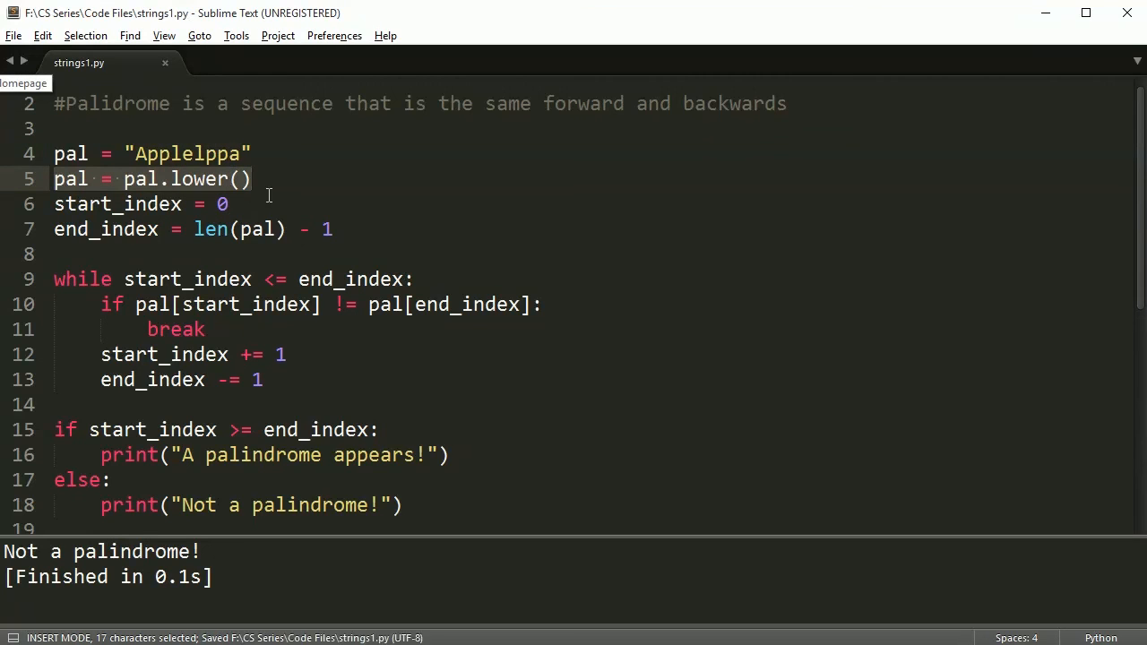
text(upper)
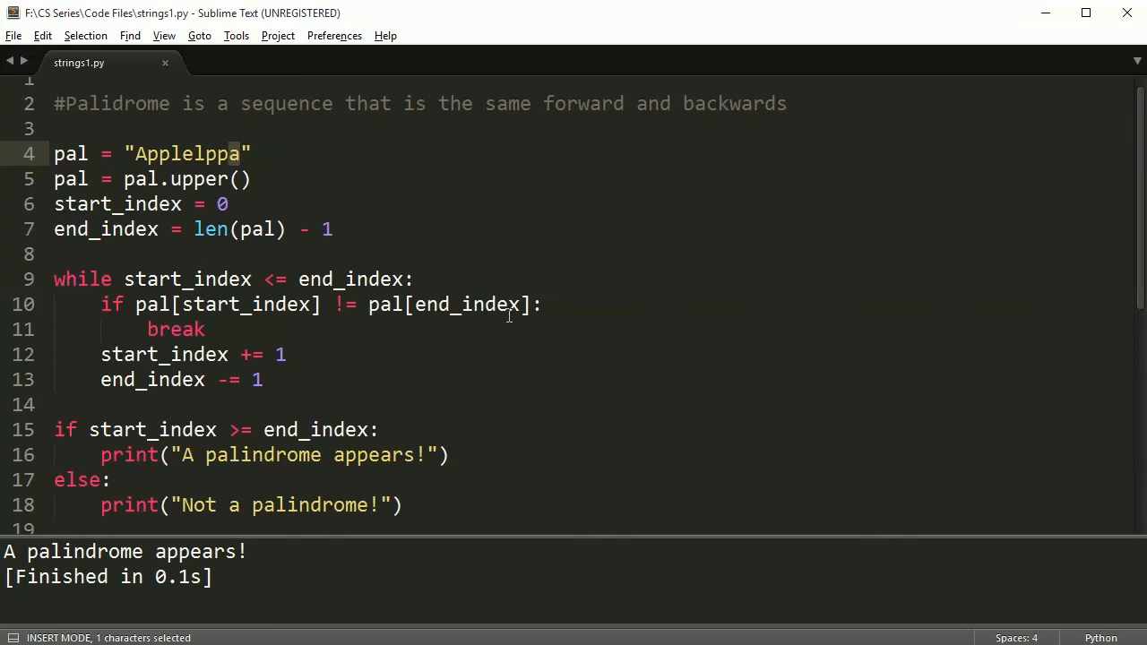
mouse_move(1125, 587)
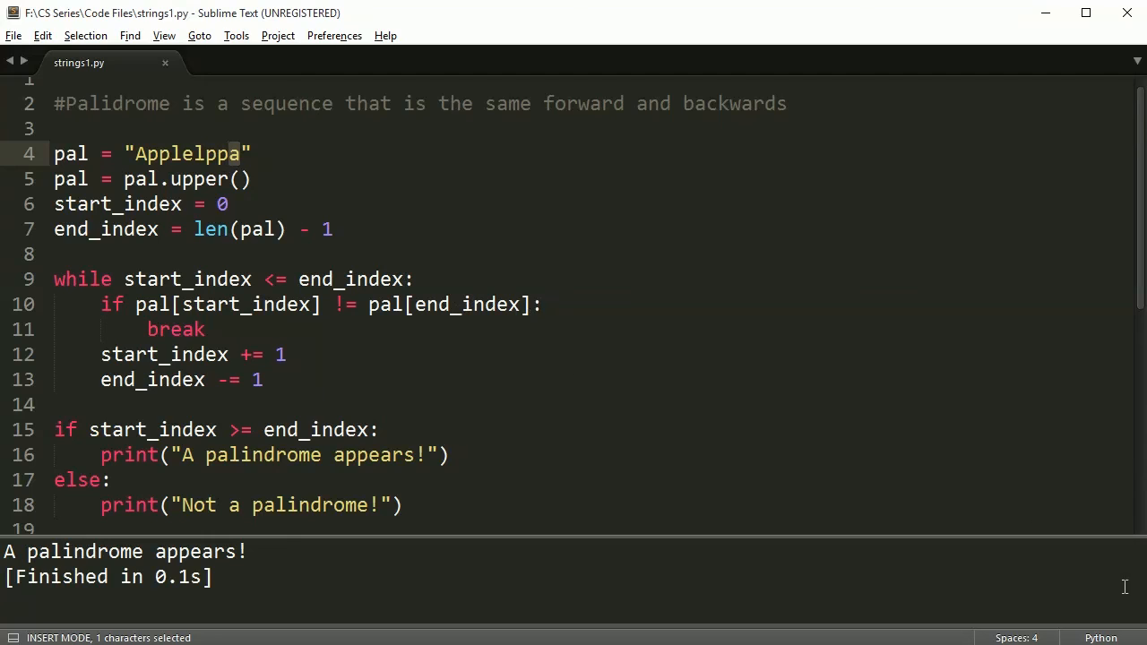